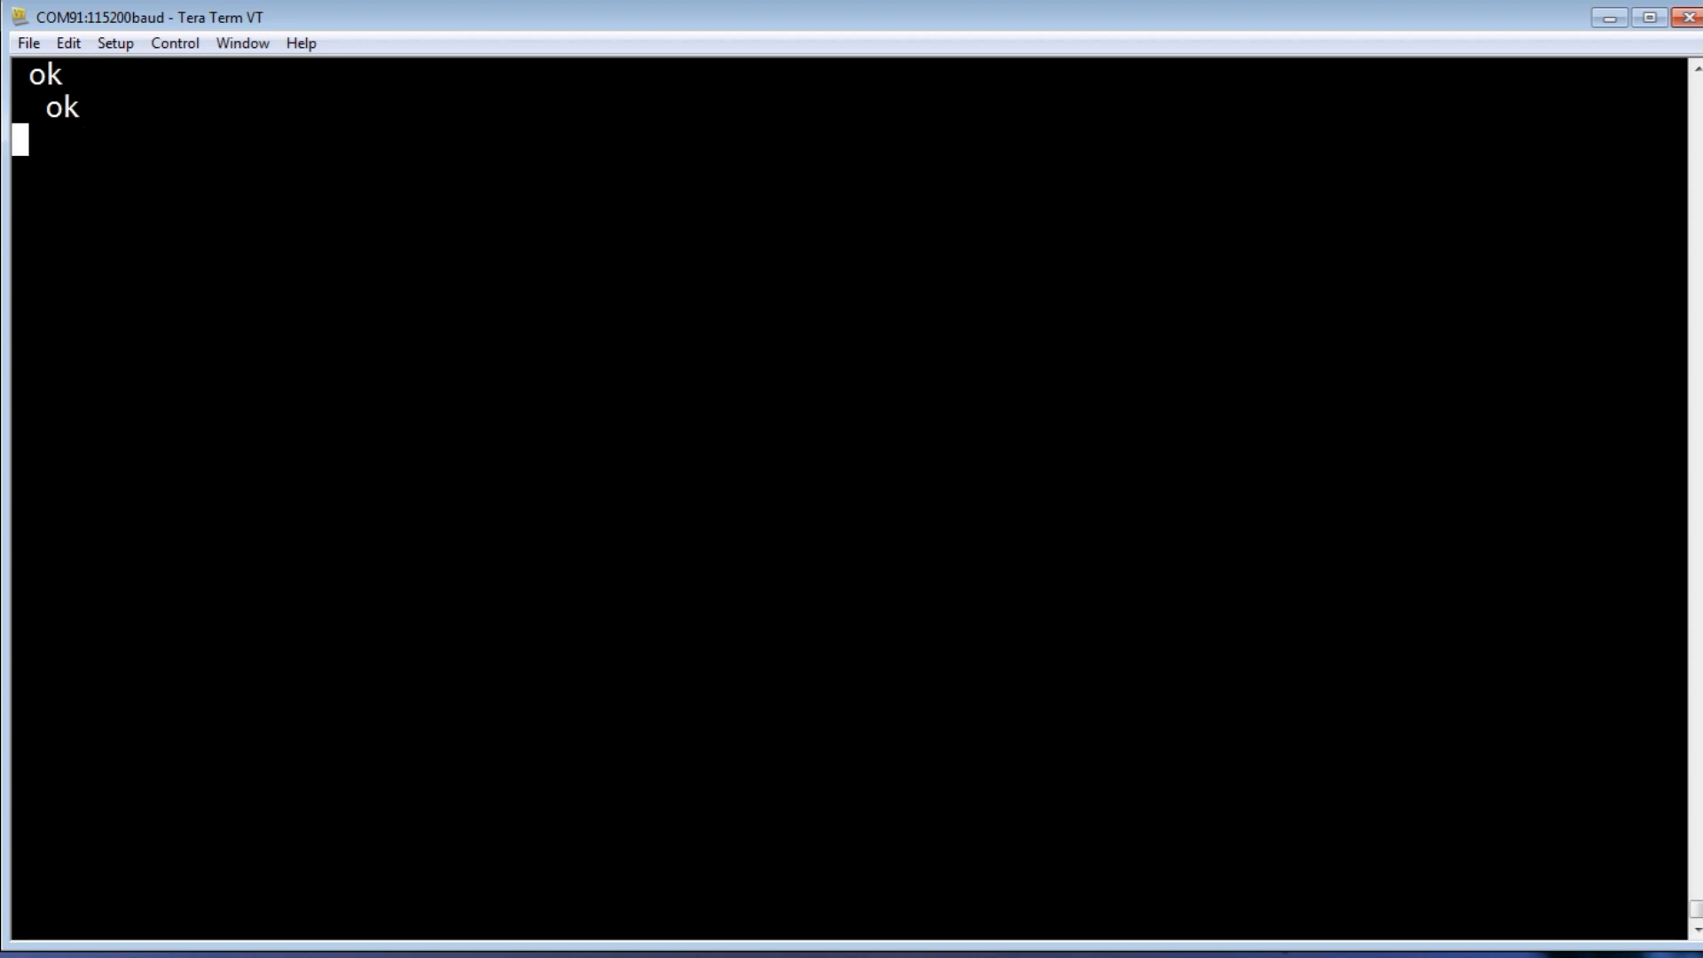
- Turn the board LED on with ledon, off with ledoff, then run blink
type("ledon  ok")
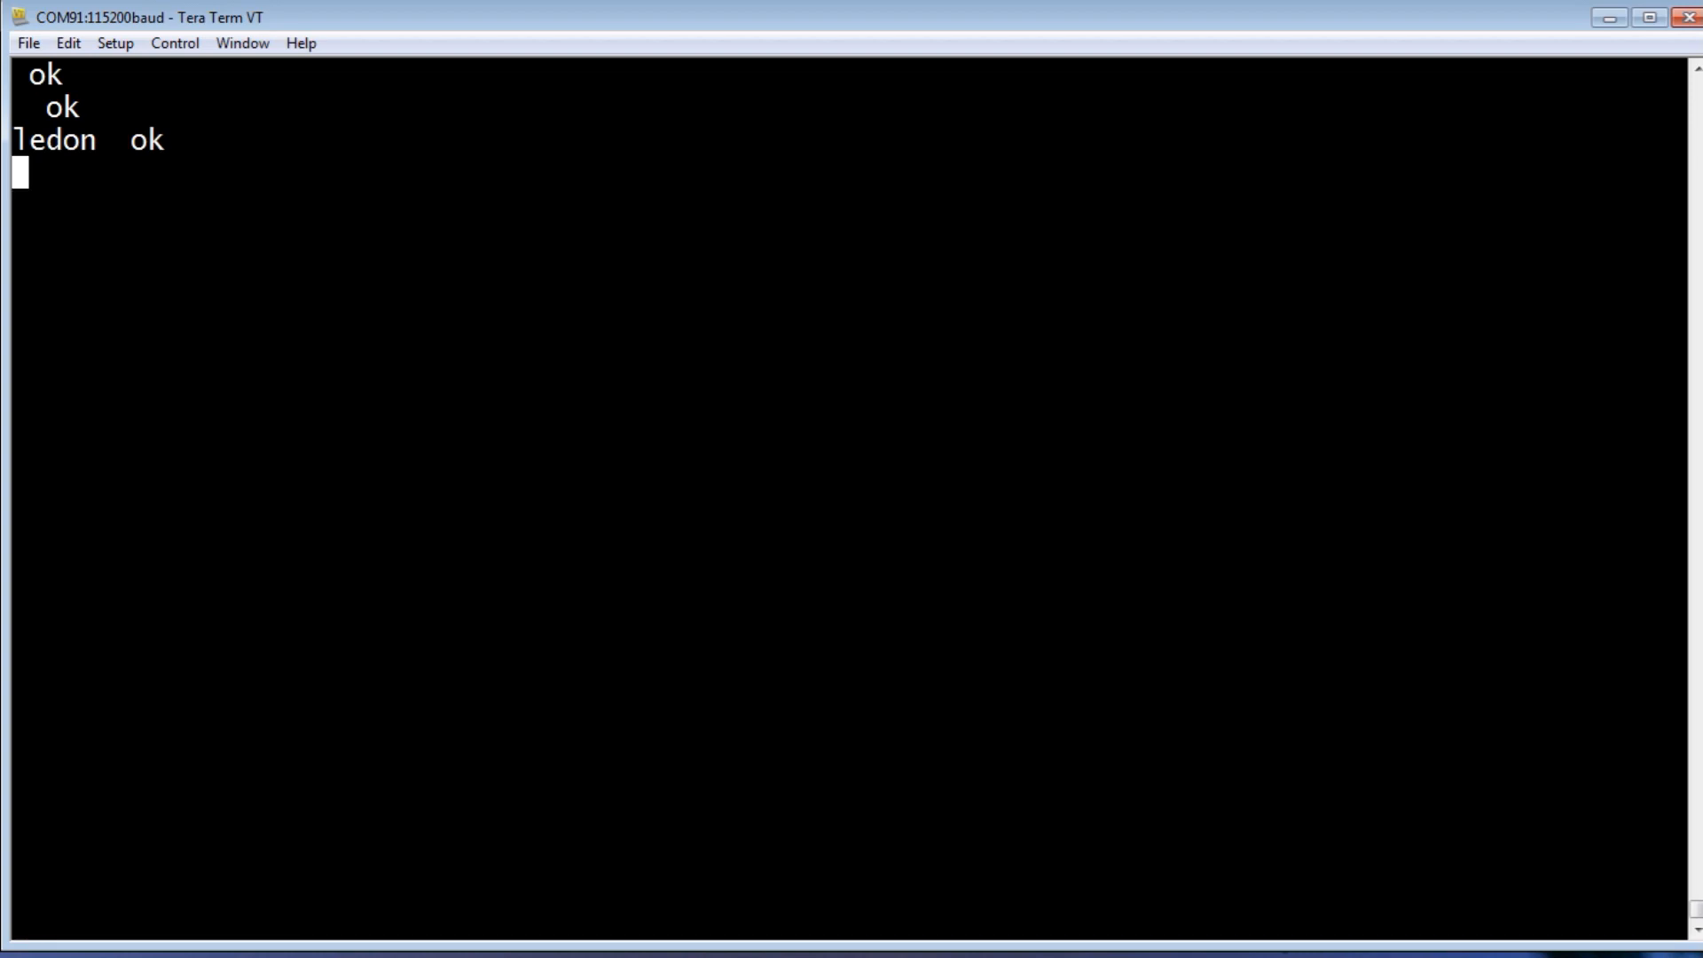
type("ledoff")
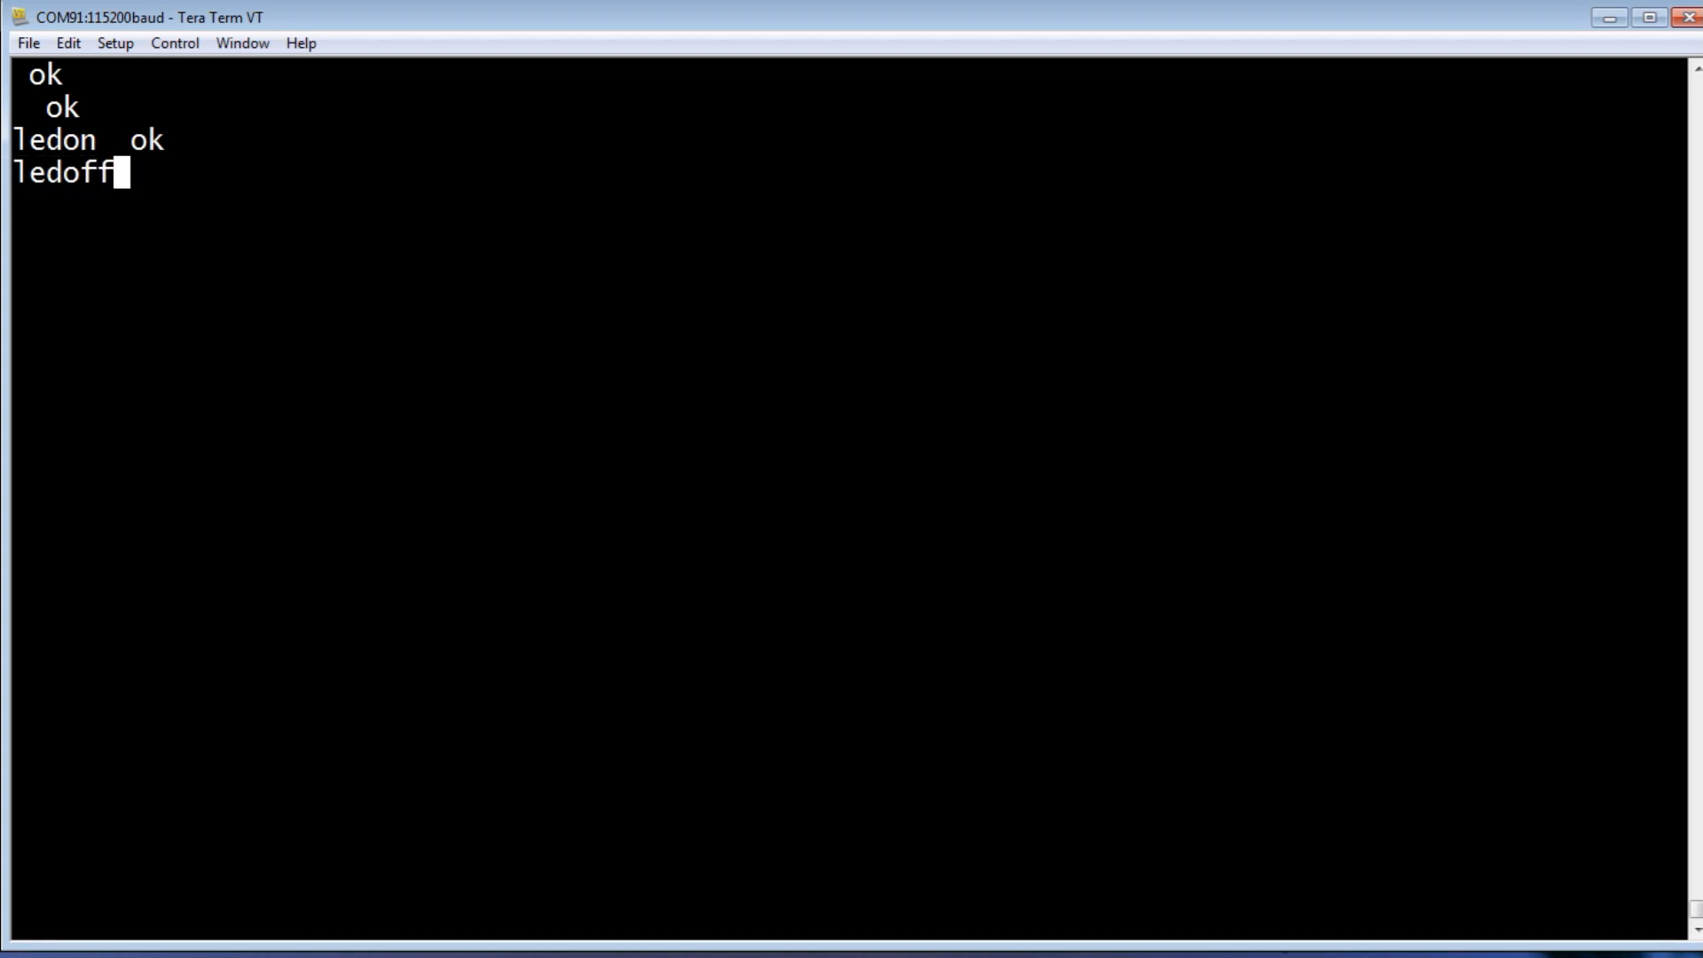
key("Return")
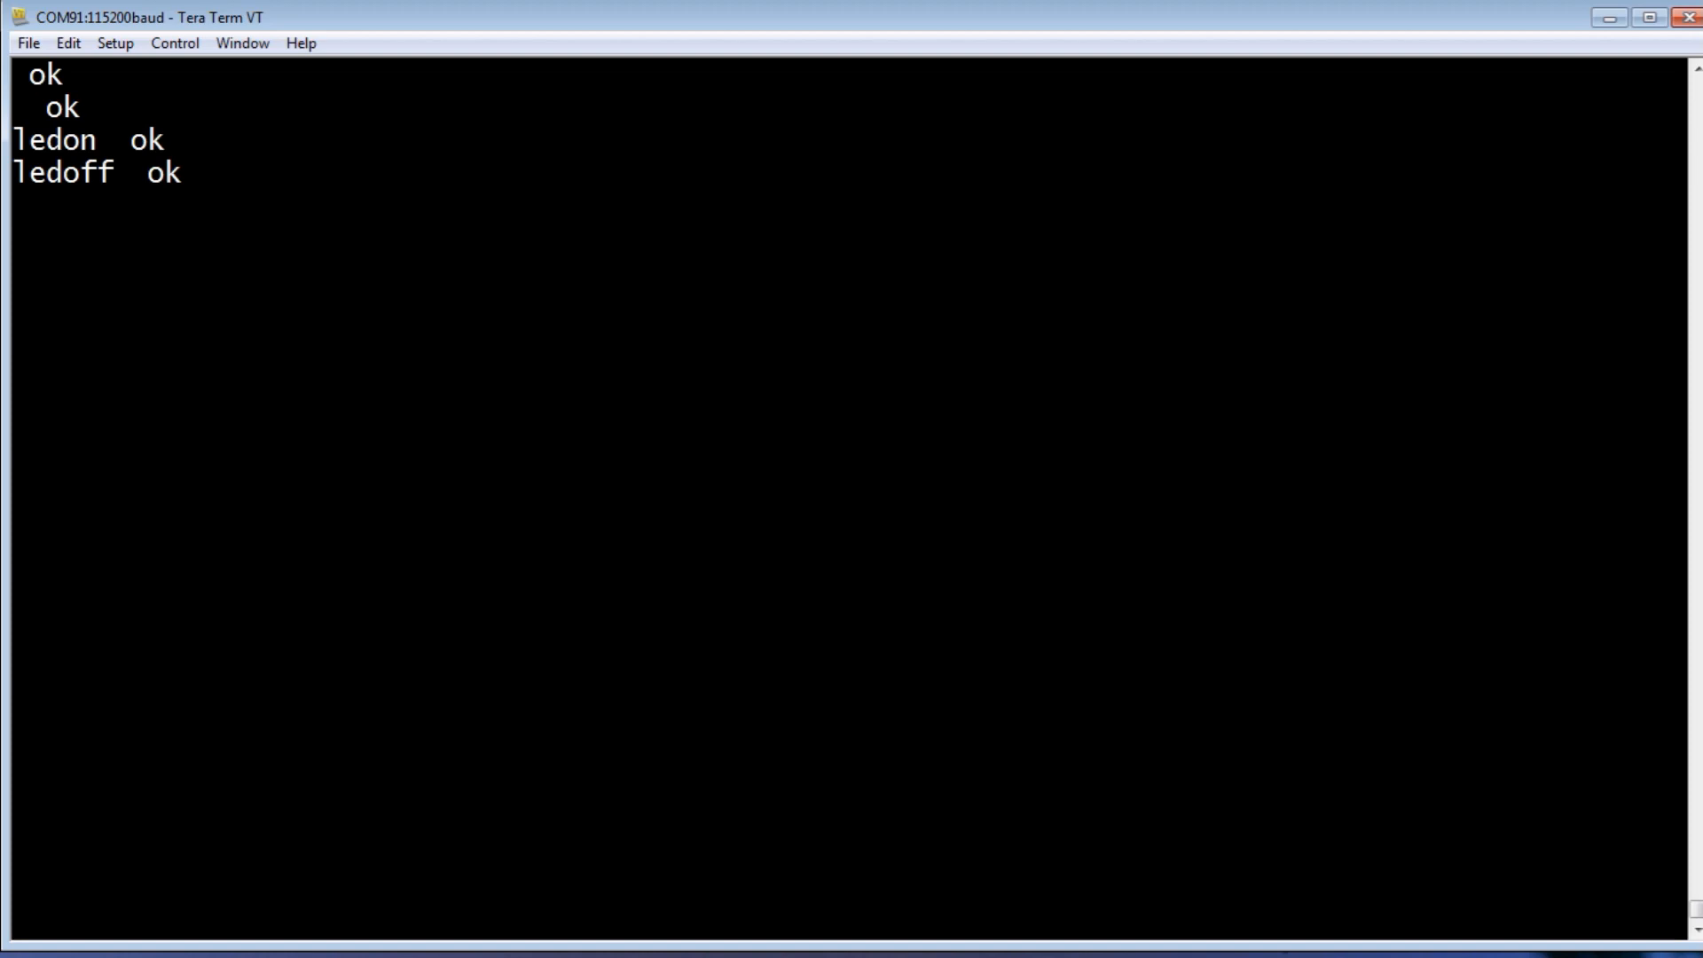
type("blink")
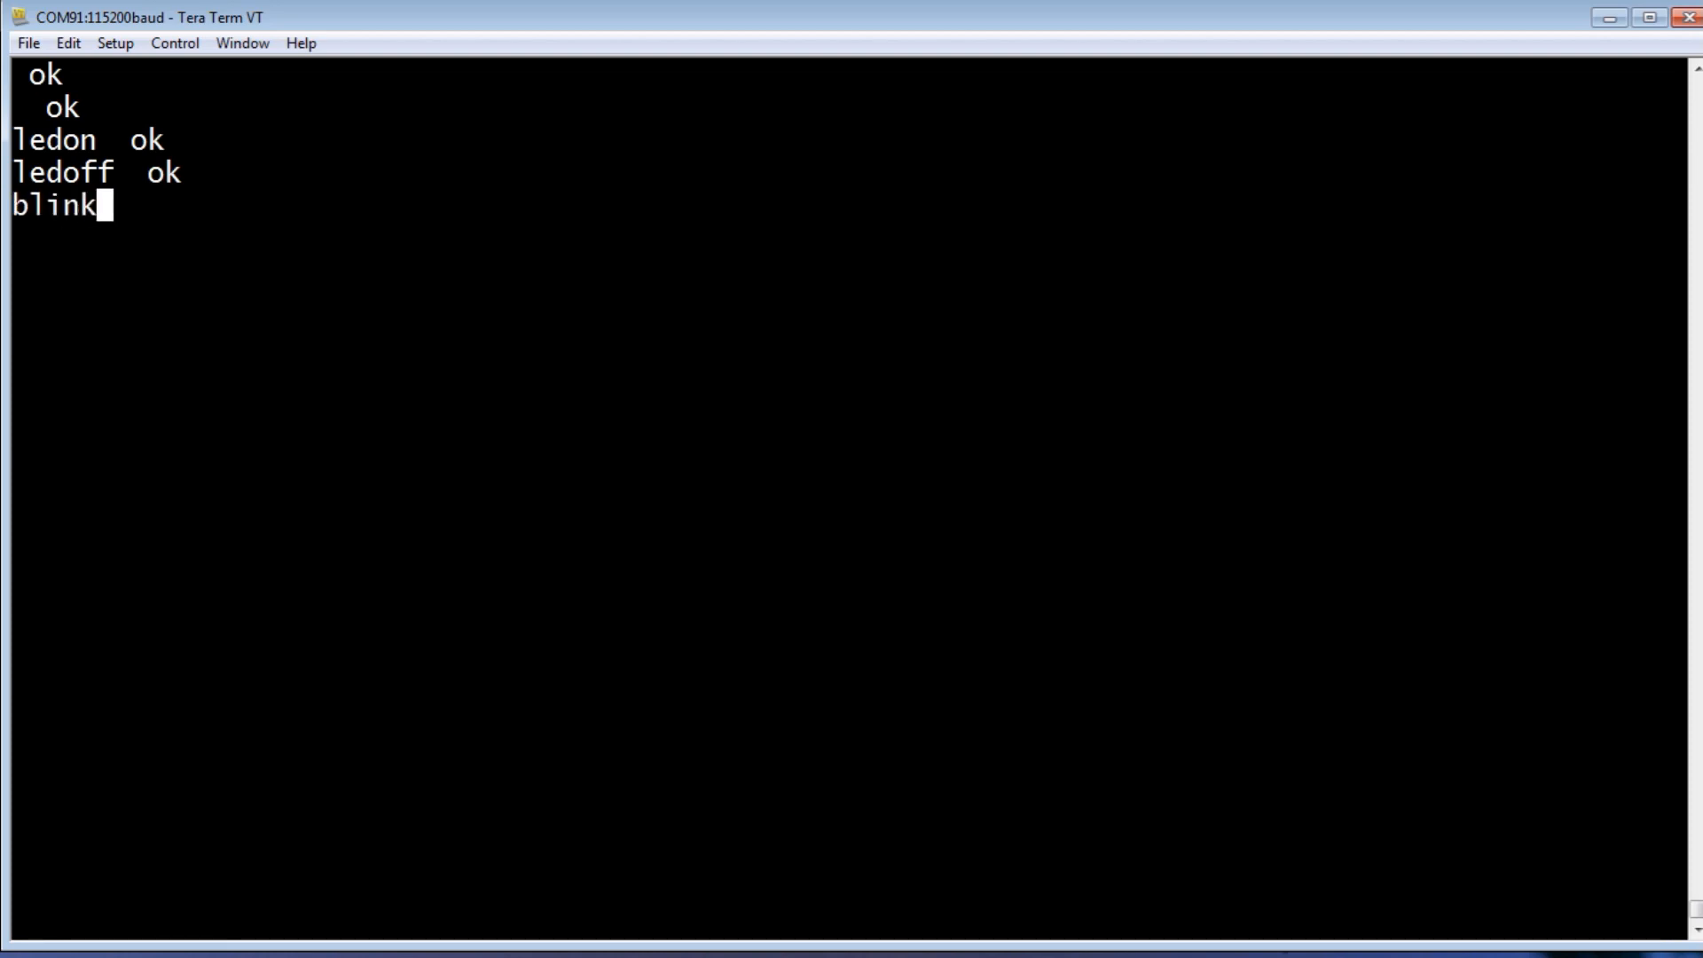
key("Return")
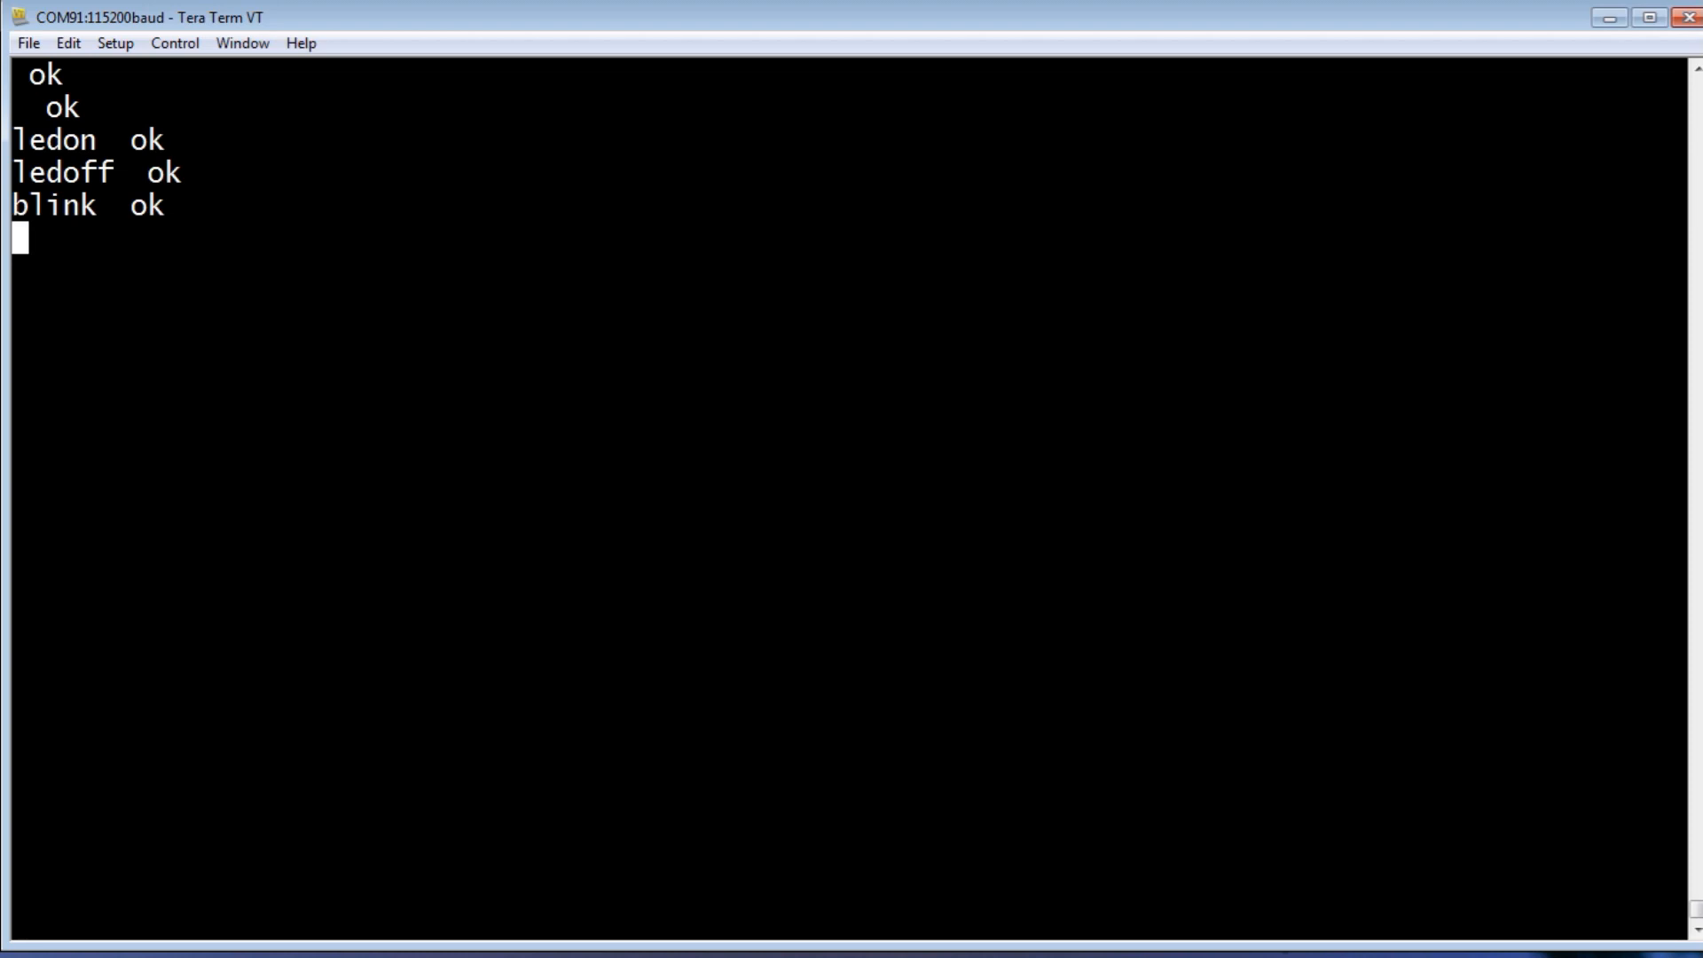
- Light all sixteen LEDs with $ffff leds, turn them off with 0 leds, and start free
type("$ffff")
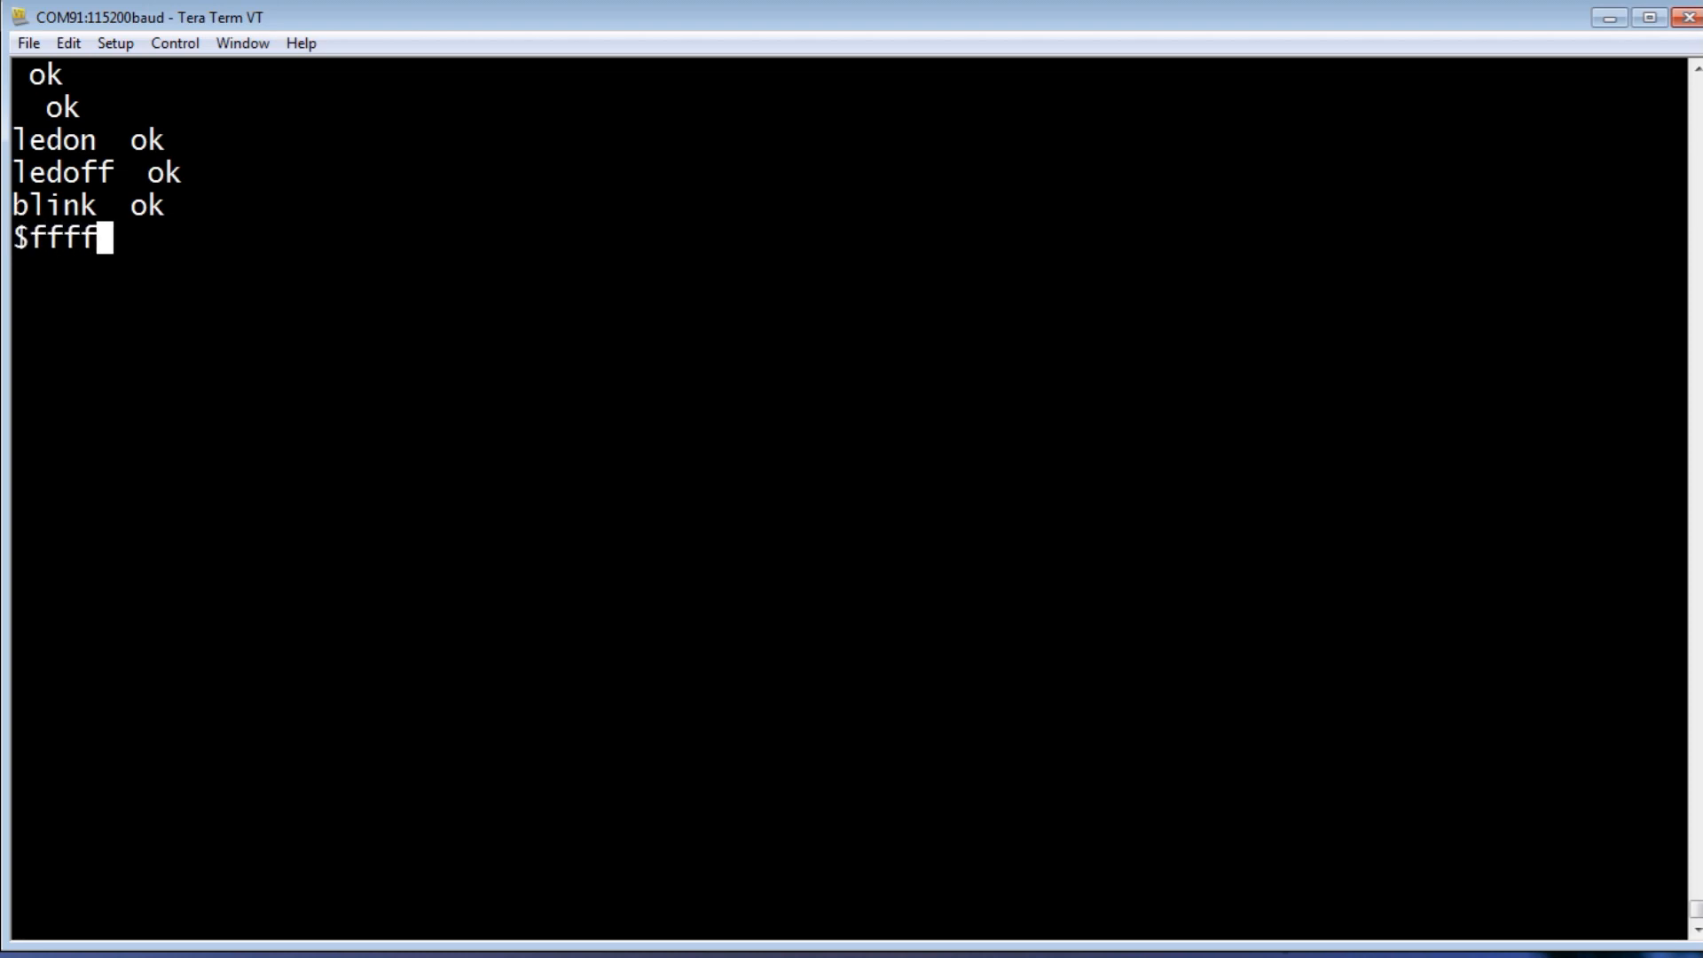
type("leds  ok")
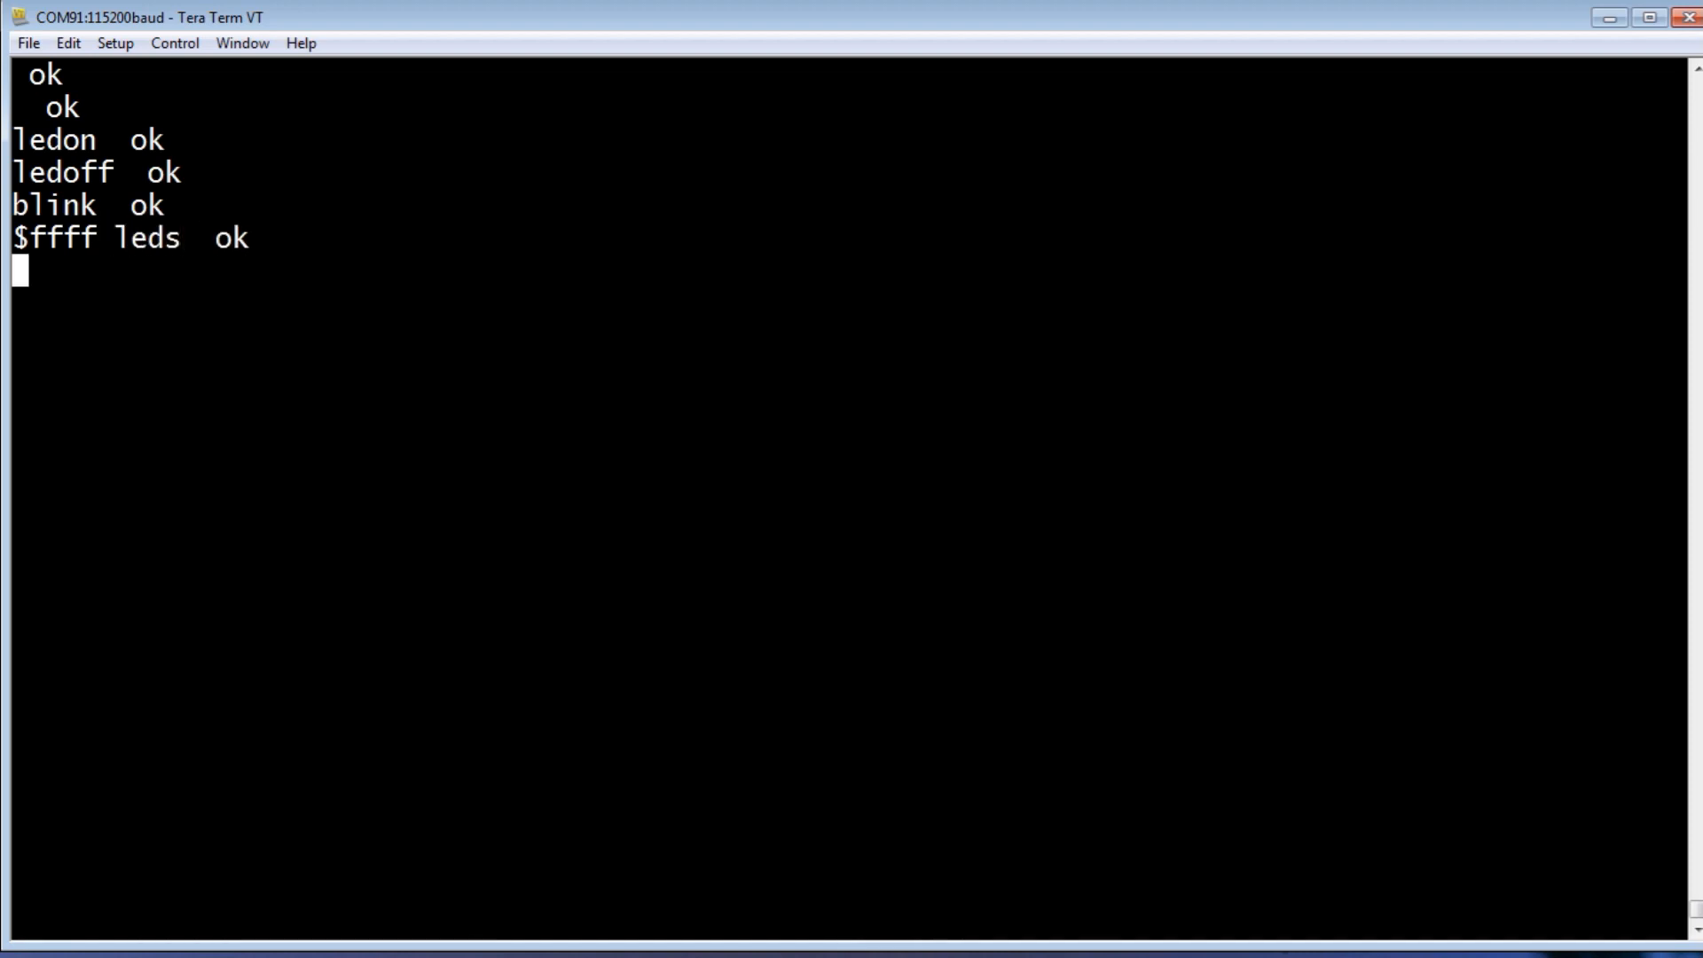
type("0 leds  ok")
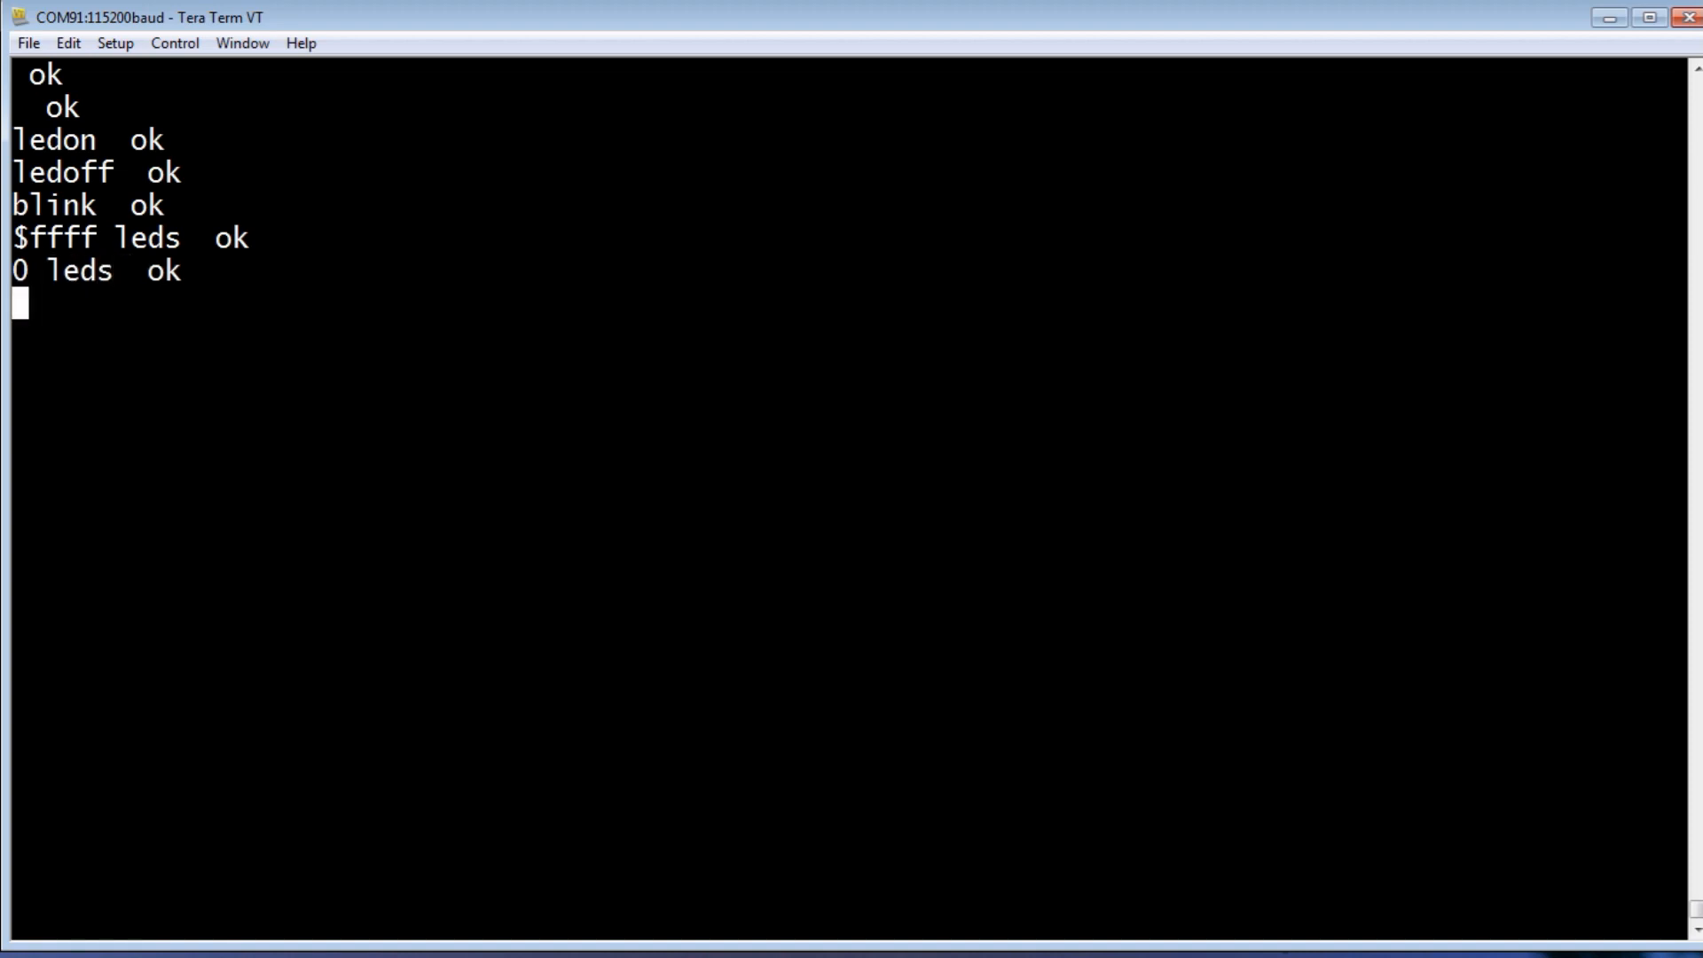
type("free")
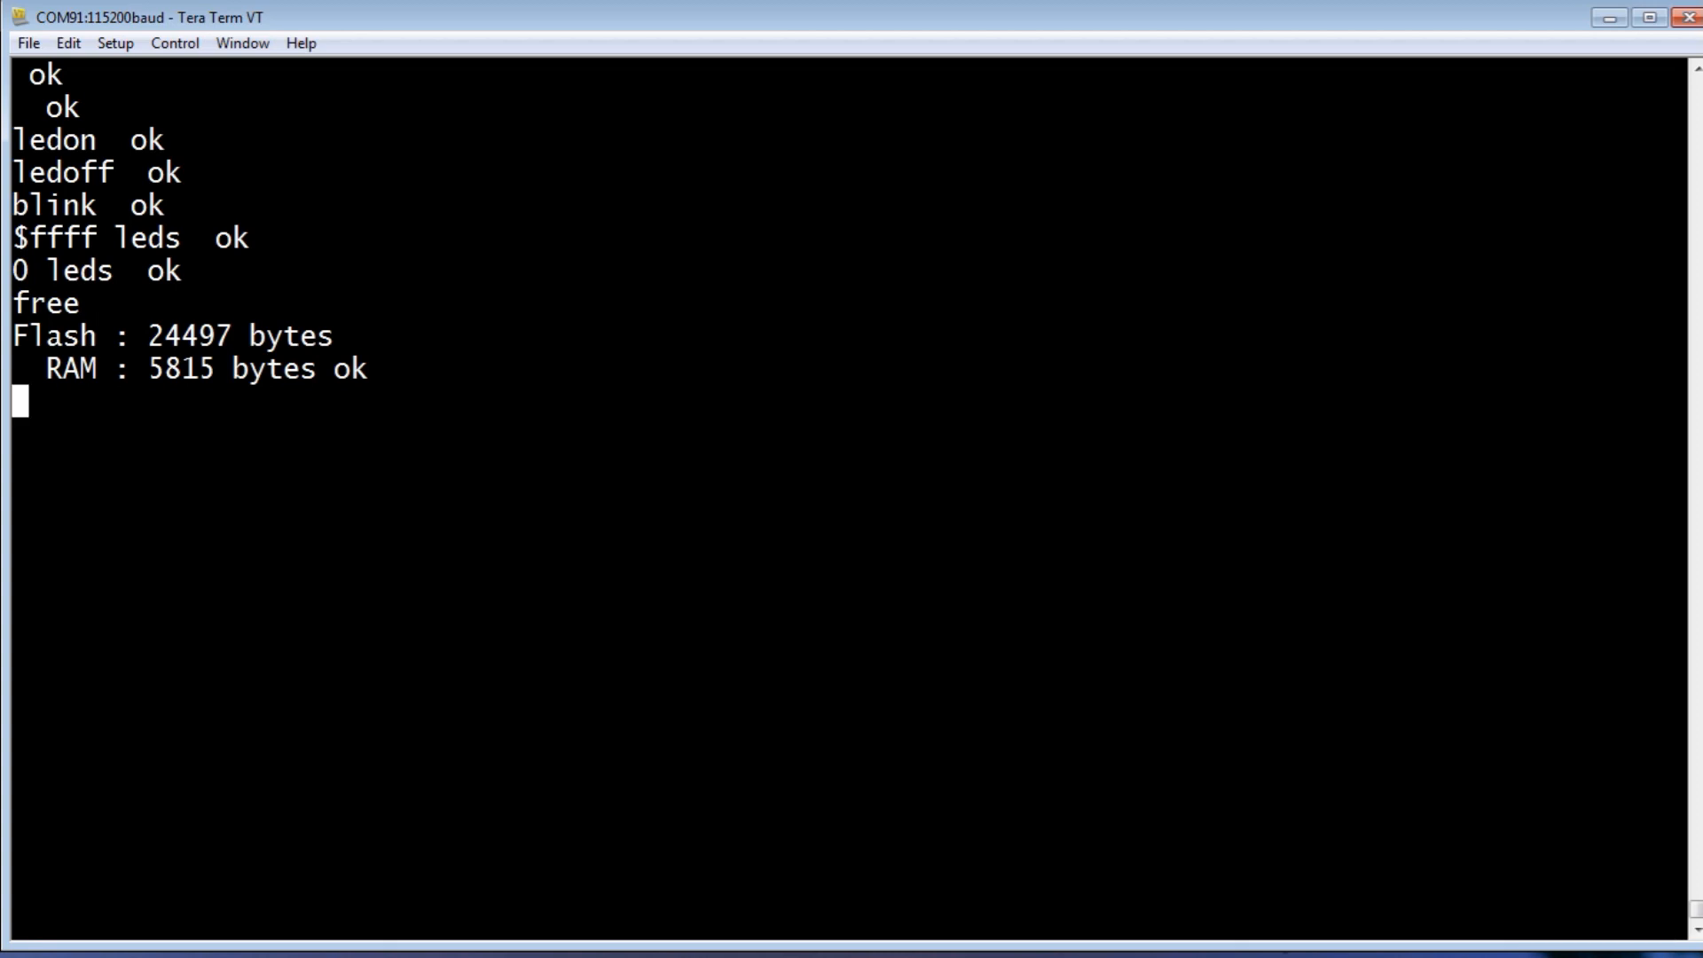
- Print the modules table, then clear the screen with cls
type("modules")
type("c")
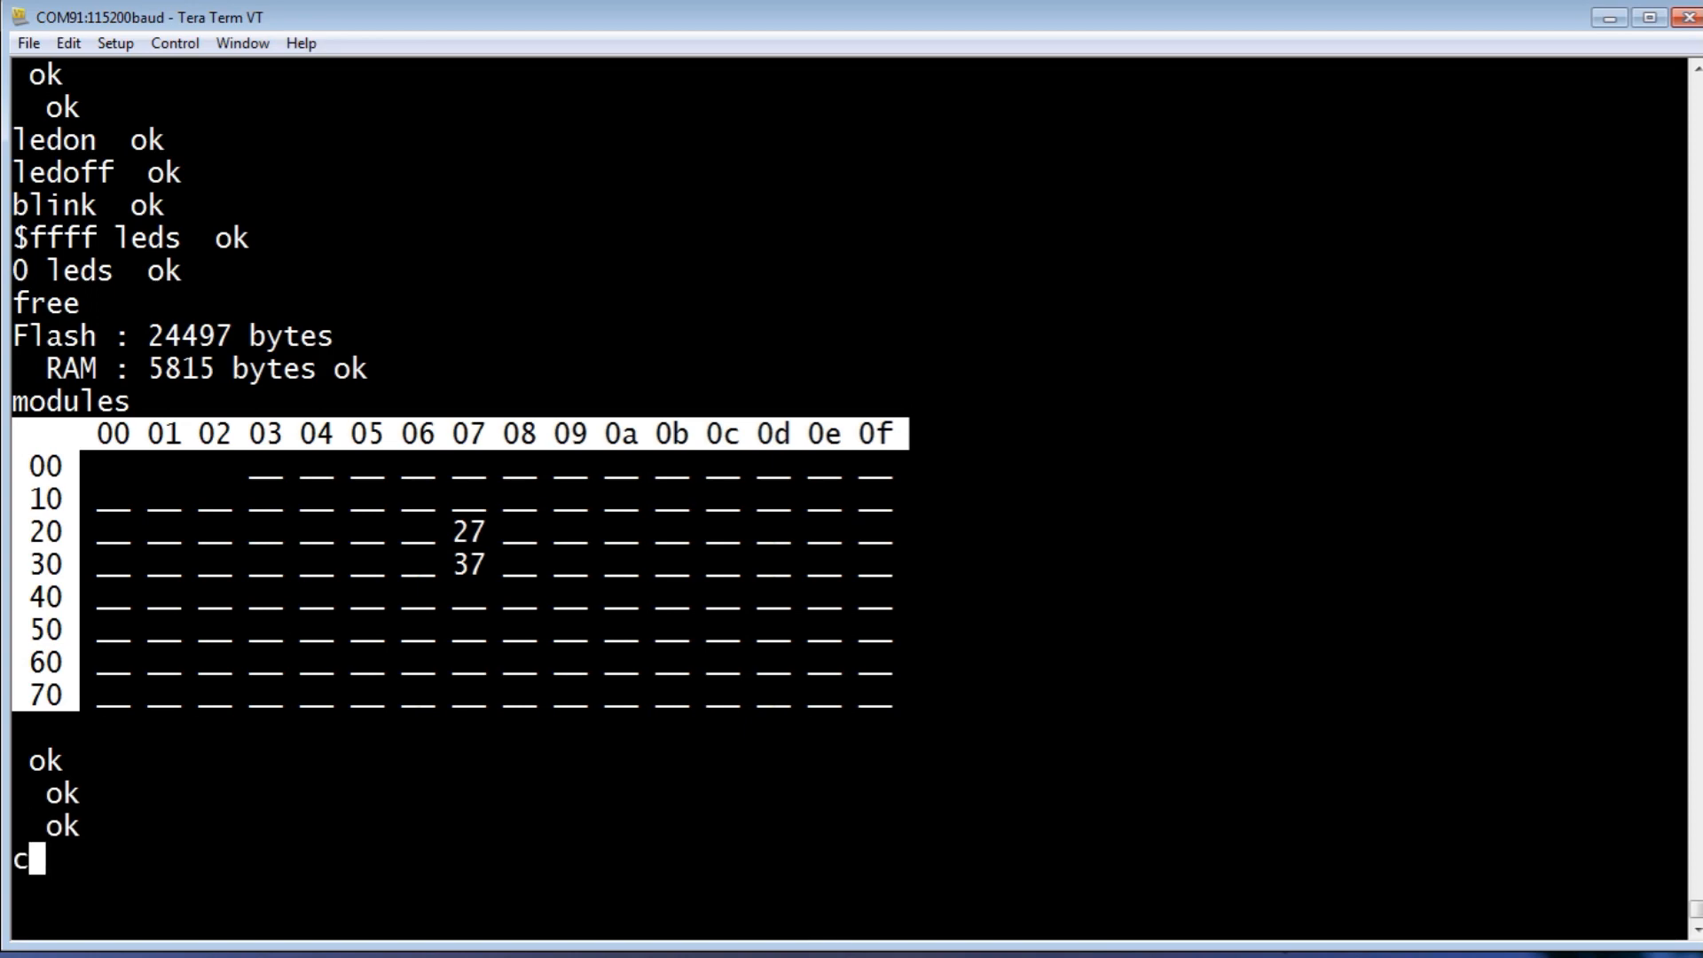
type("ls")
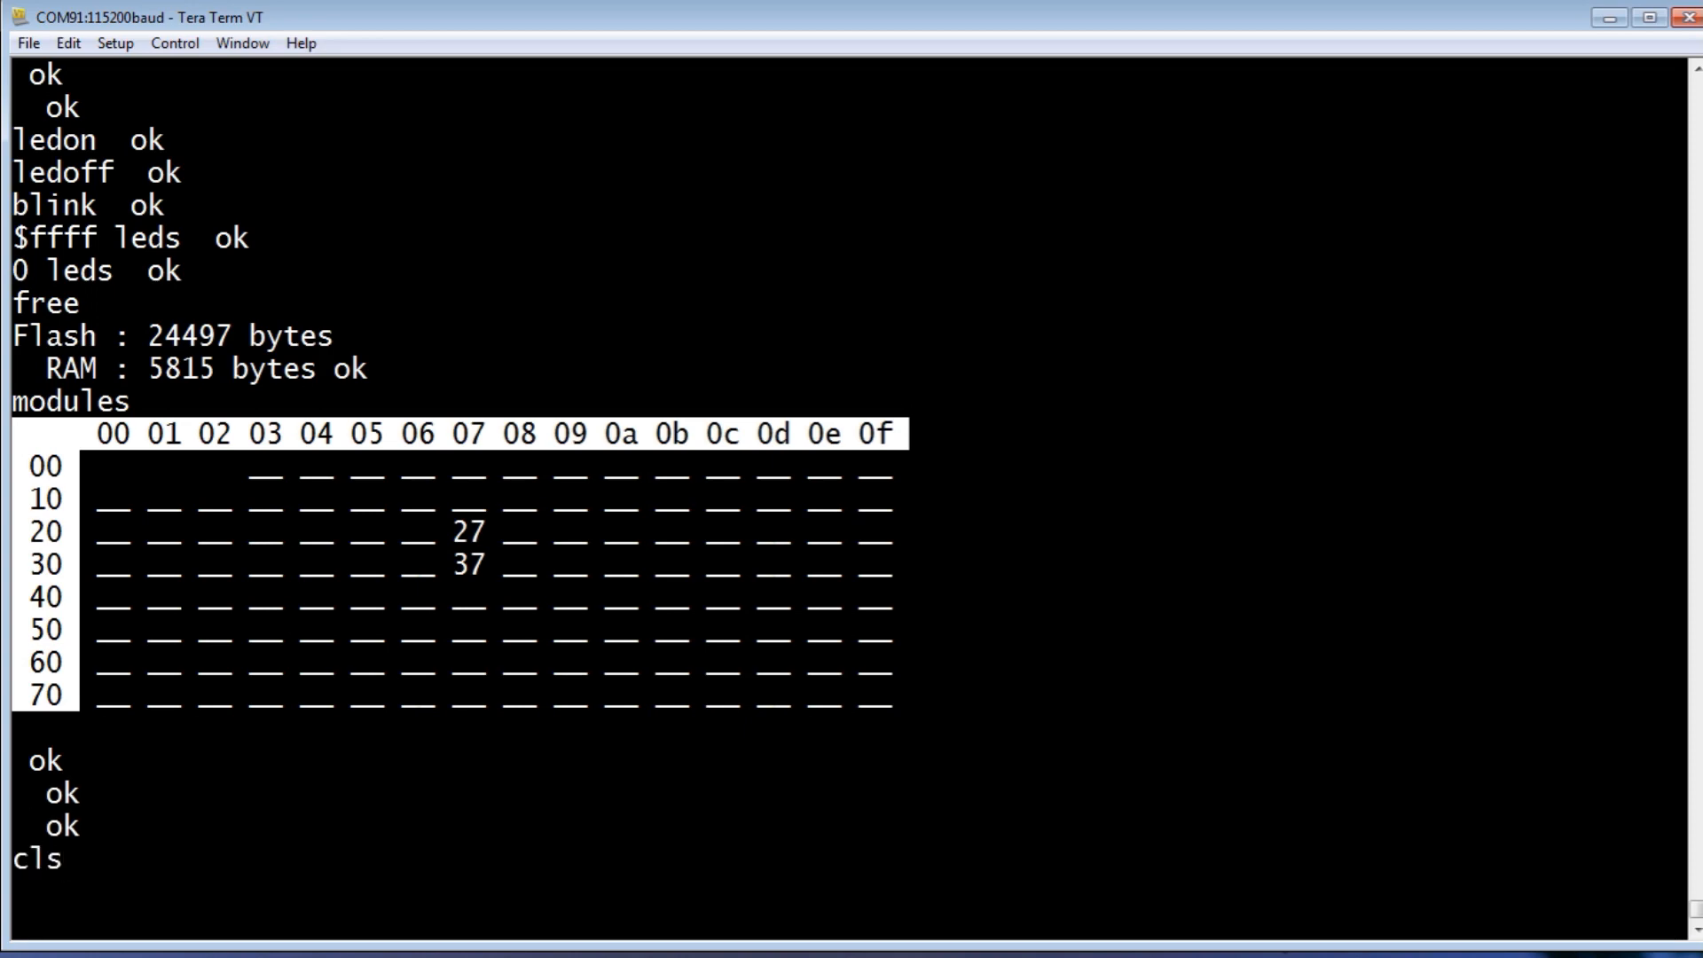
key("Return")
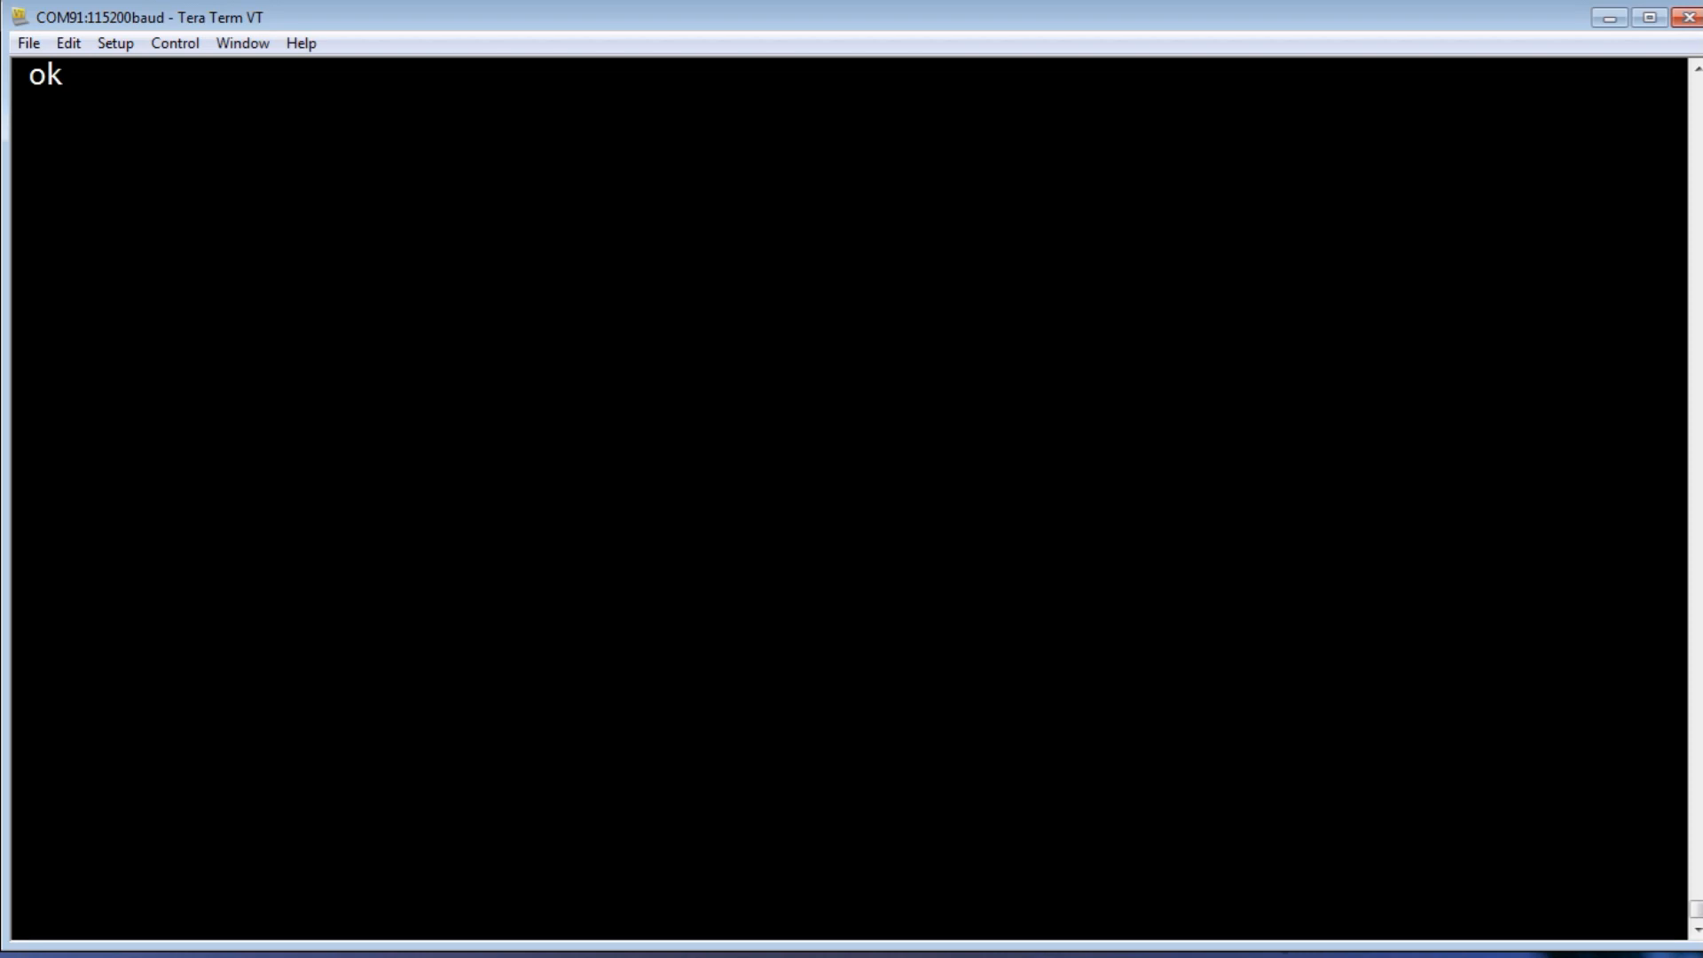
- Print three random numbers with random
type("ra")
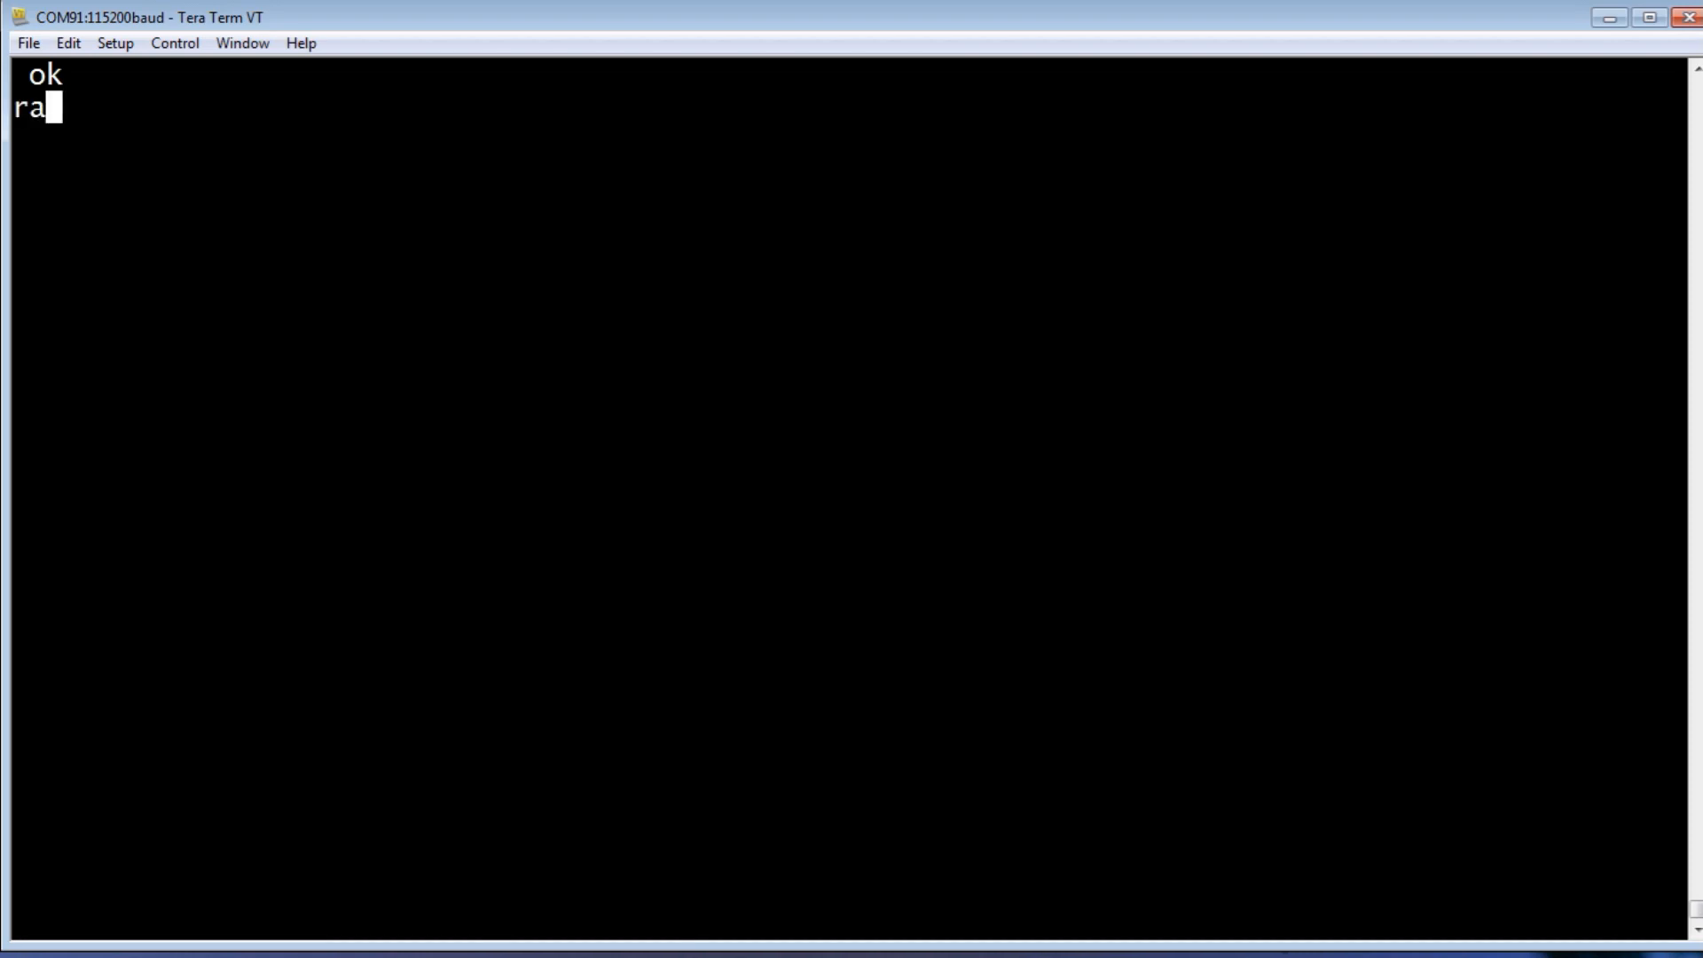
type("ndom .")
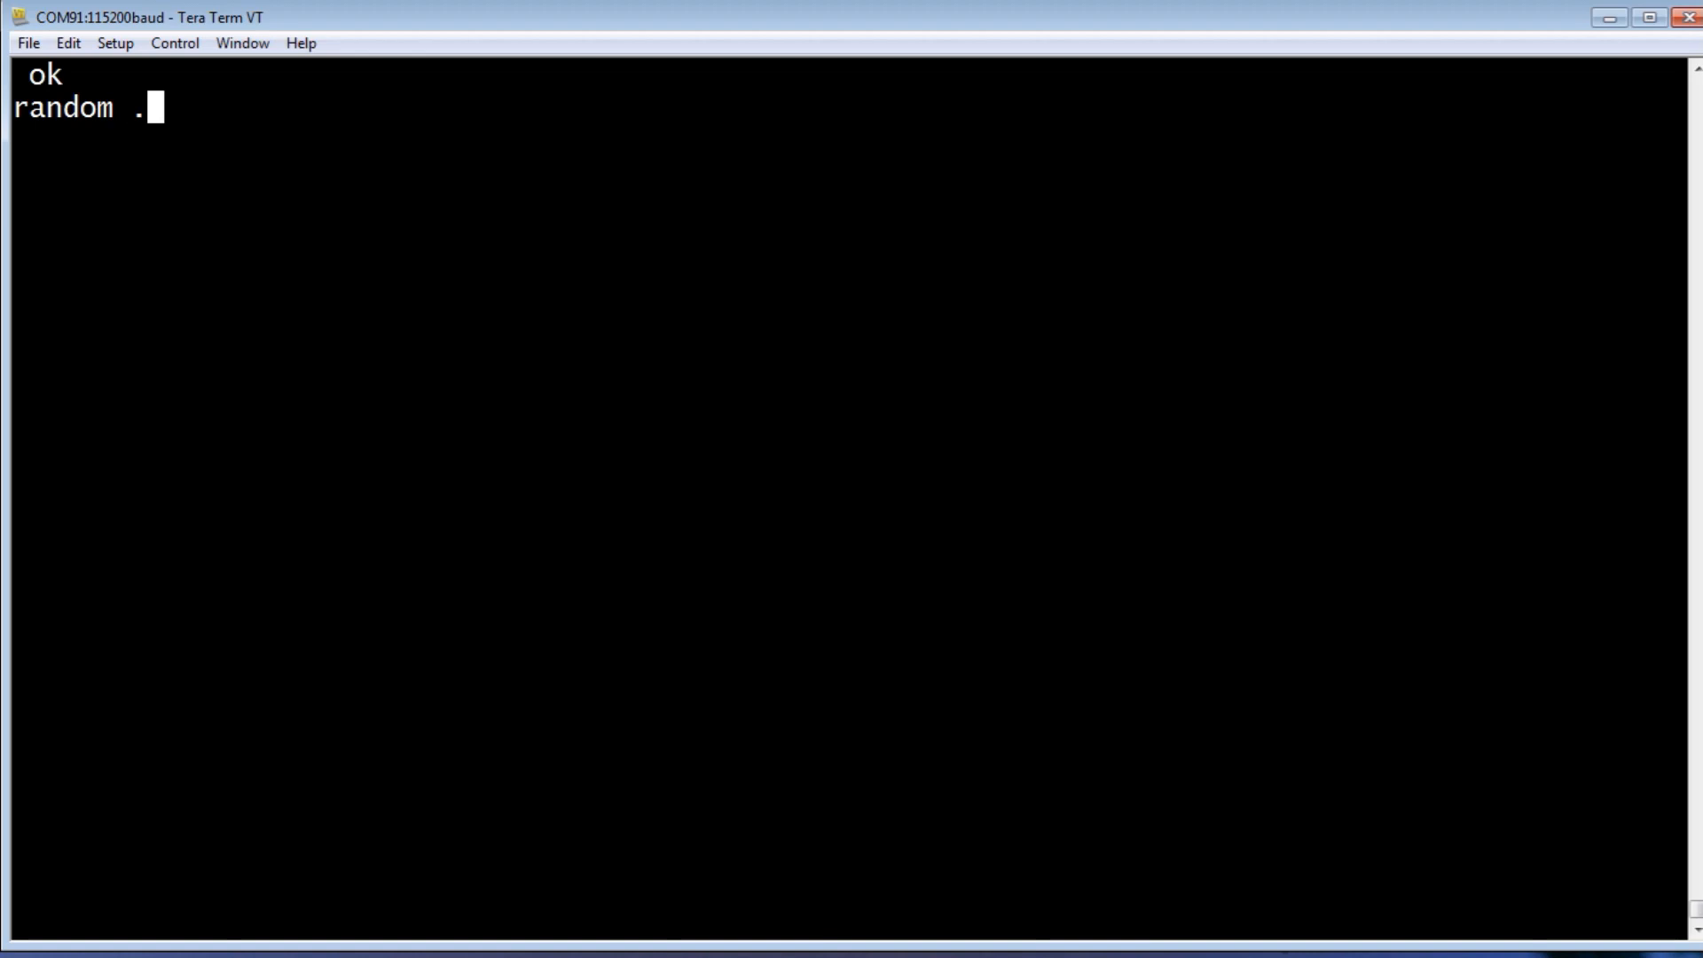
key("Return")
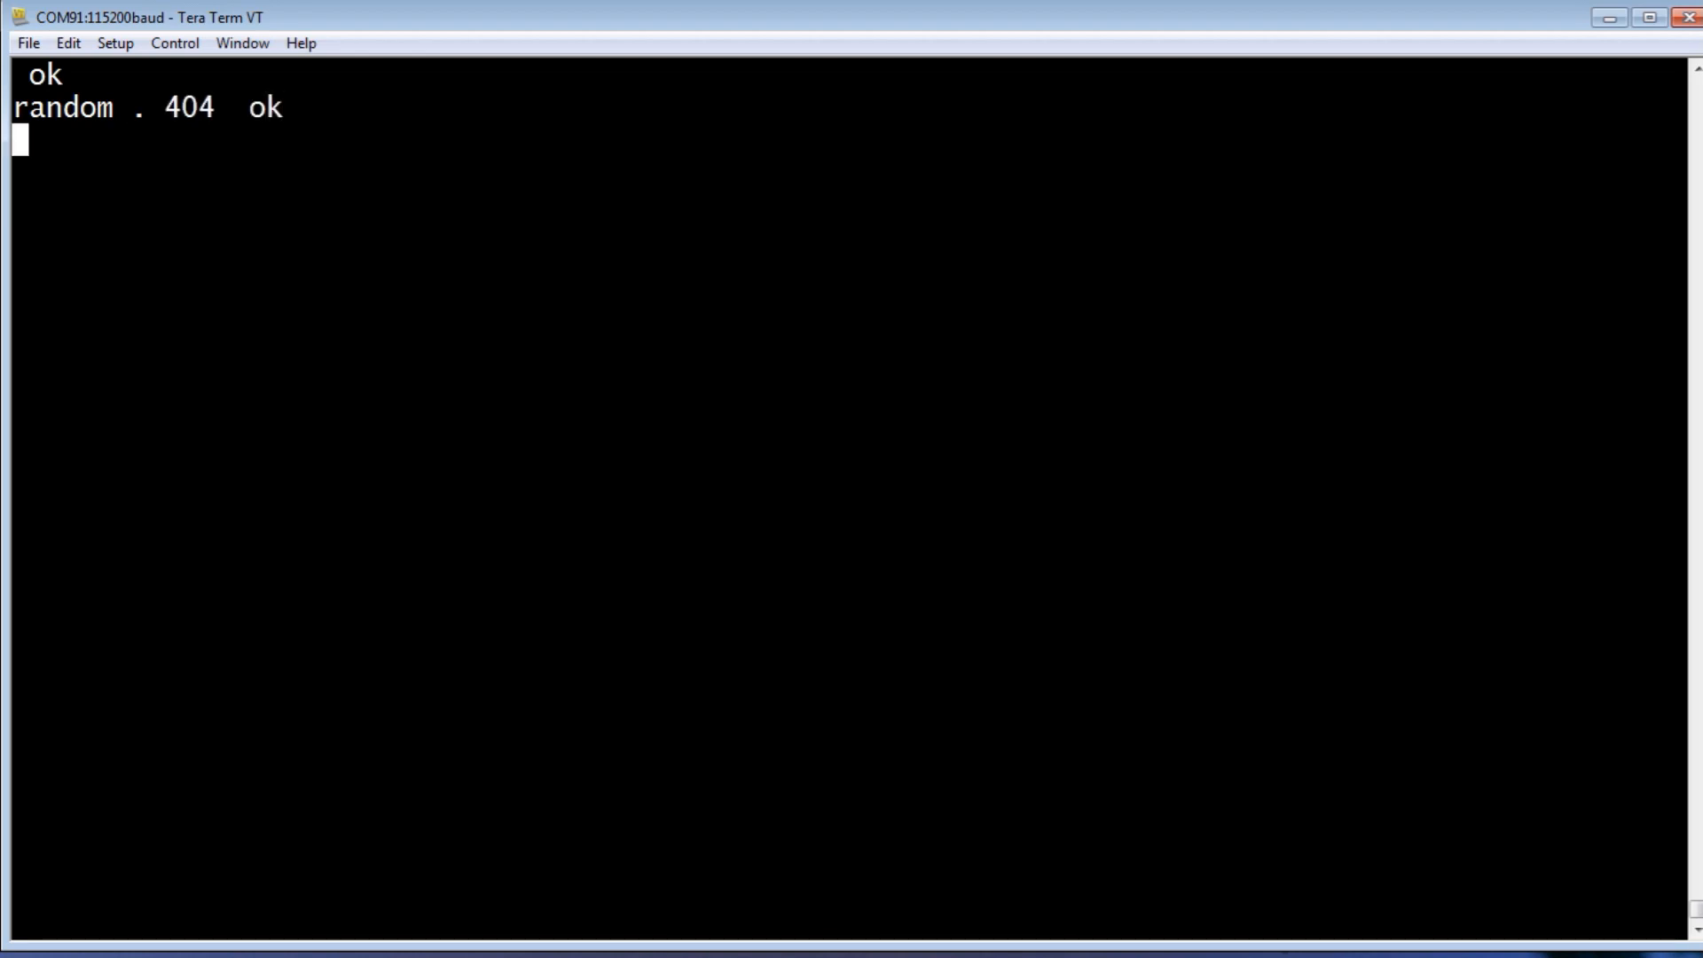
type("ran")
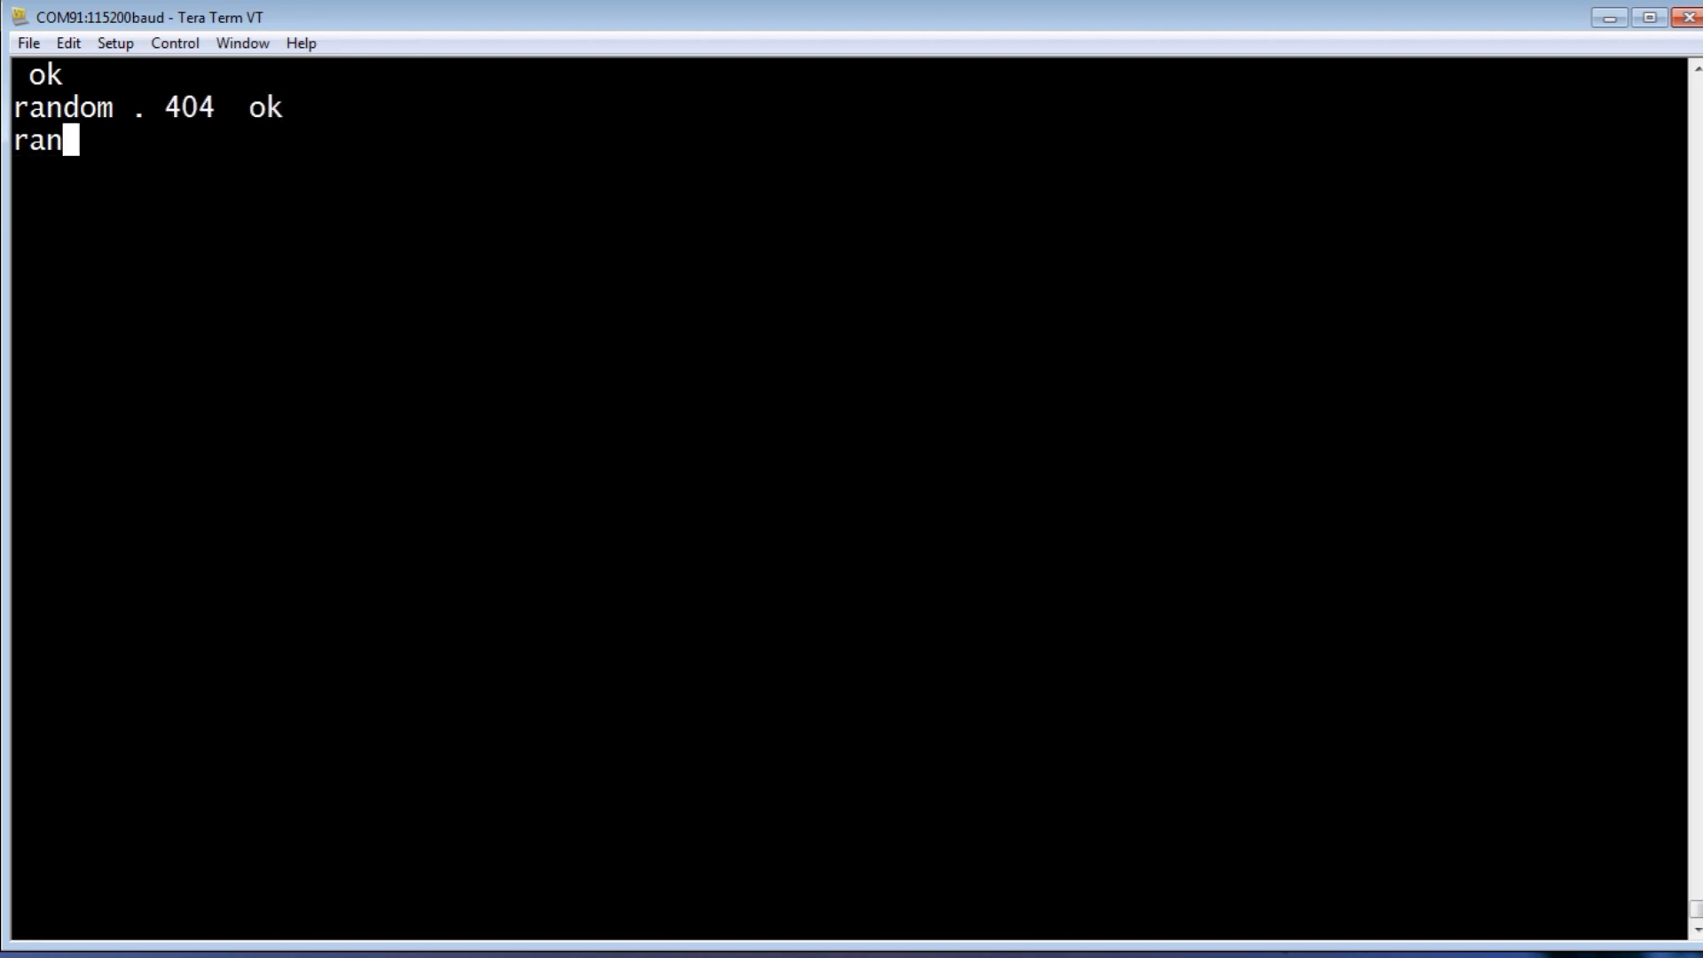
type("dom .")
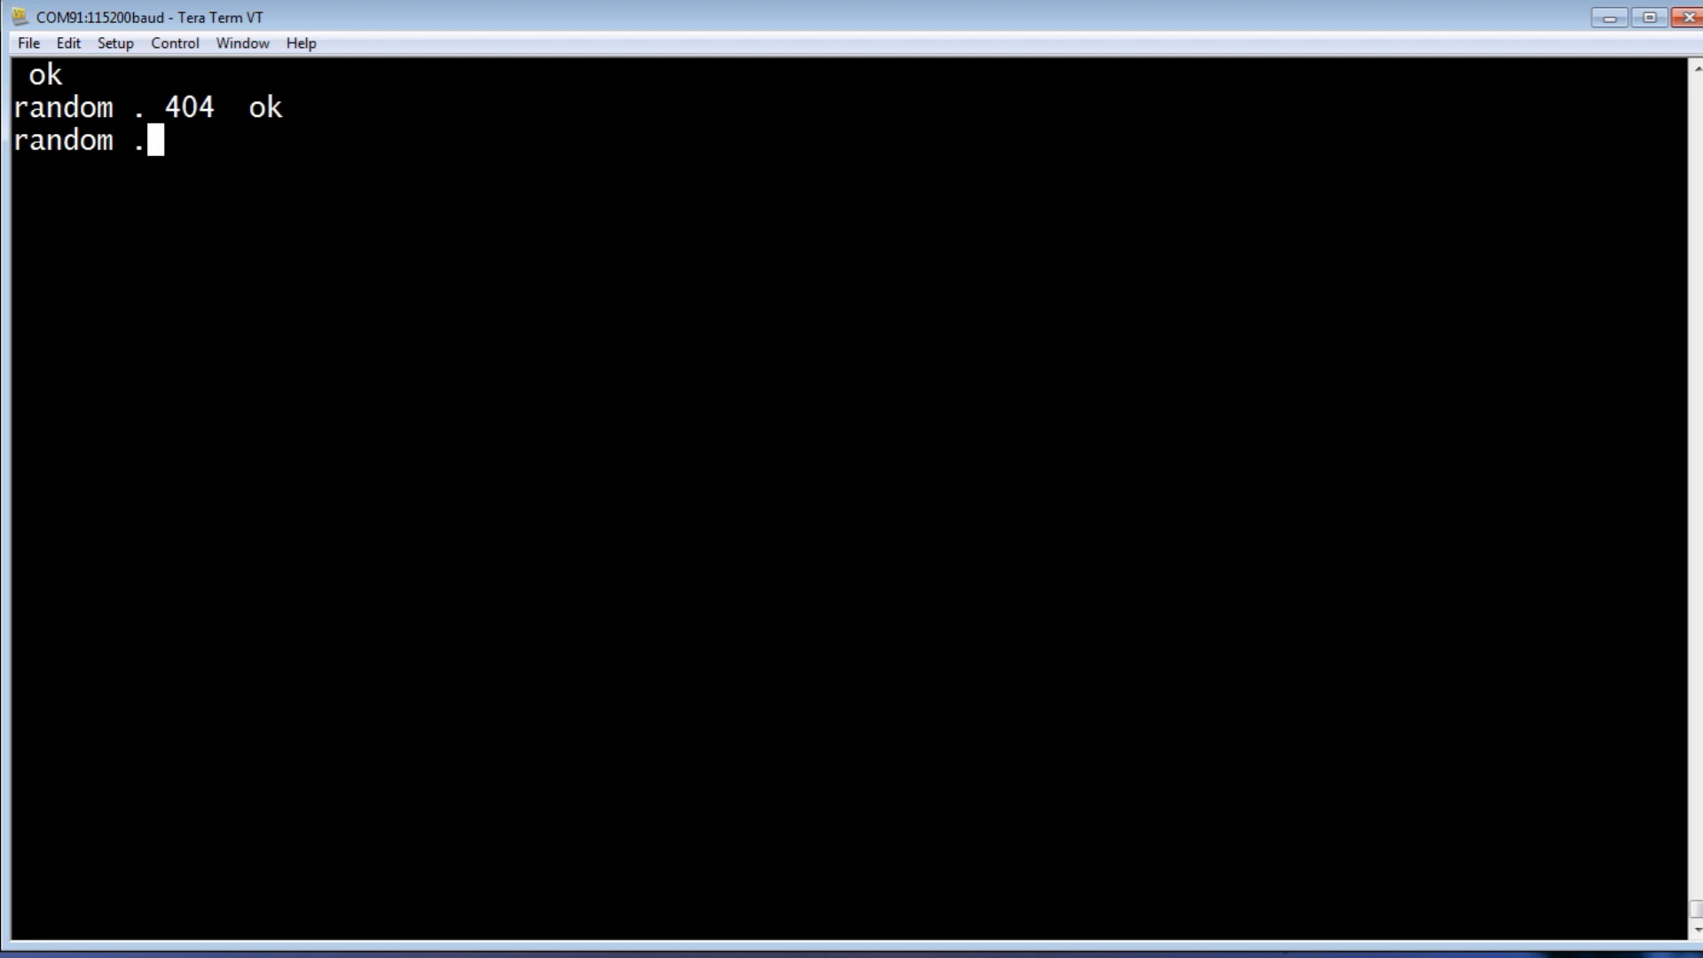
key("Return")
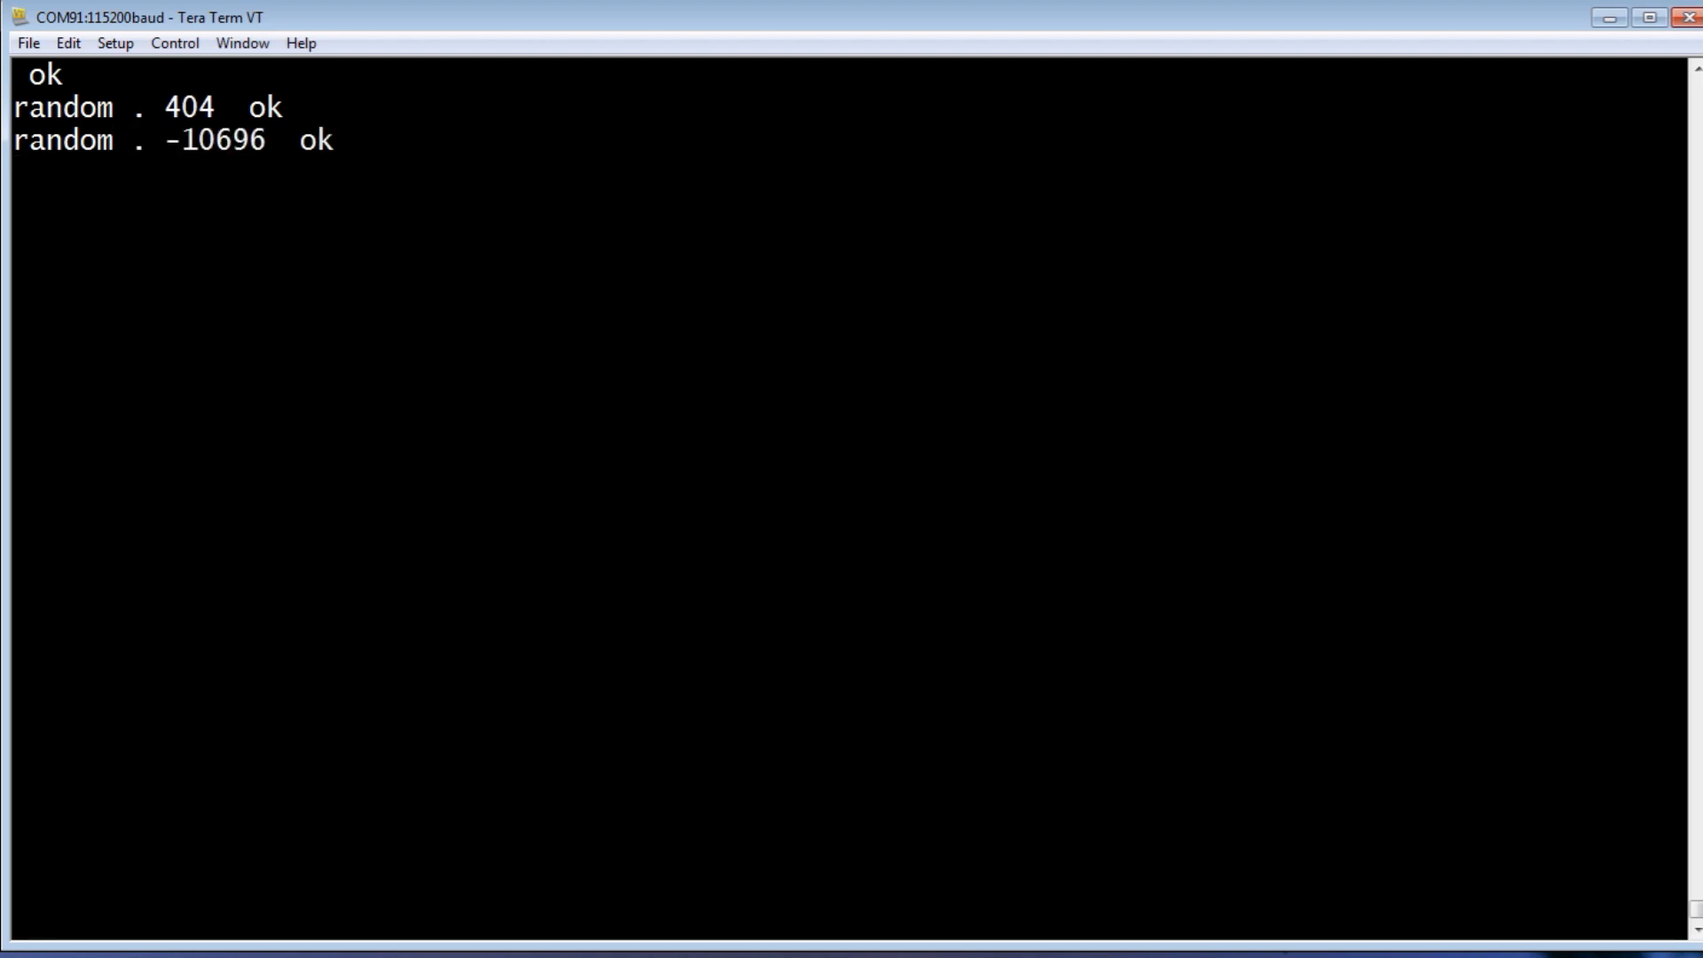
type("rando")
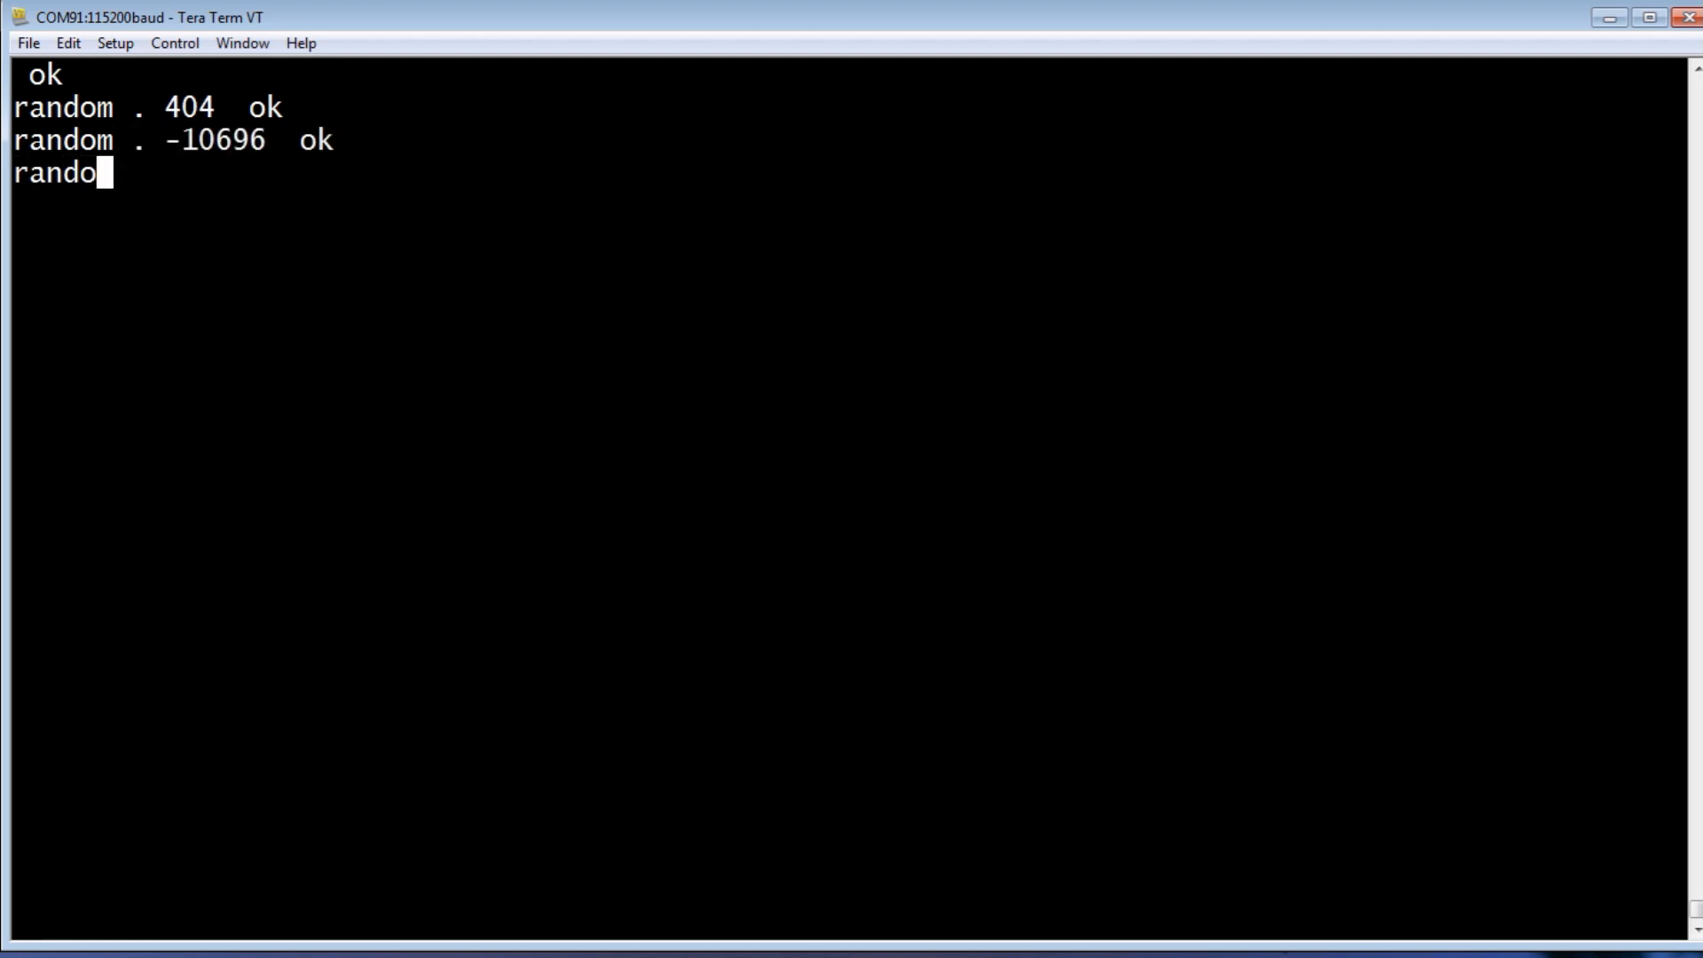
key("Return")
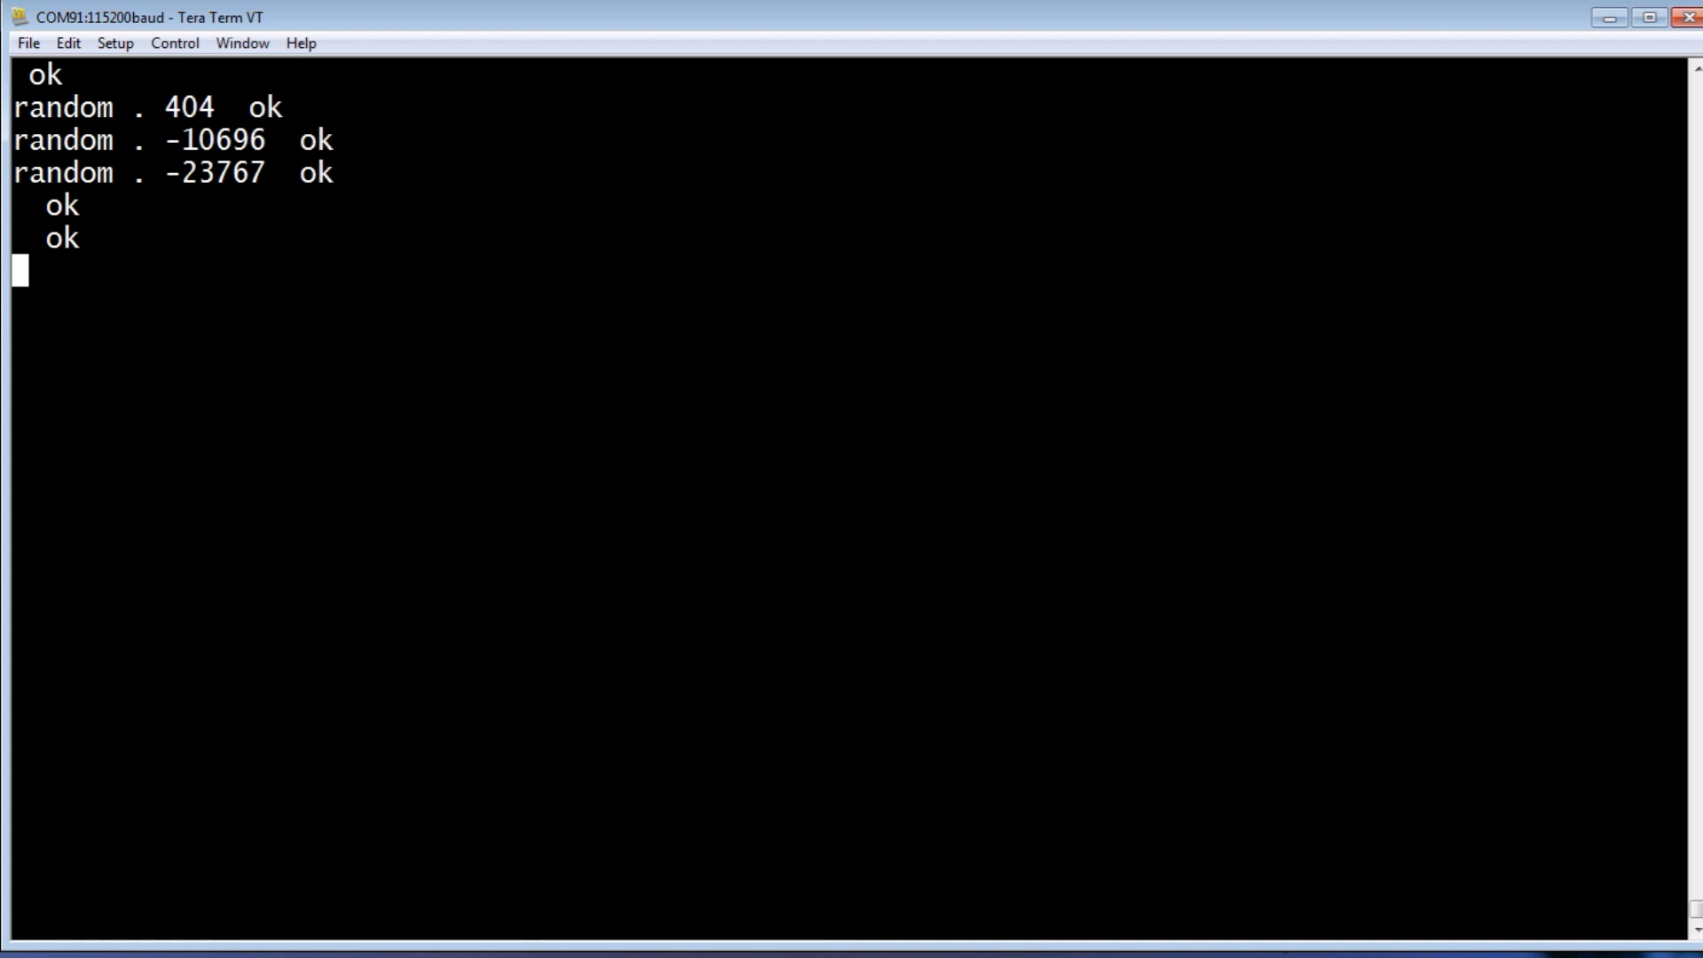
- Fetch the clock frequency with Fcy (16000) and begin the temp reading
type("Fcy")
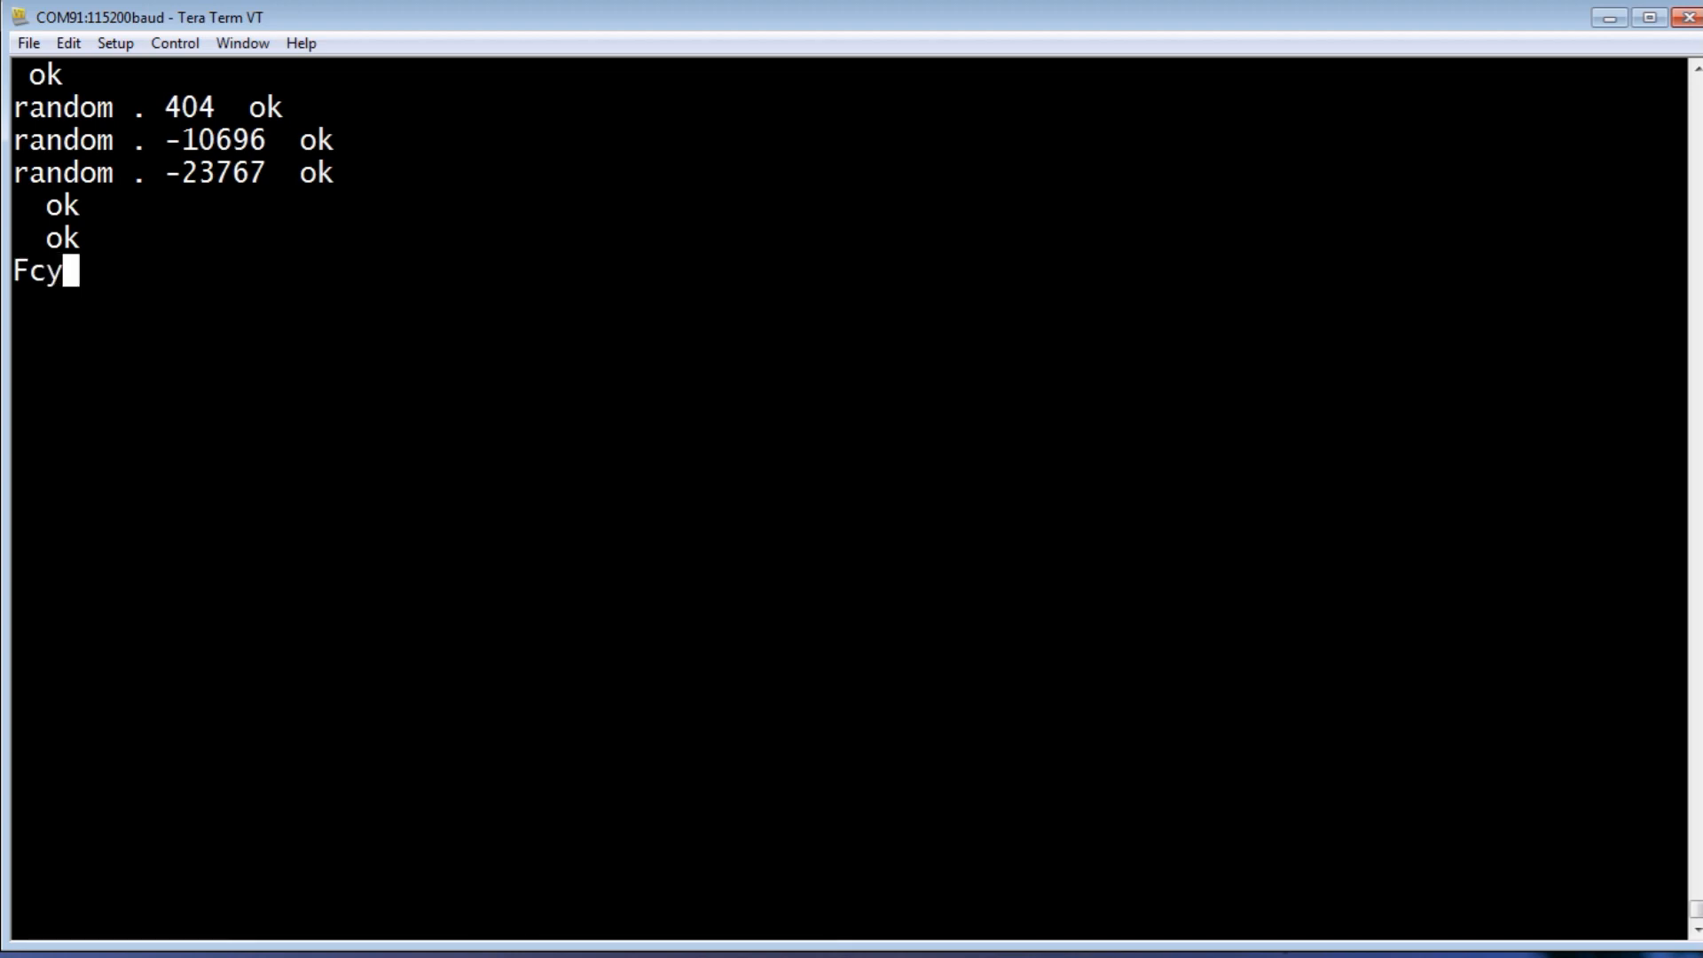
key("Return")
type(".")
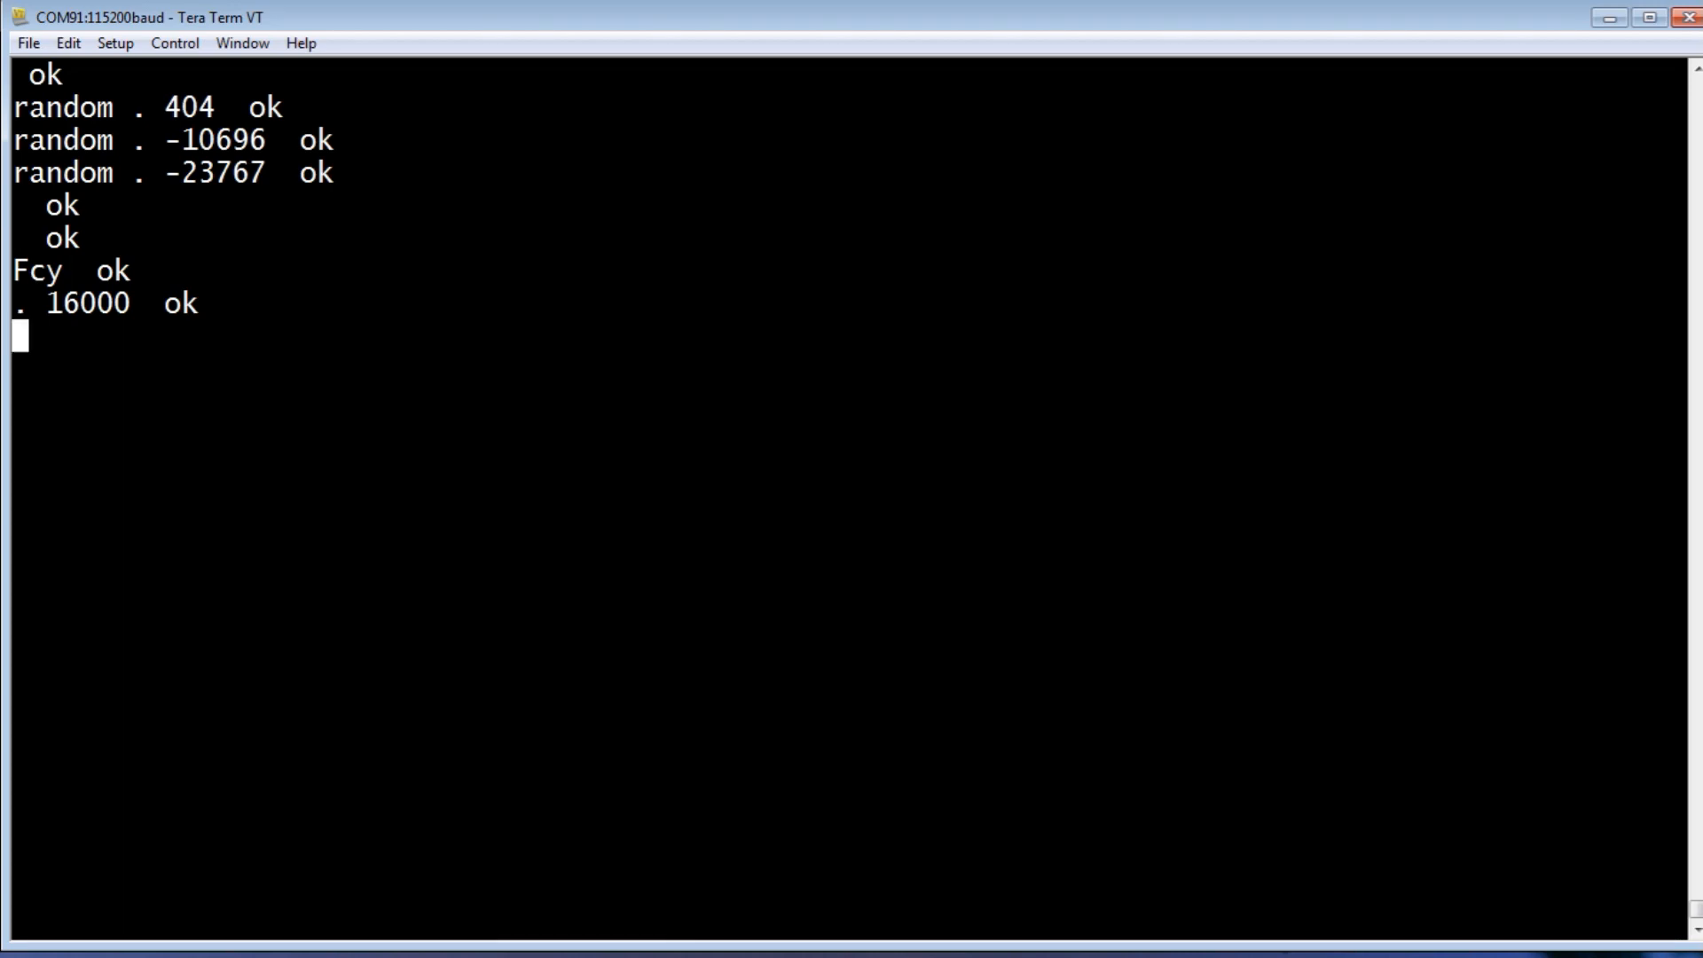
type("temp .s 28 625  ok")
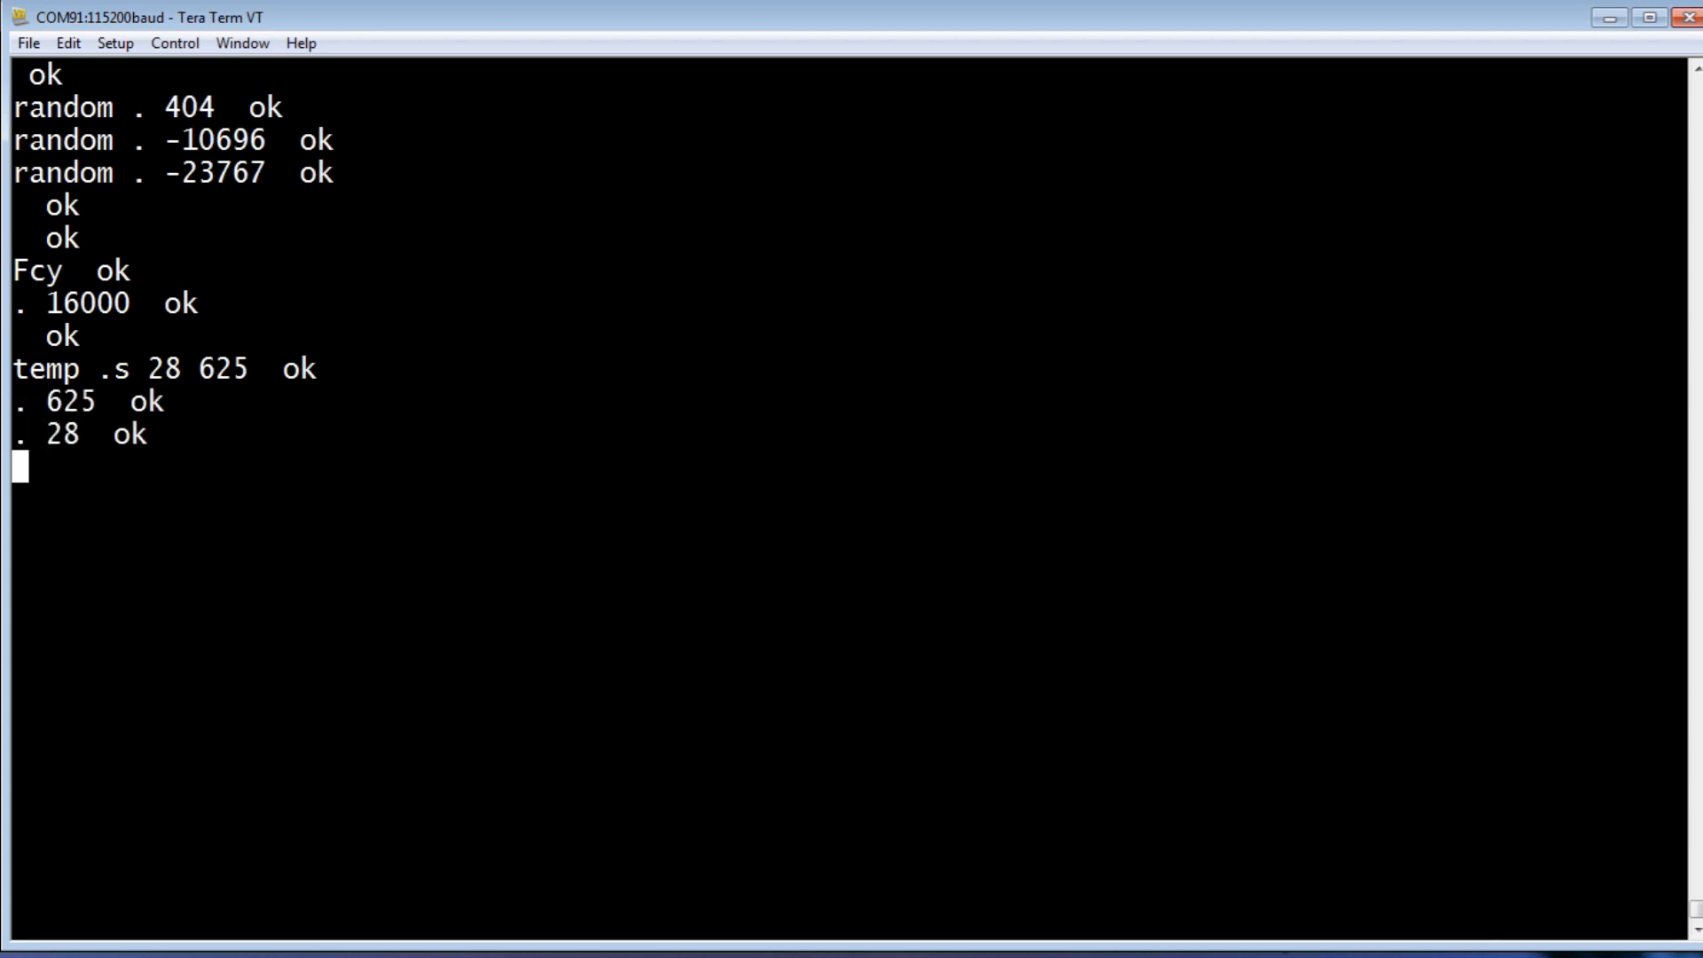
- Print the whole-degree temperature 28 with temp drop ., then clear the screen with cls
type("temp drop")
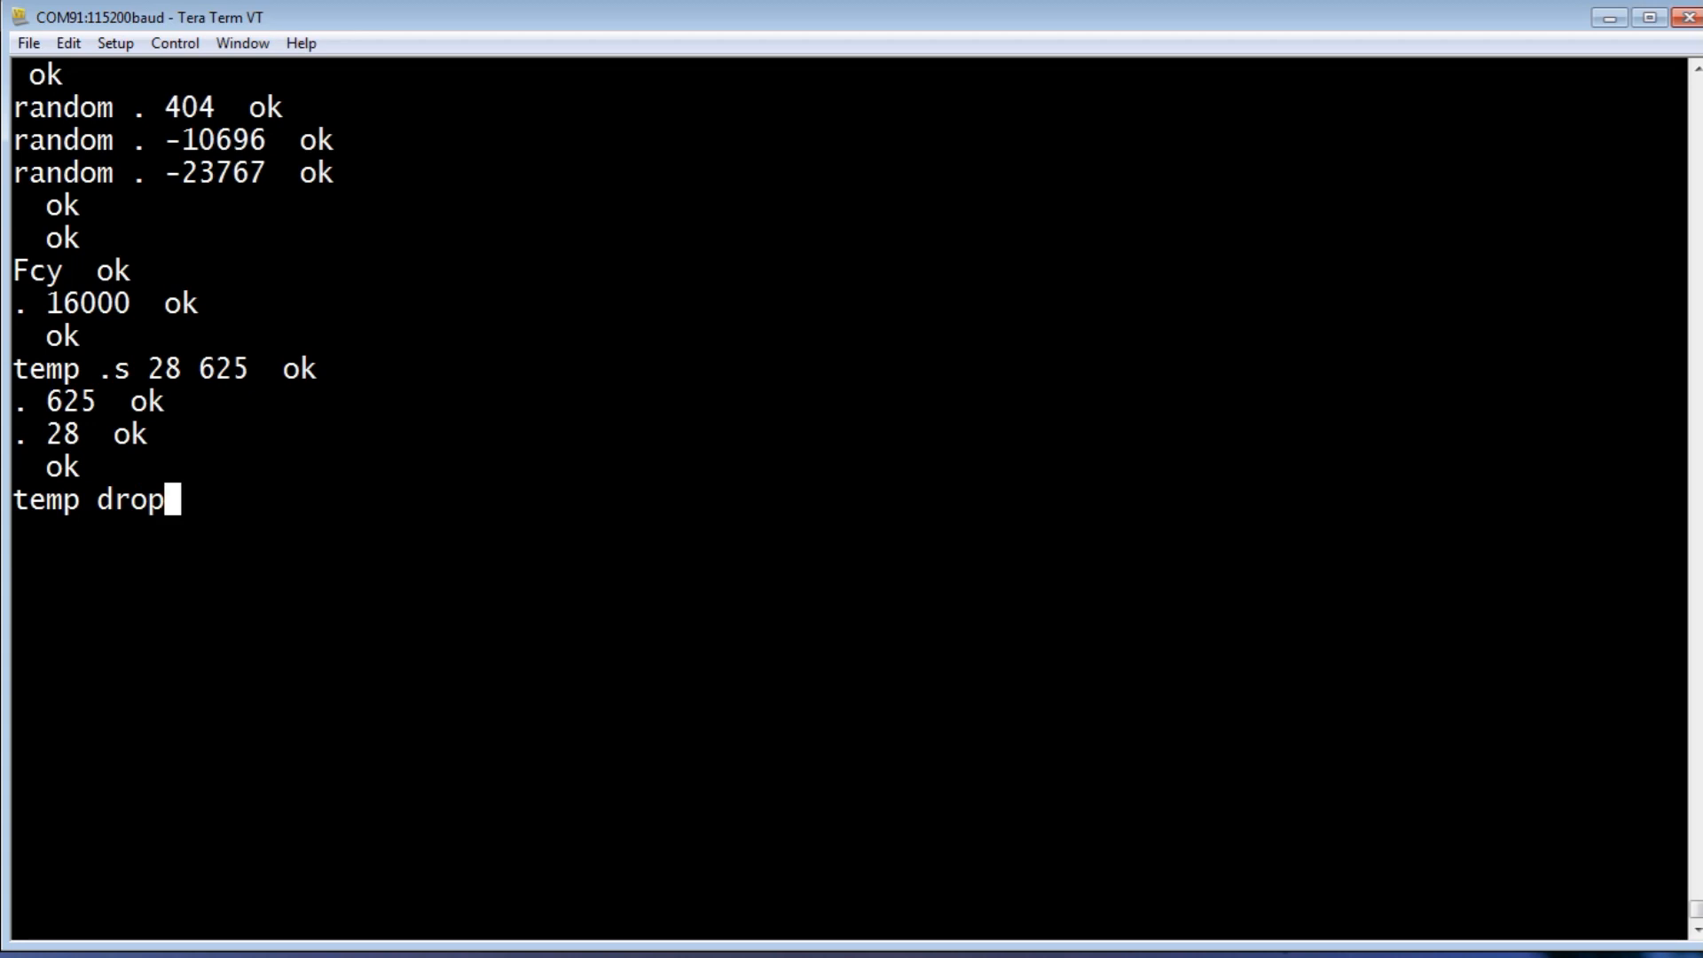
type(". 28  ok")
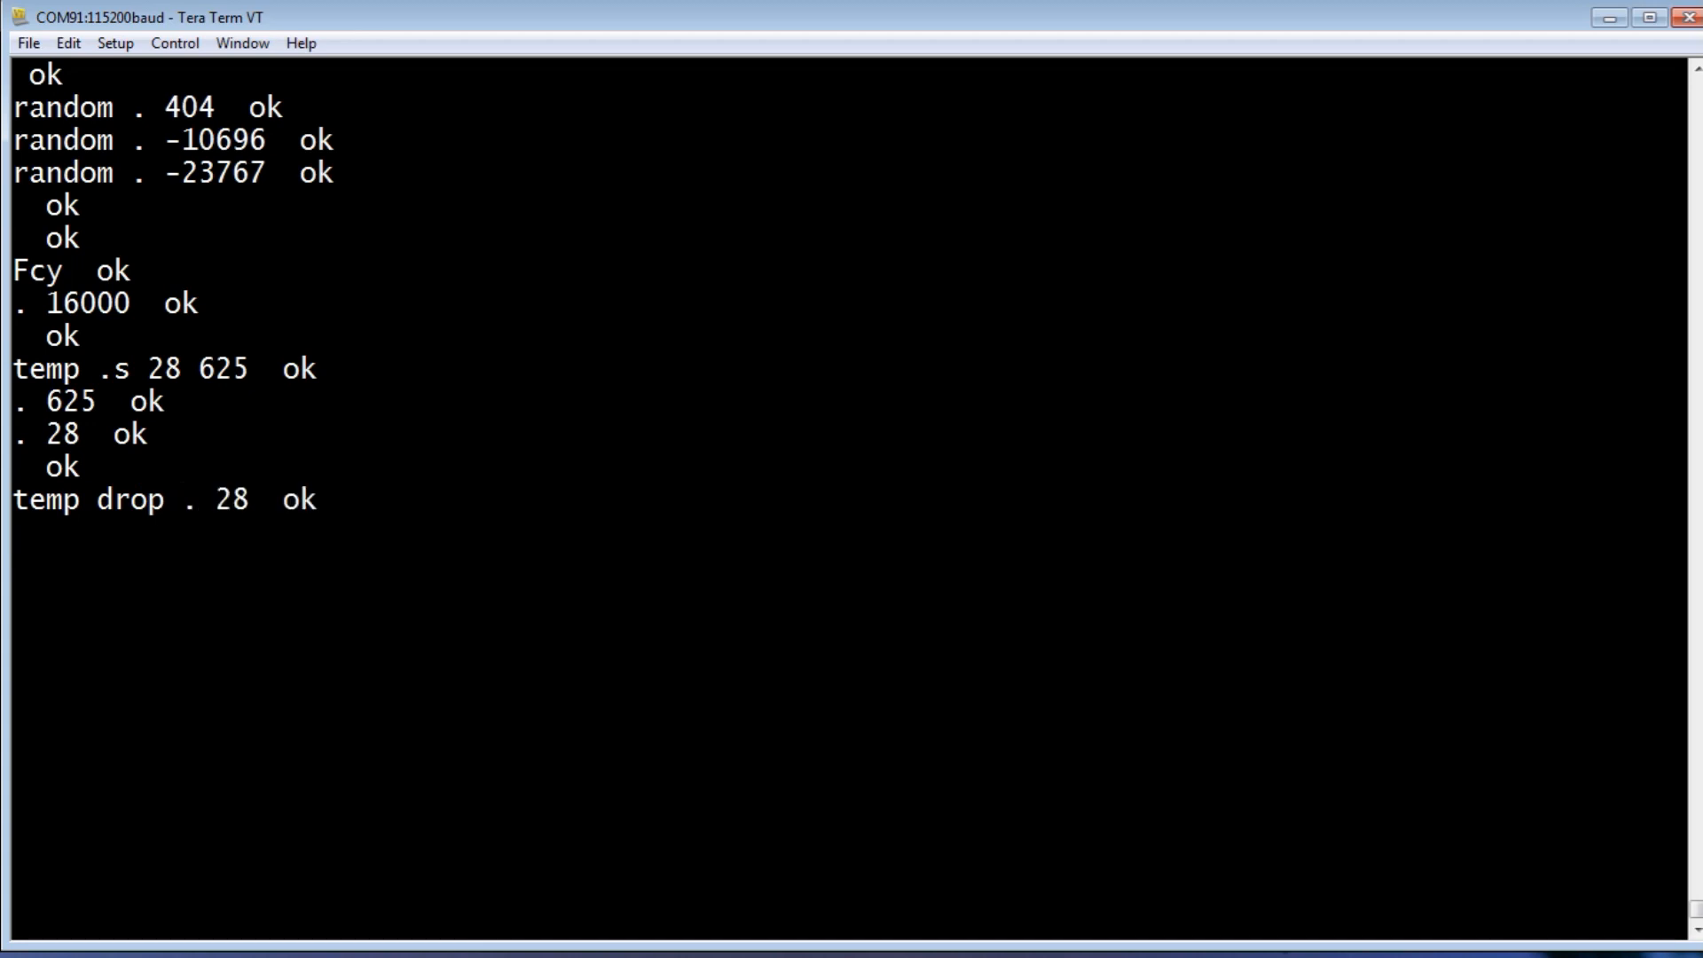
key("Return")
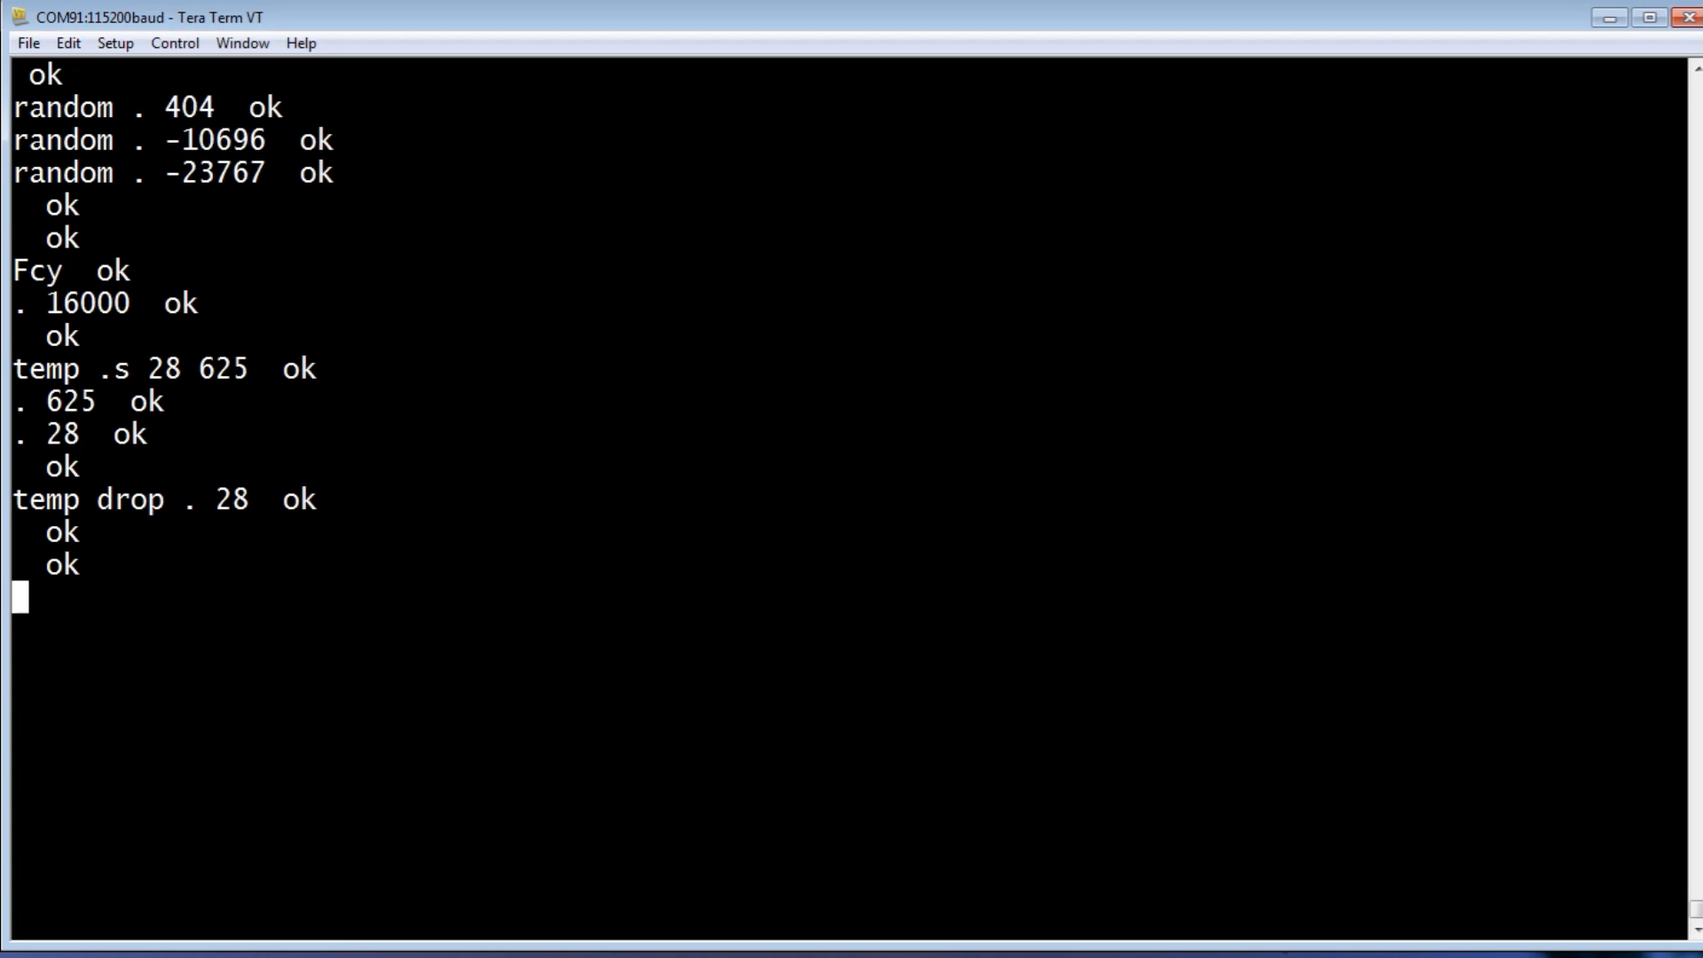
type("cls")
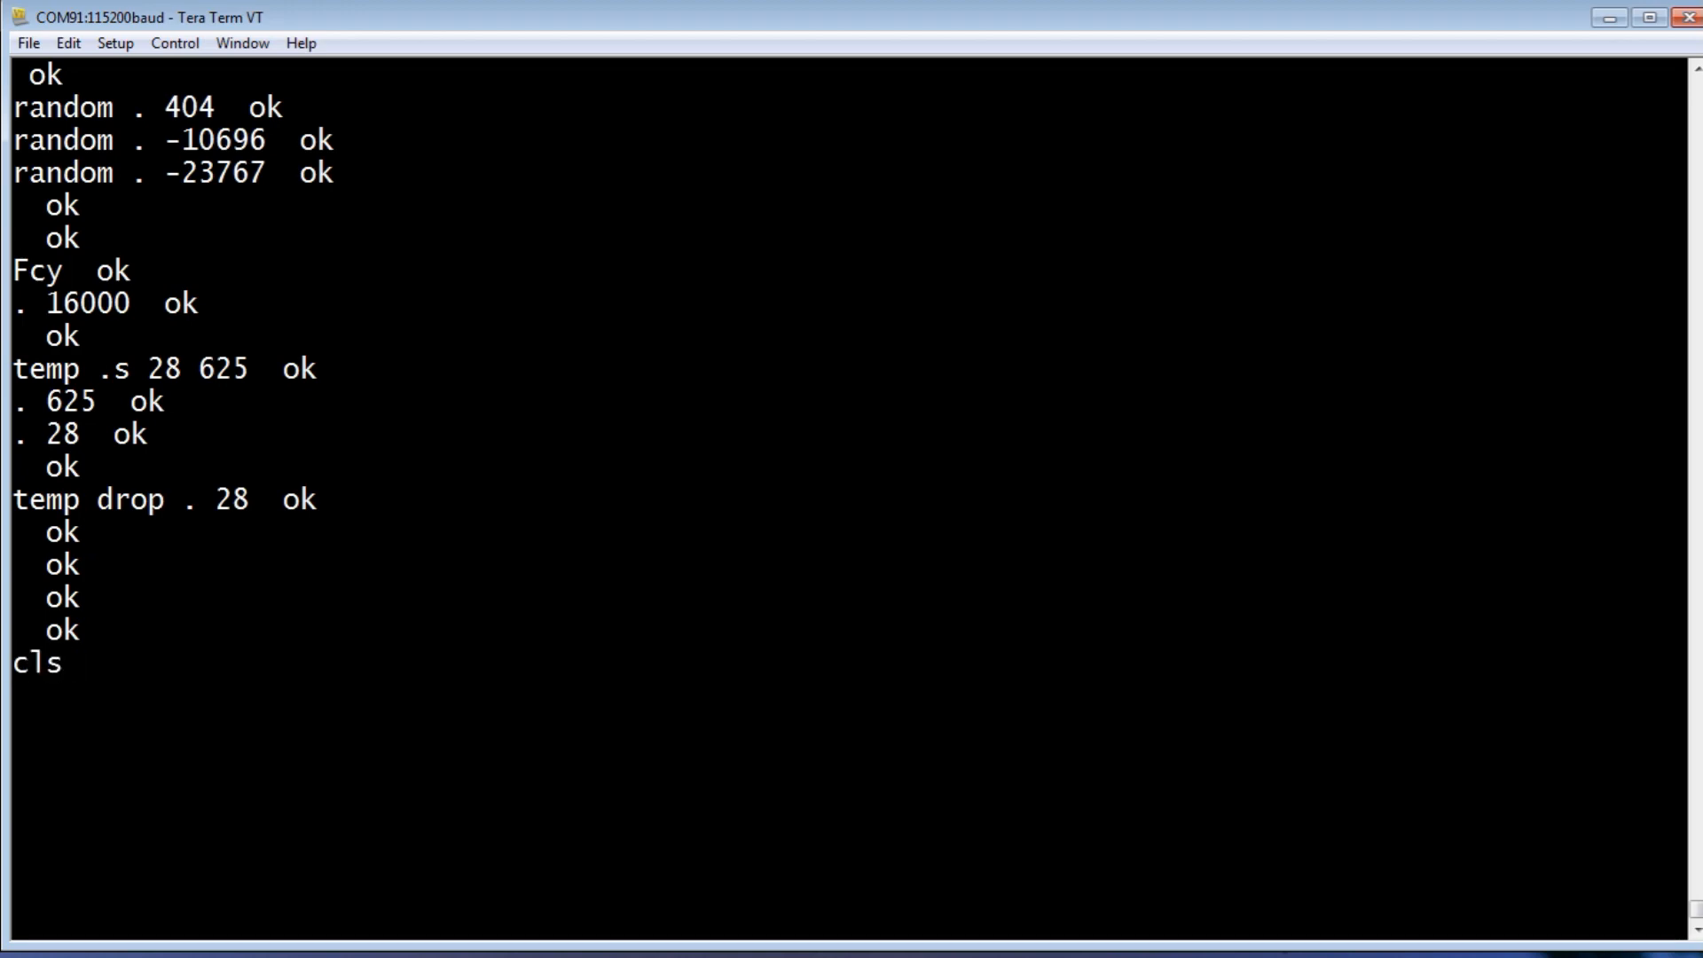
key("Return")
type("7")
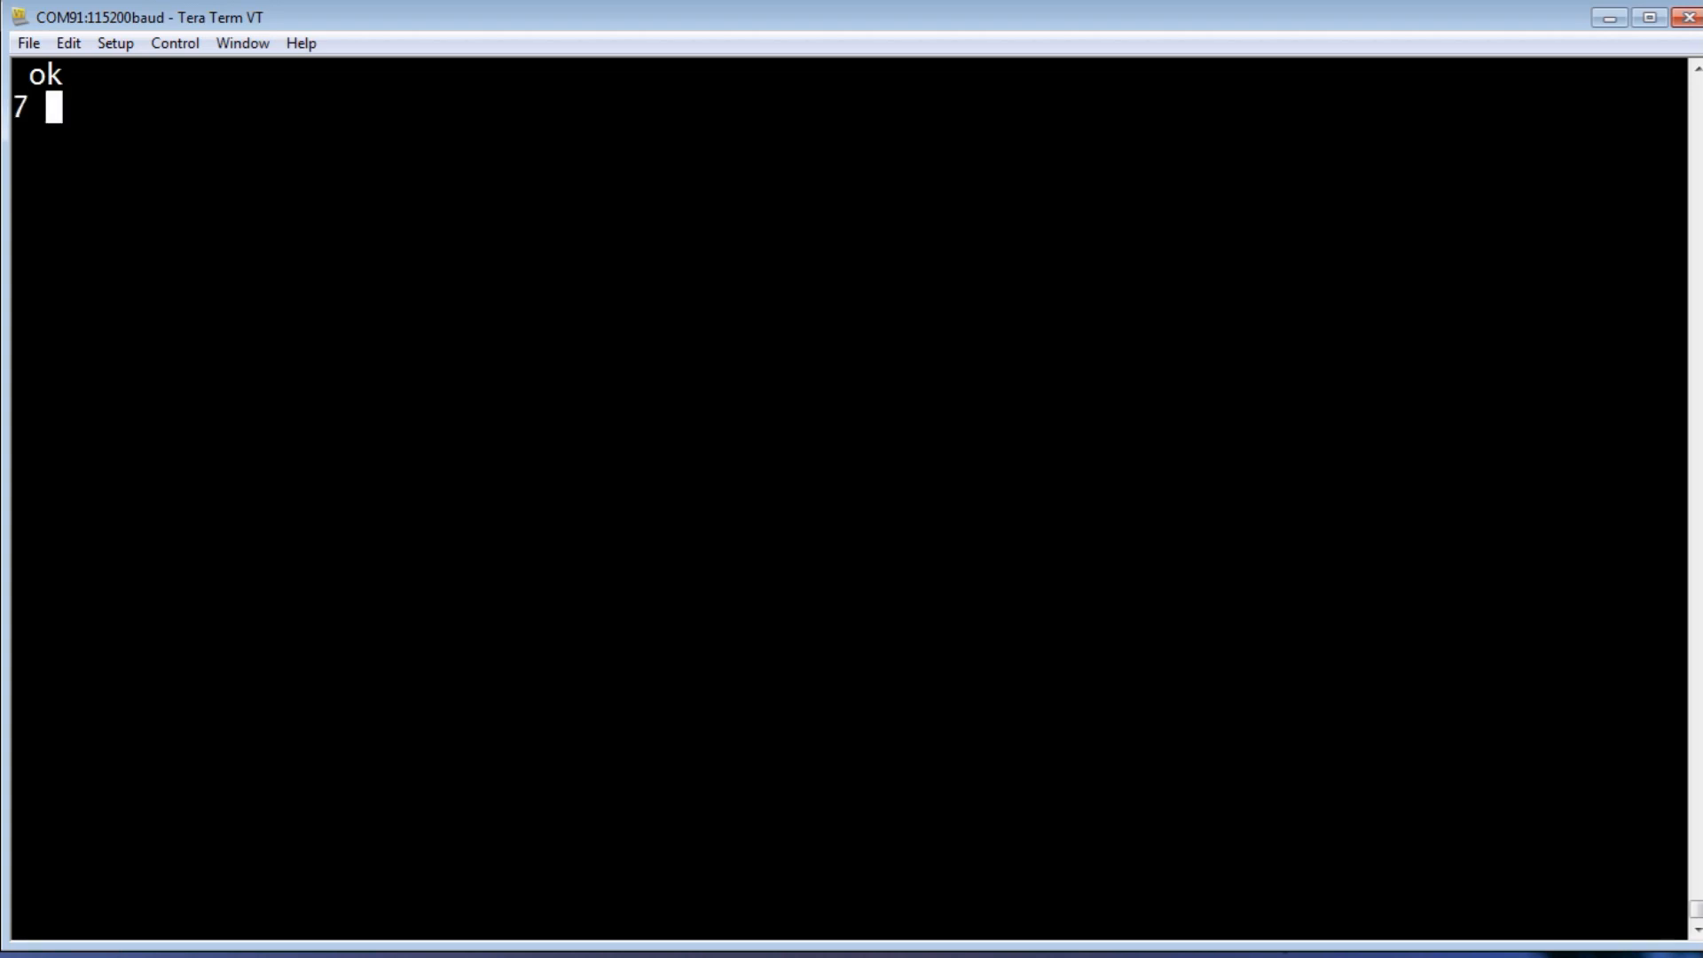
- Make pin 7 an input, enable its switch, and read it with 7 get
type("input")
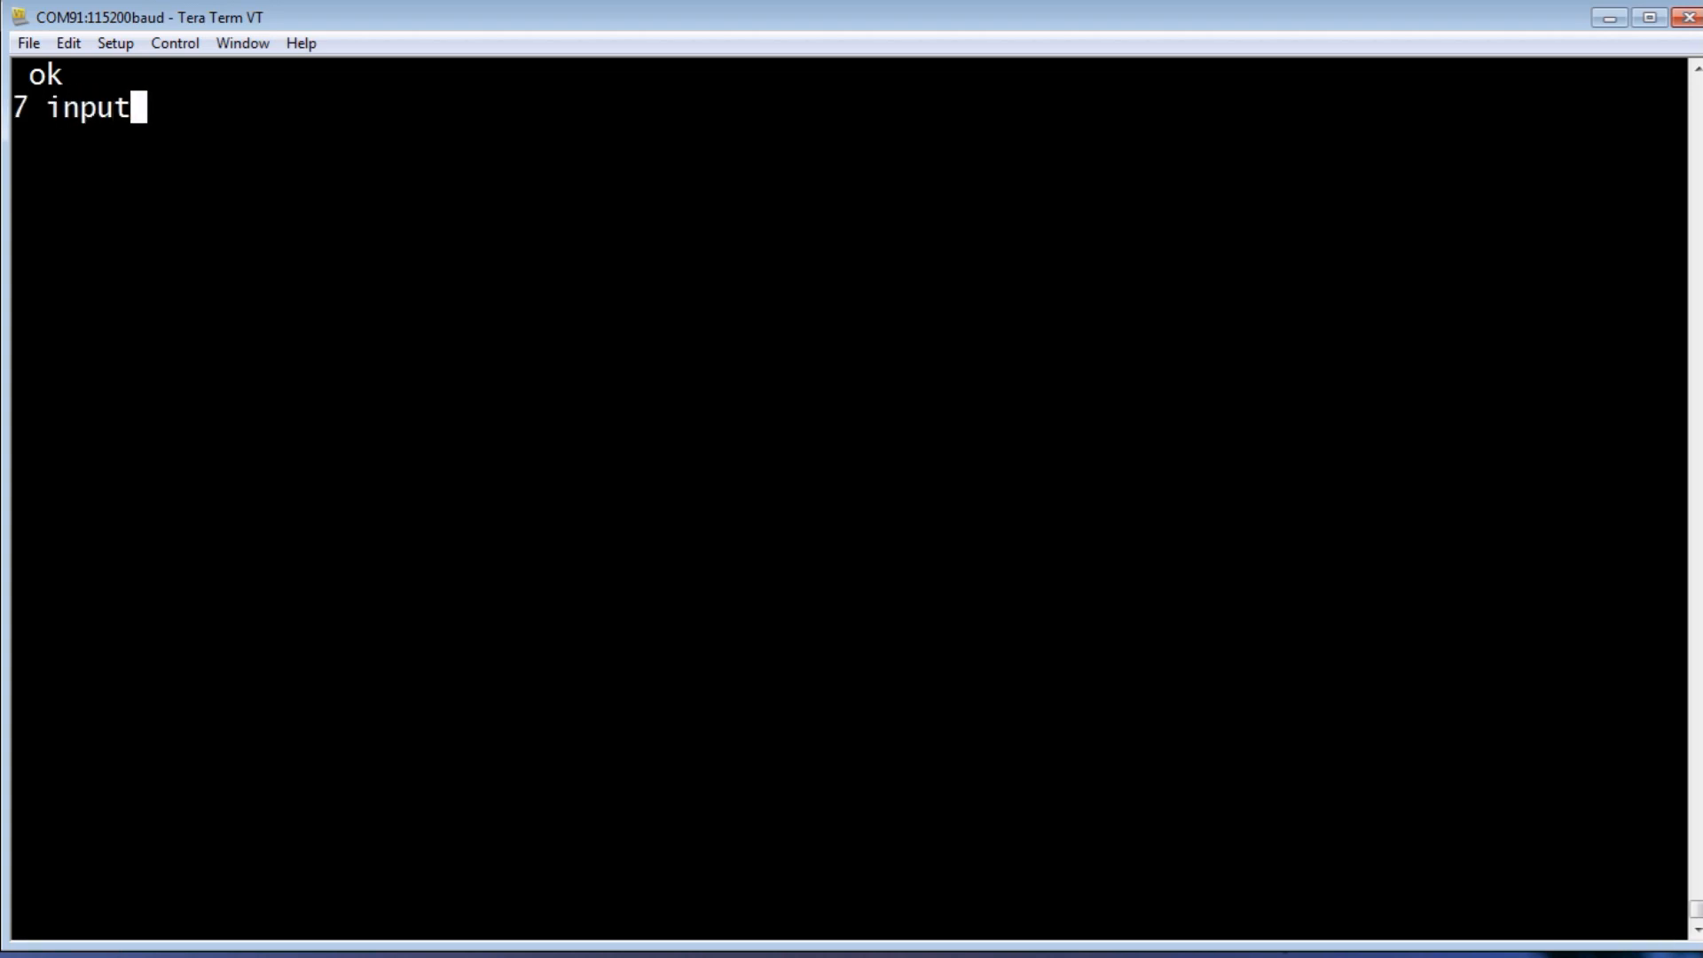
key("Return")
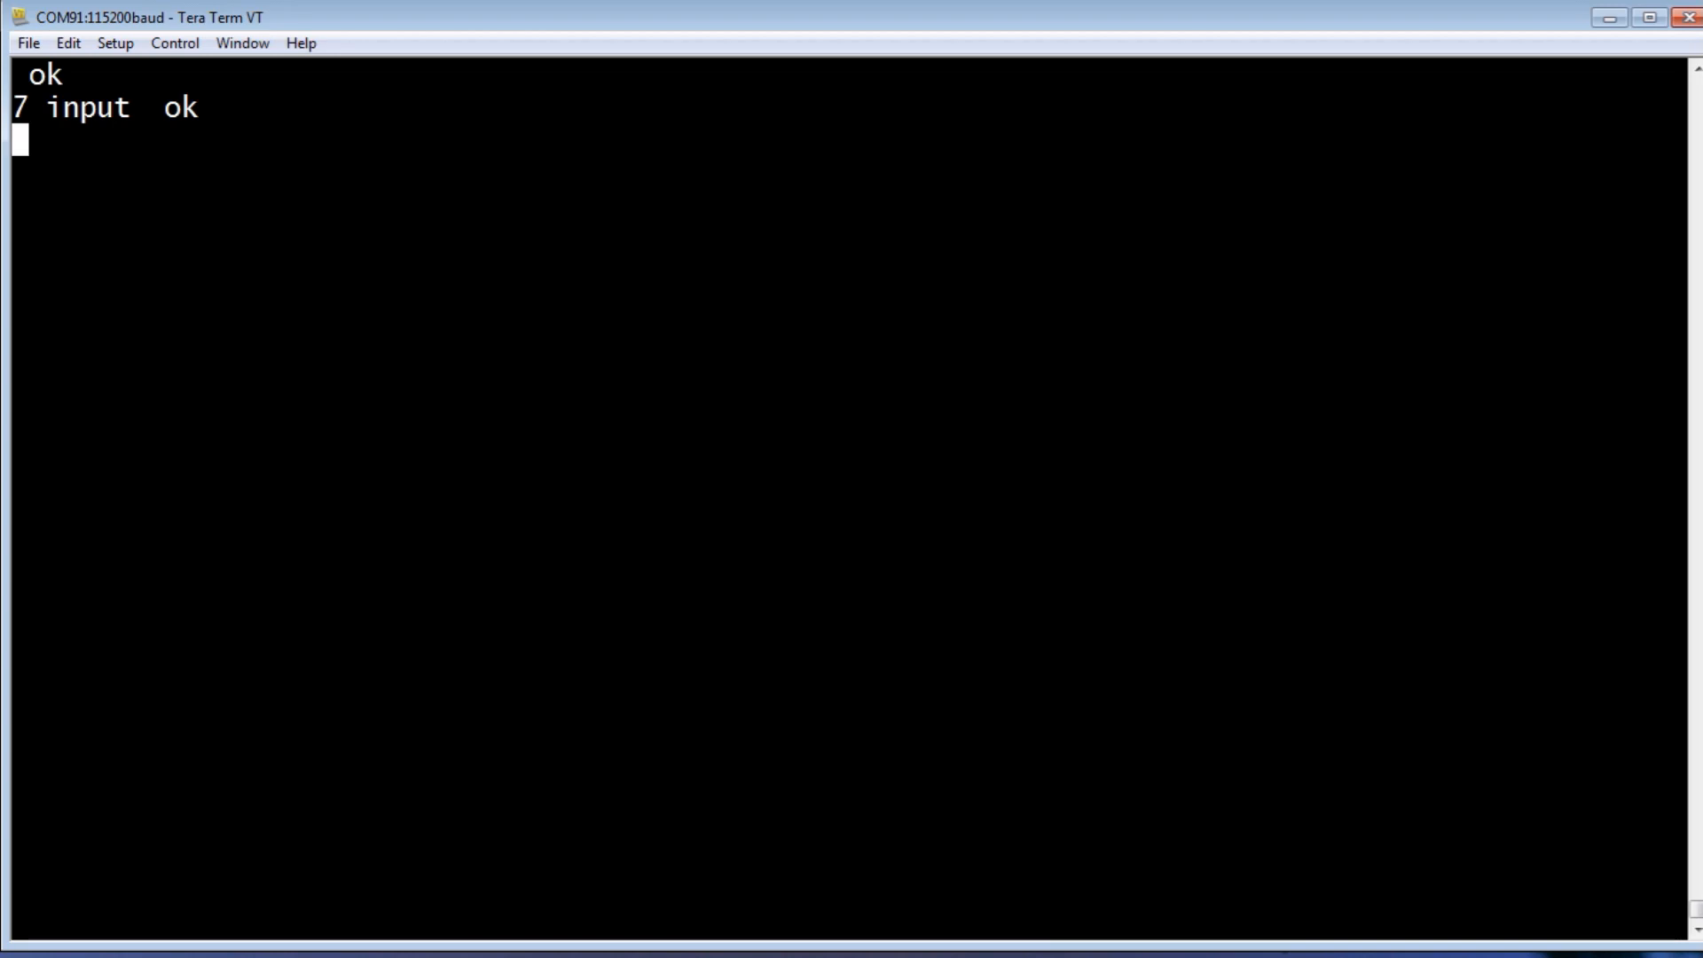
type("7 sw")
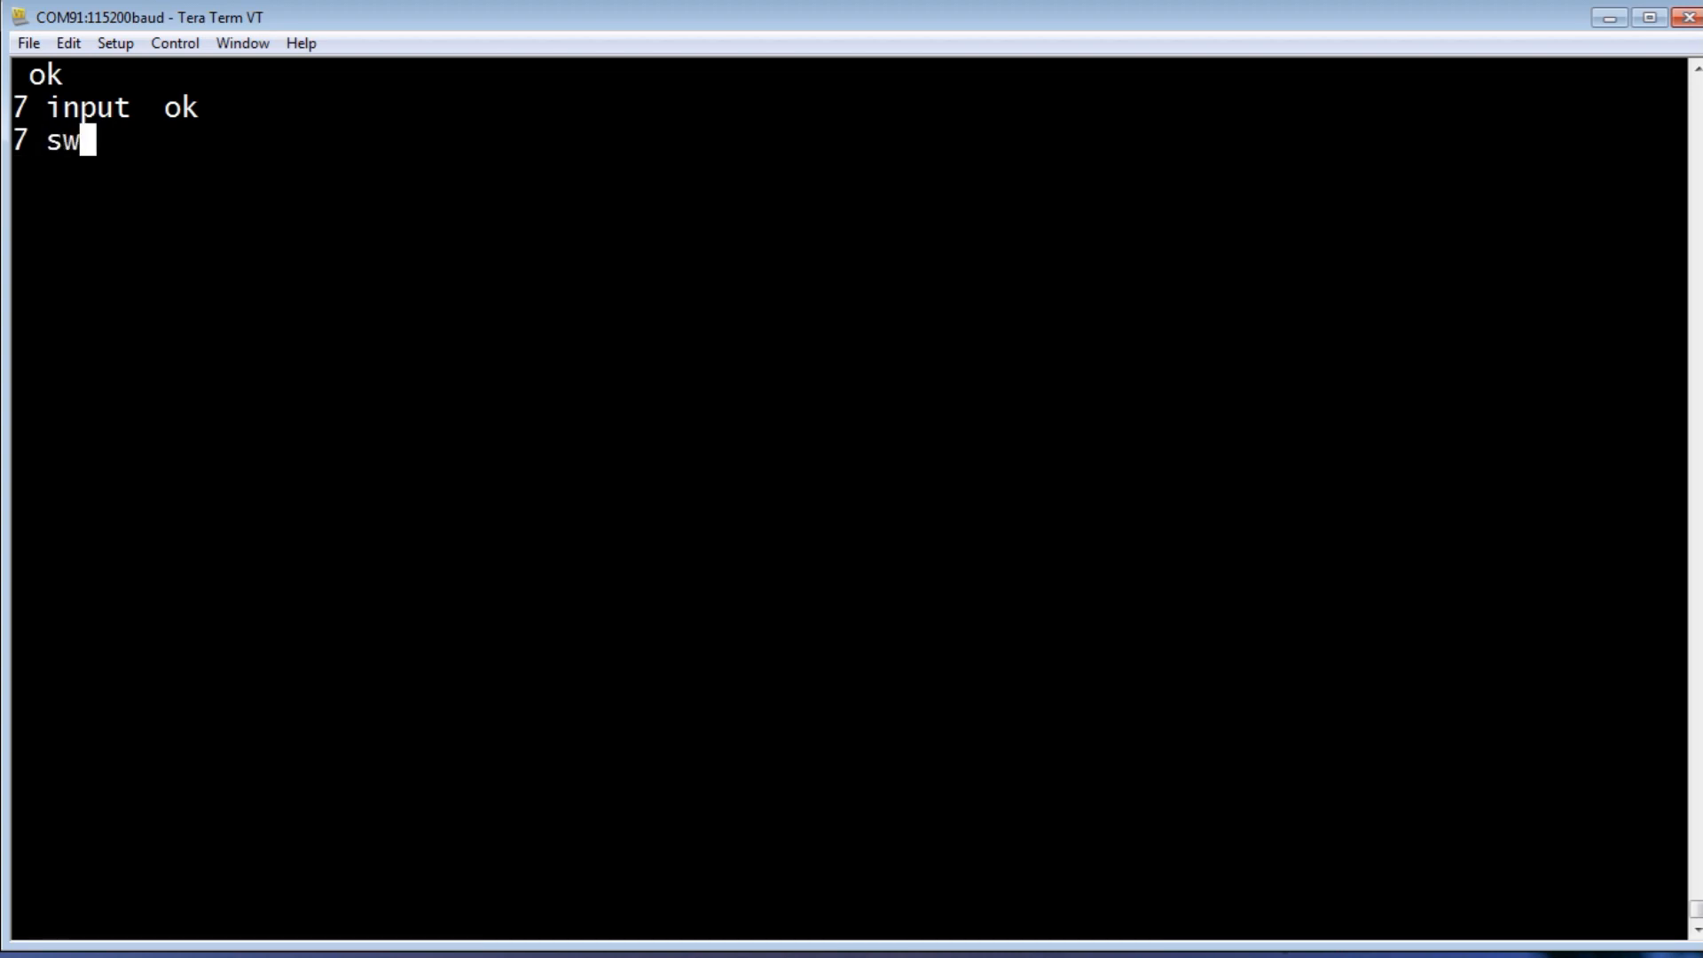
type("itch  ok")
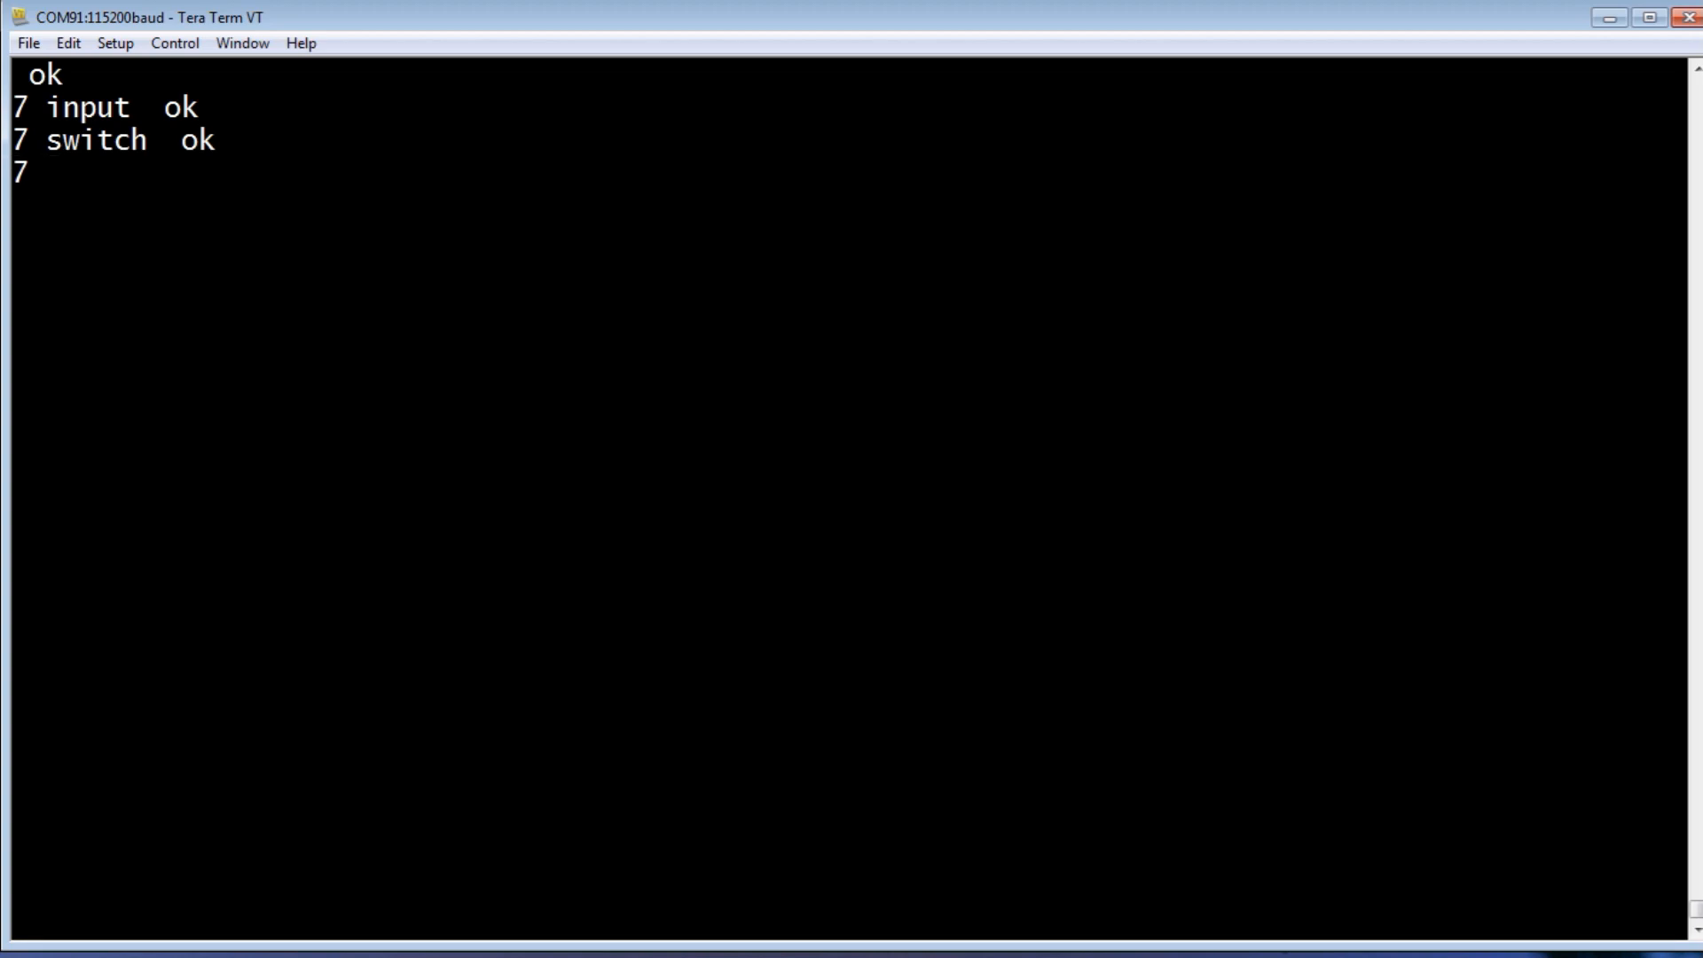
type("get . 1  ok")
type("input")
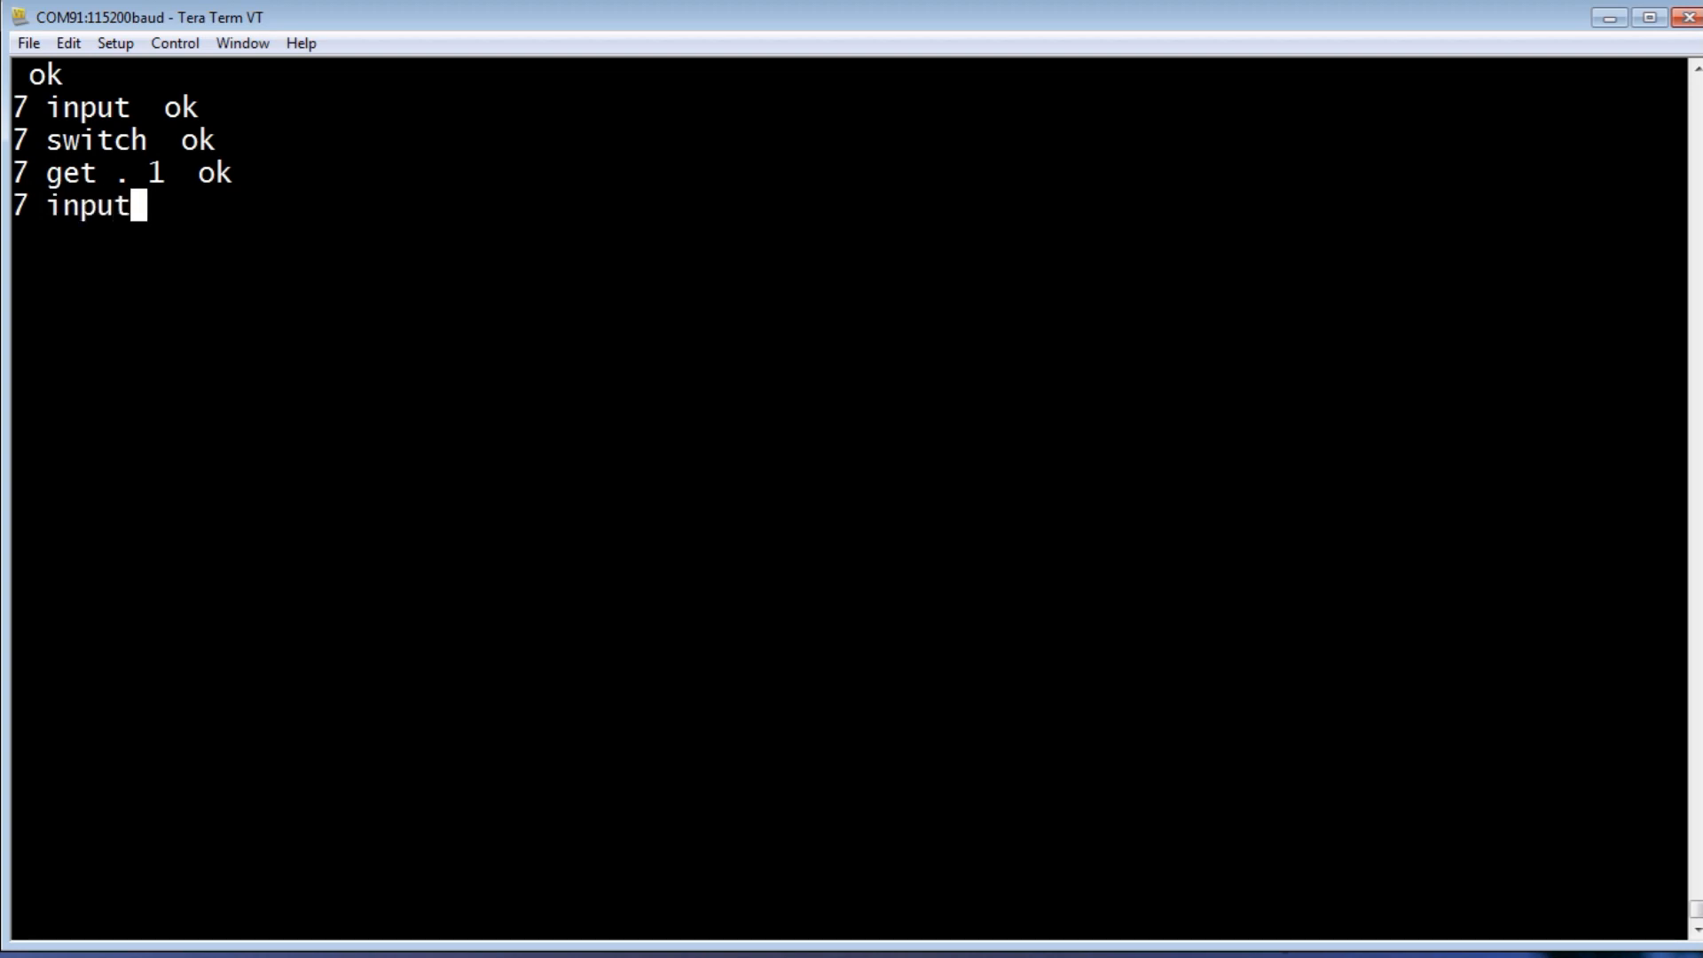
key("Return")
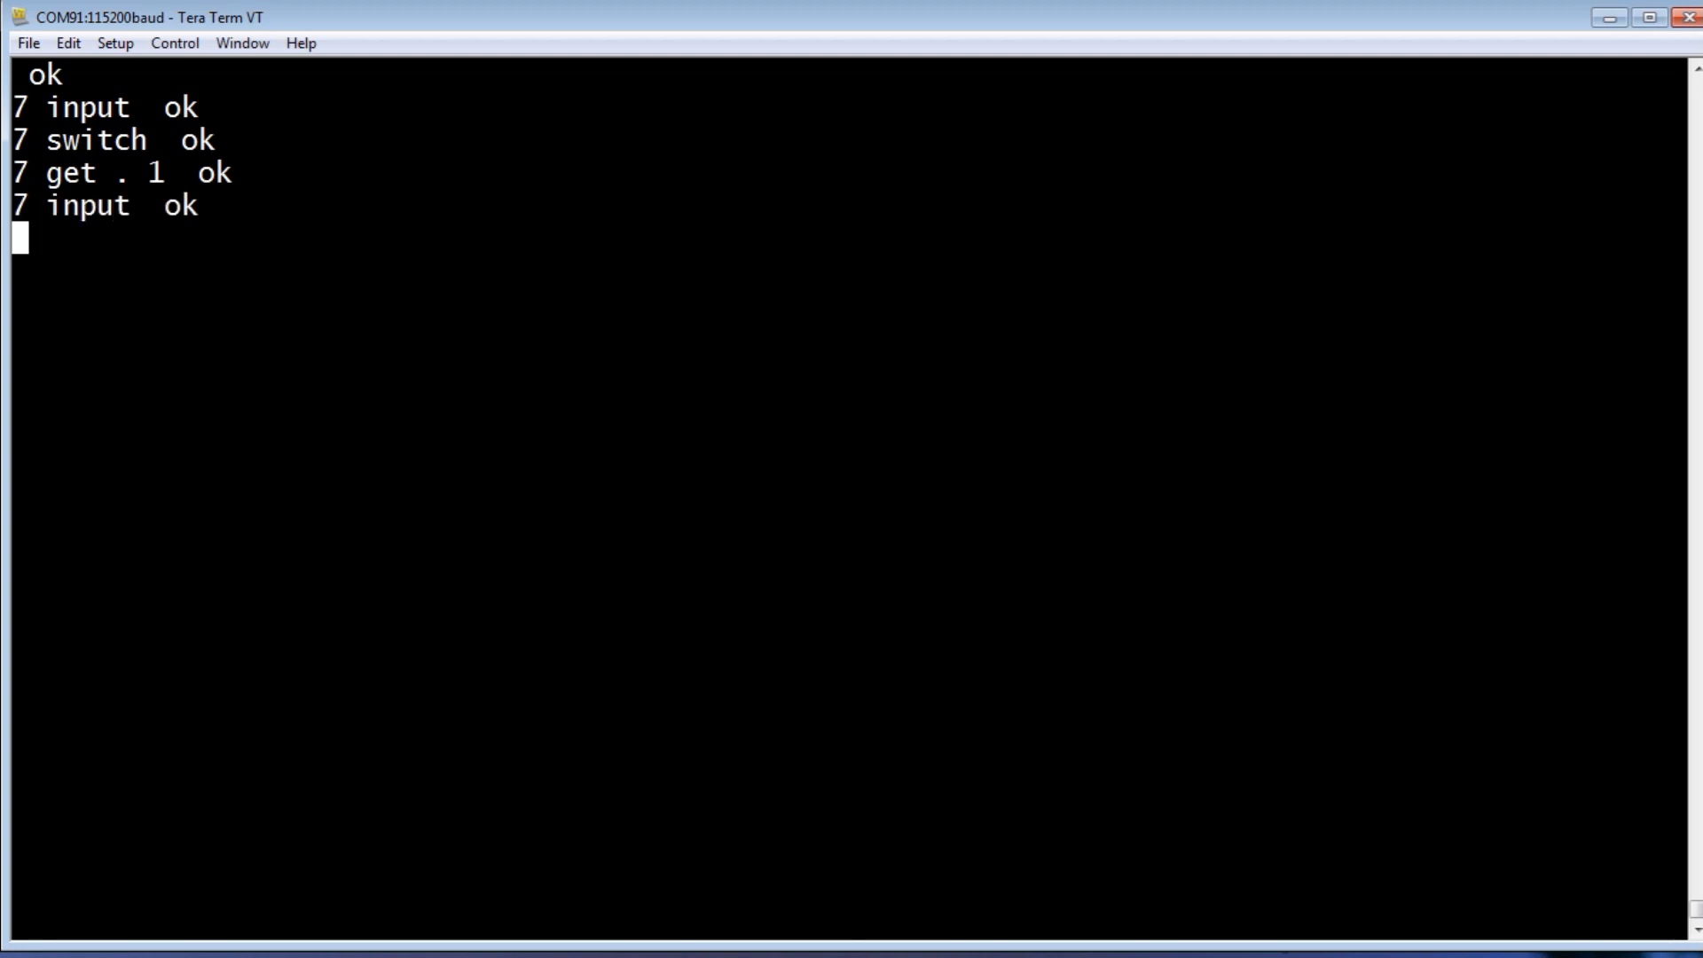
- Read pin 7 with a pulldown, then make it an output and drive it with set and clear
type("7")
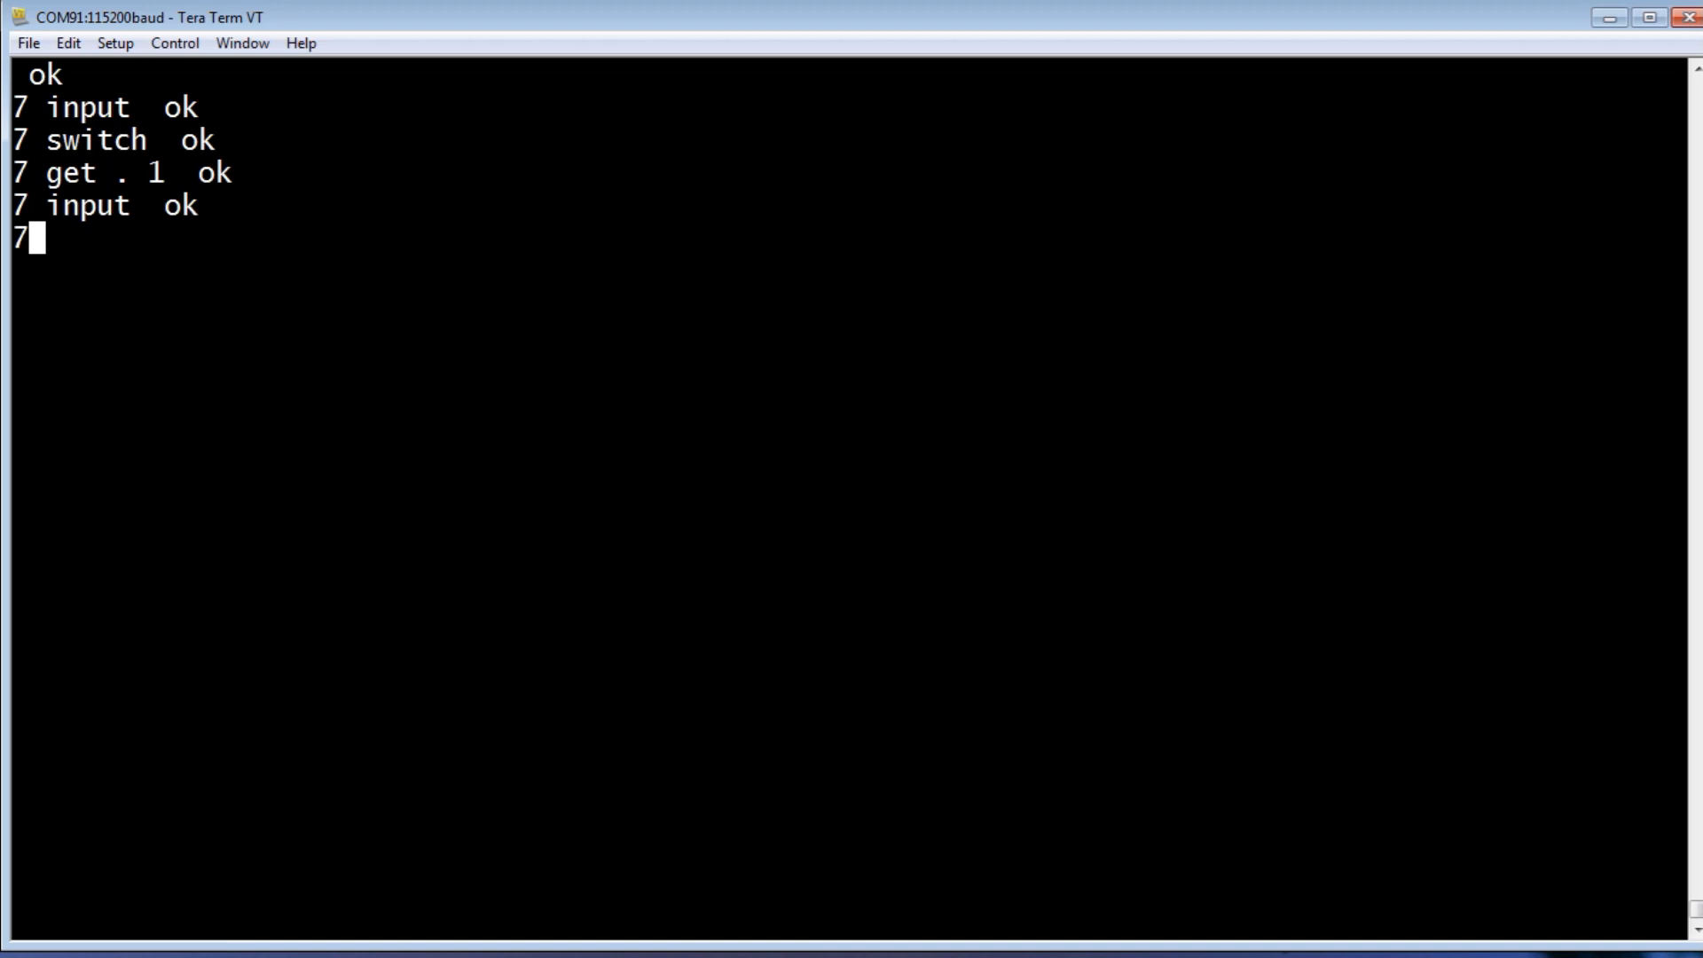
type("pull")
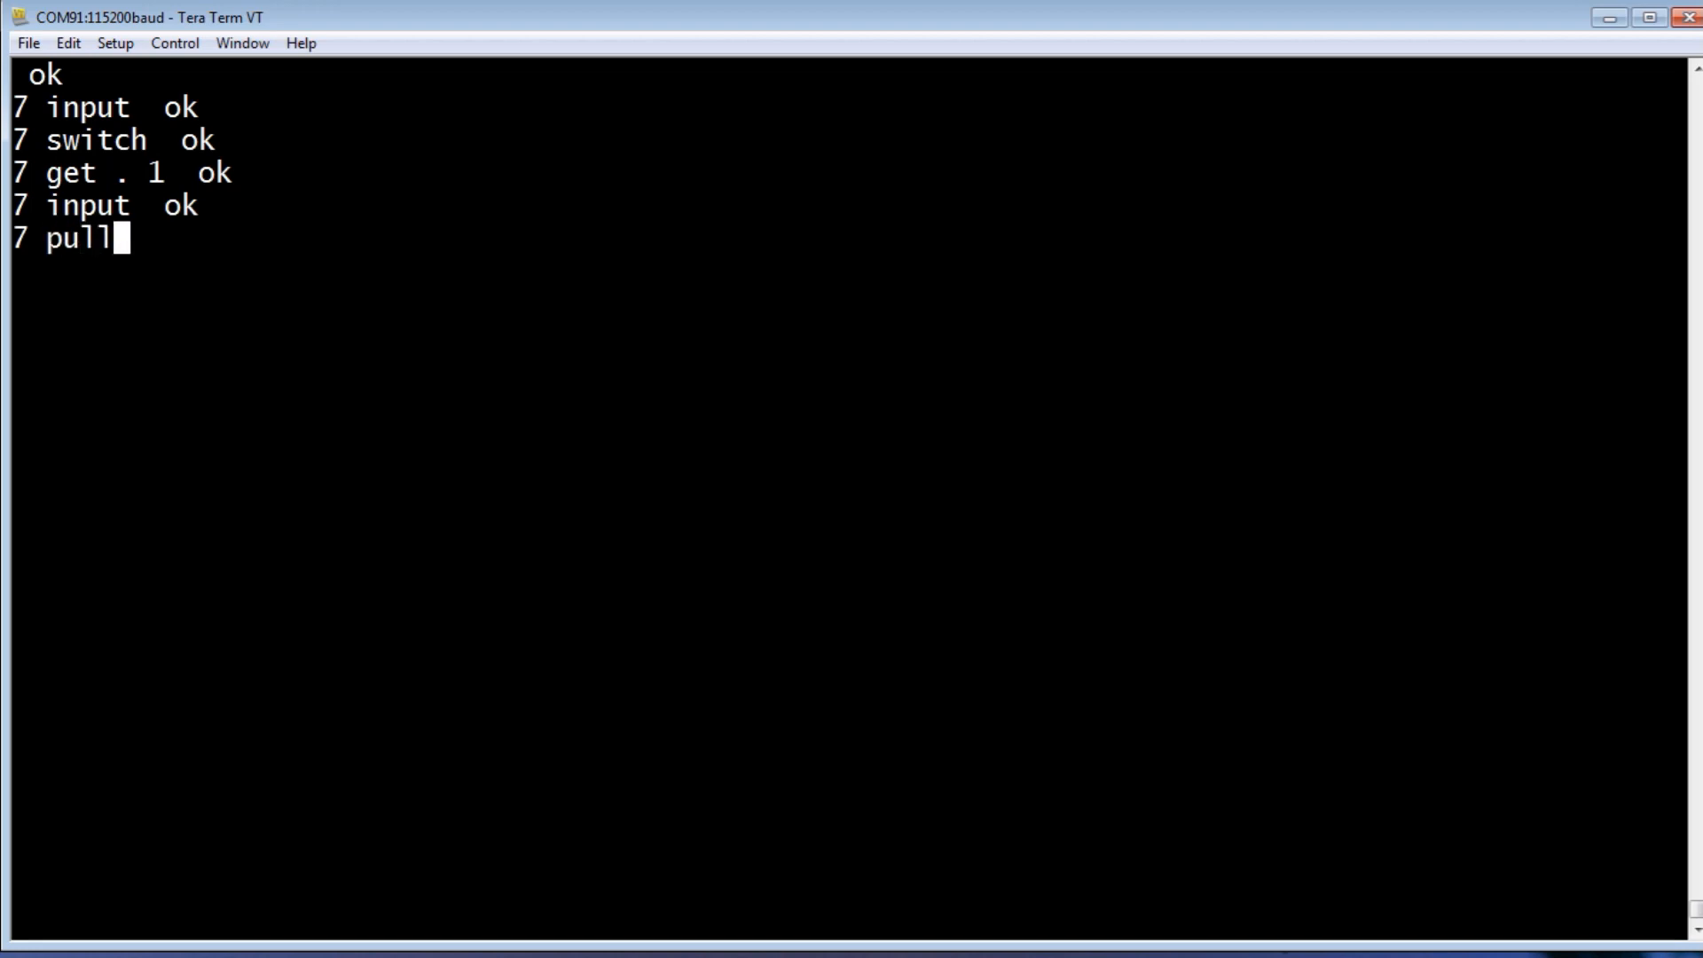
type("down  ok")
type("7 get .")
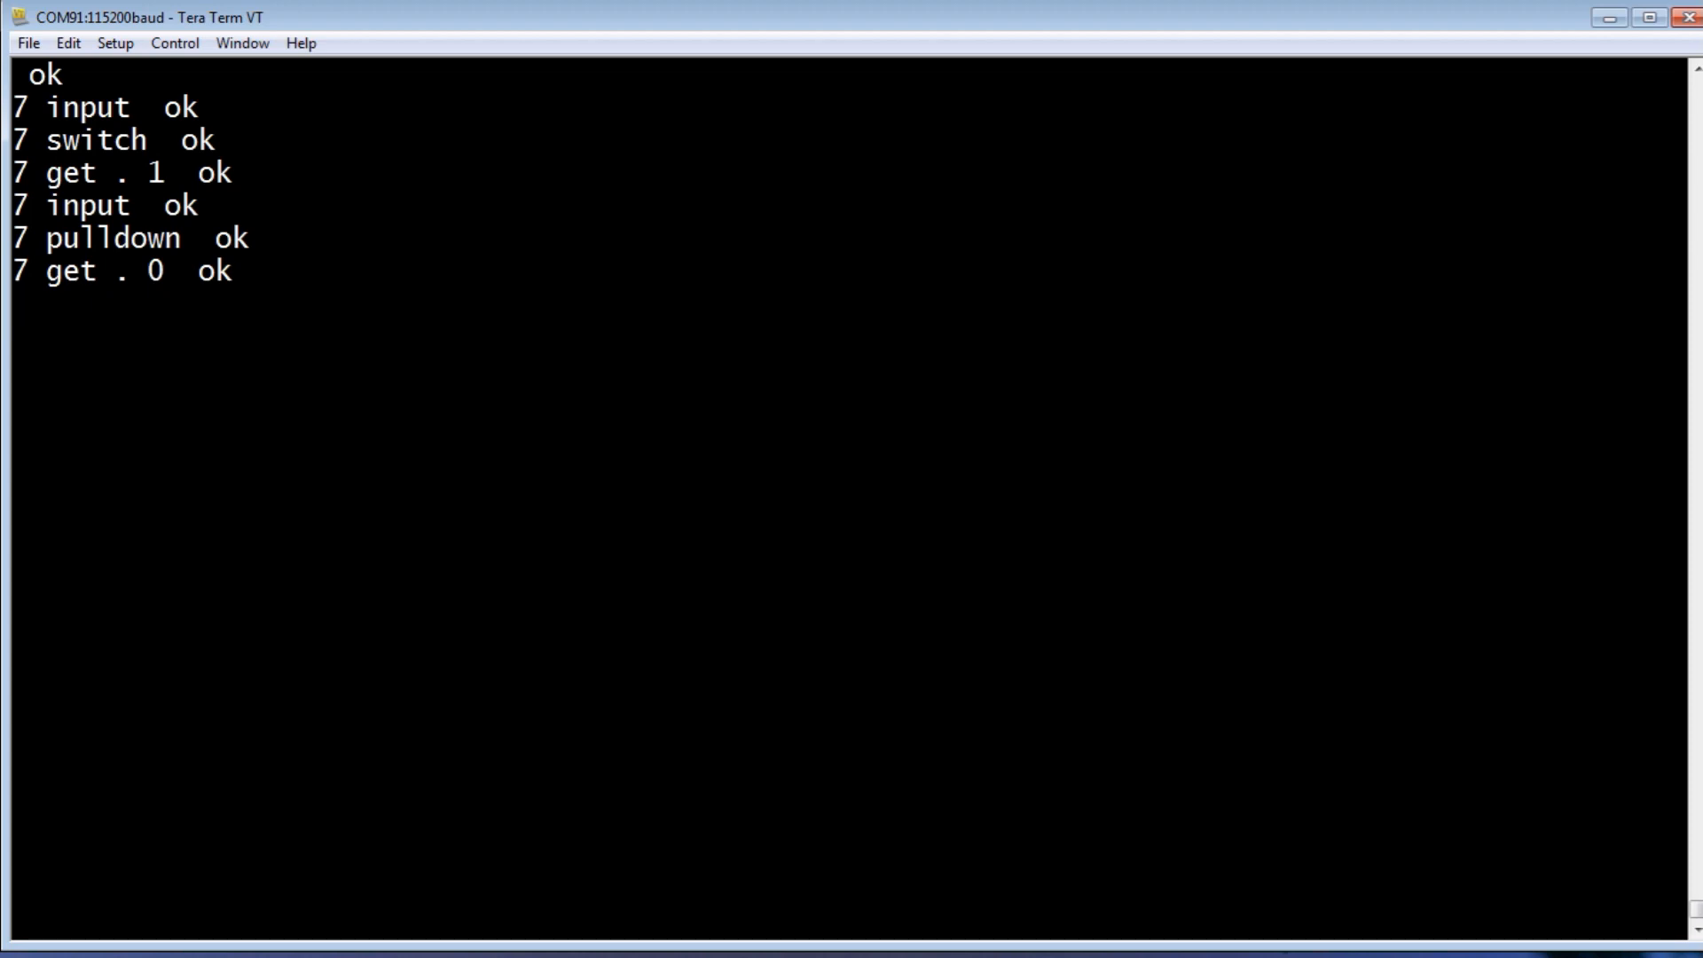
type("output  ok")
type("7 set")
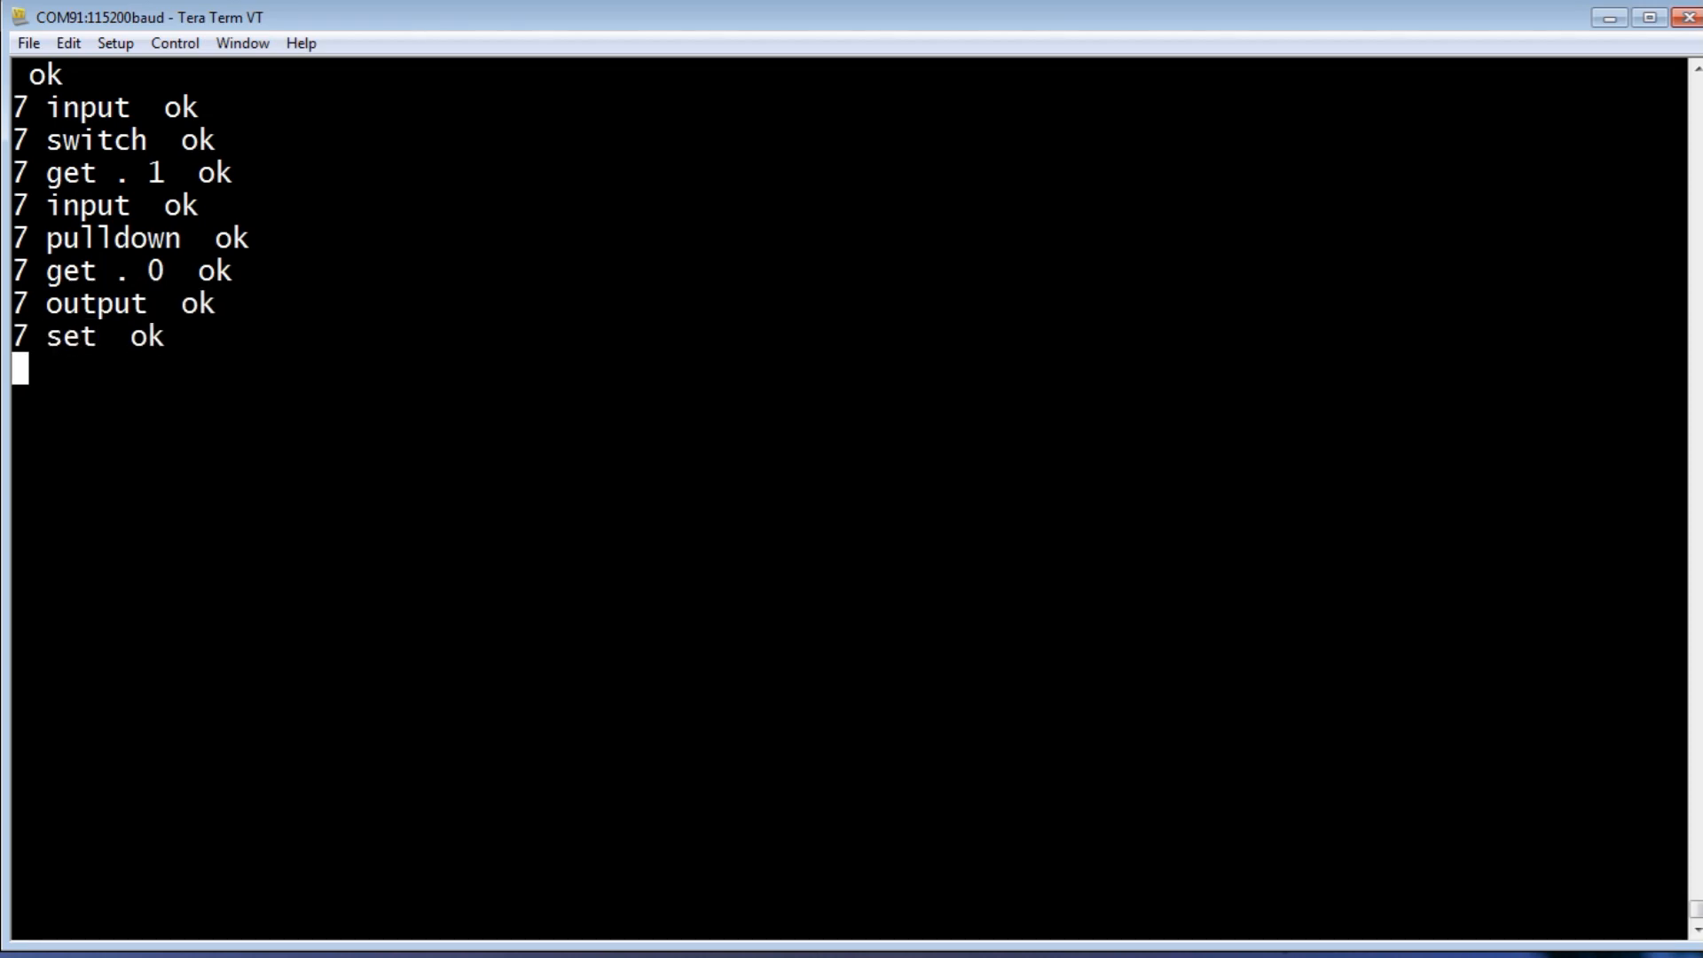
type("clear  ok")
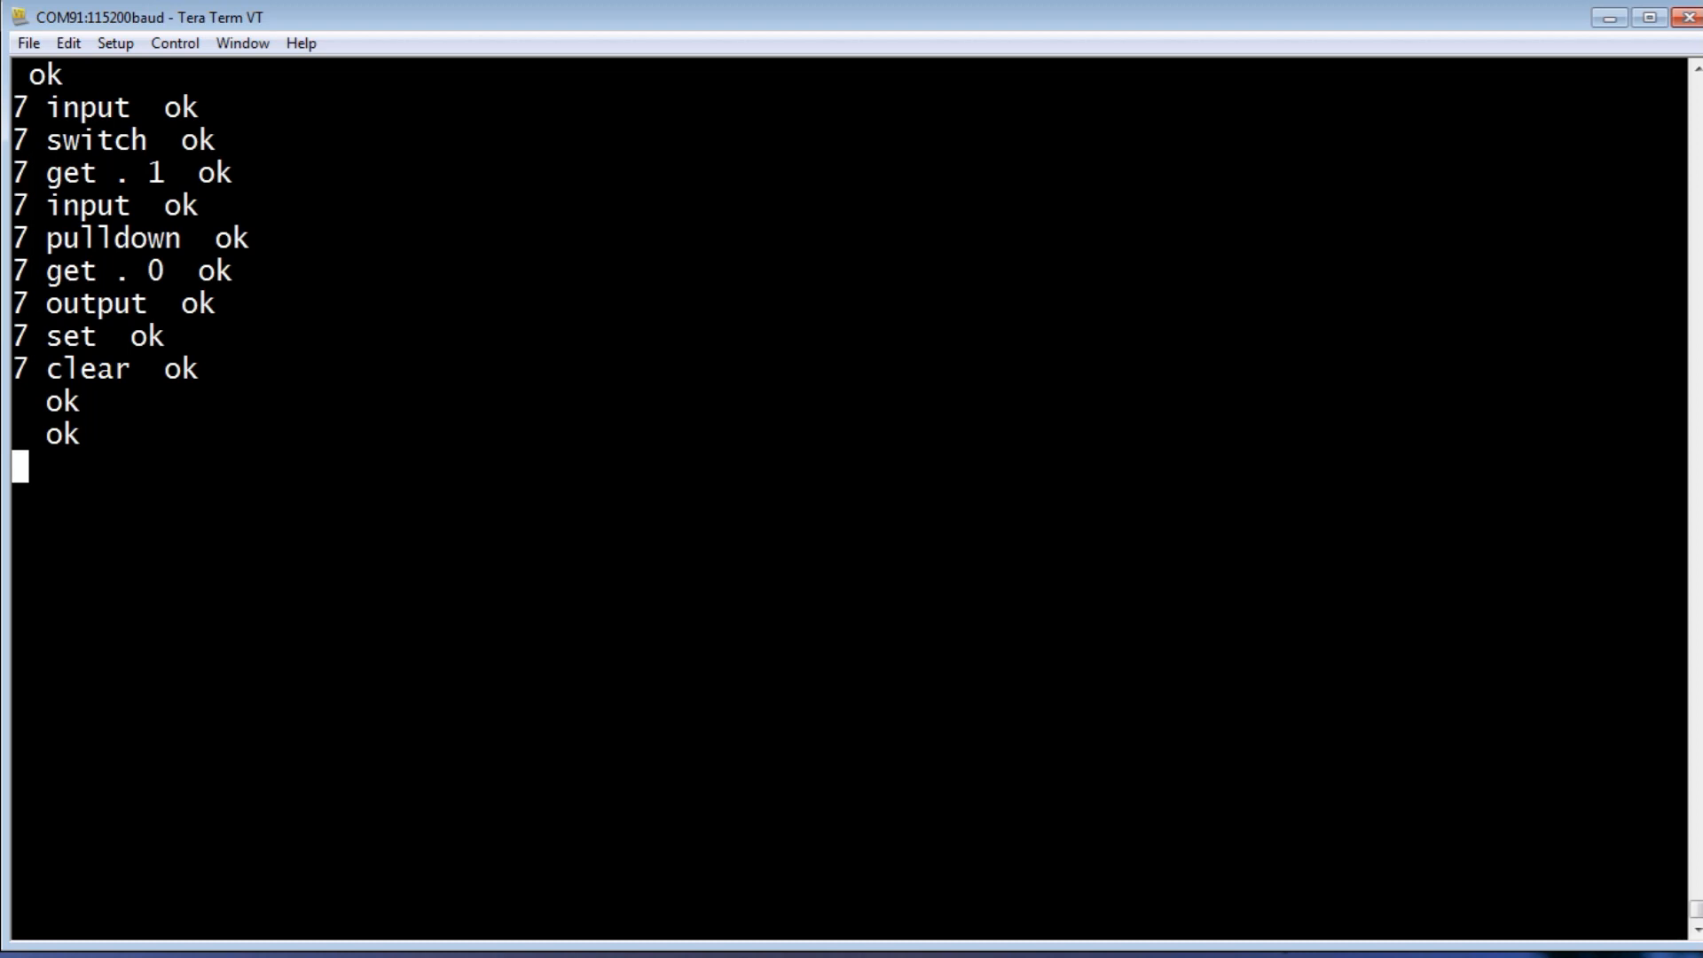
- Drive pin 7 low and high with 0 7 out and 1 7 out, then enter cls
type("0 7")
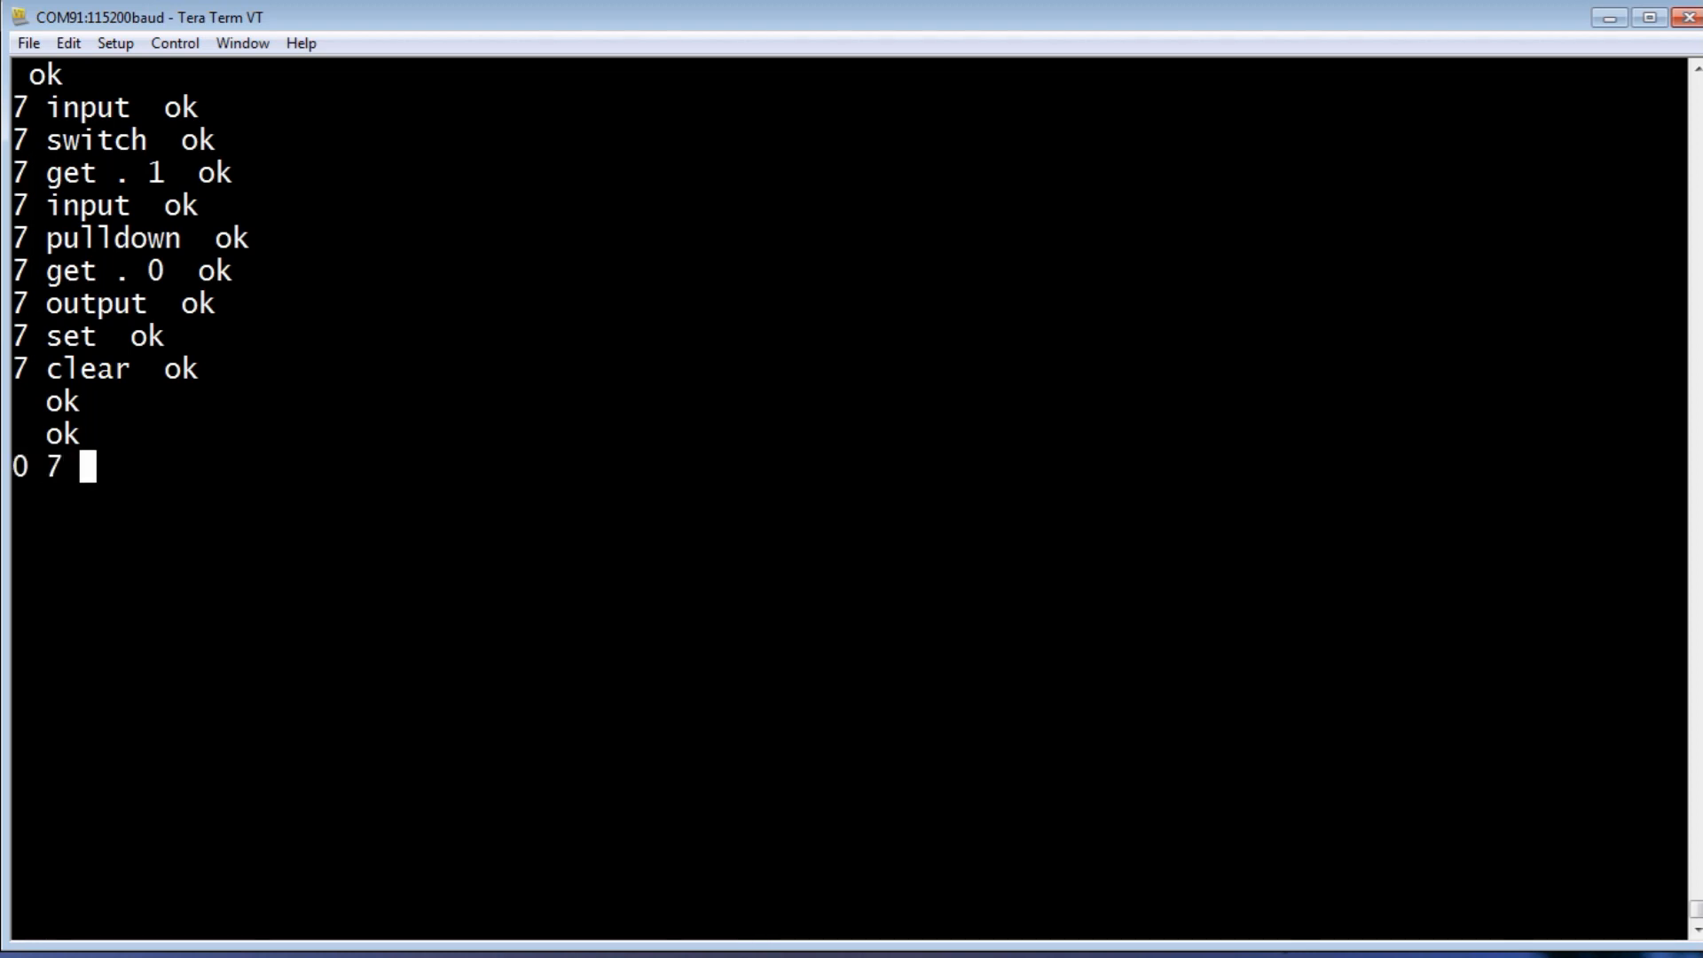
type("out  ok")
left_click(842, 499)
type("1 7")
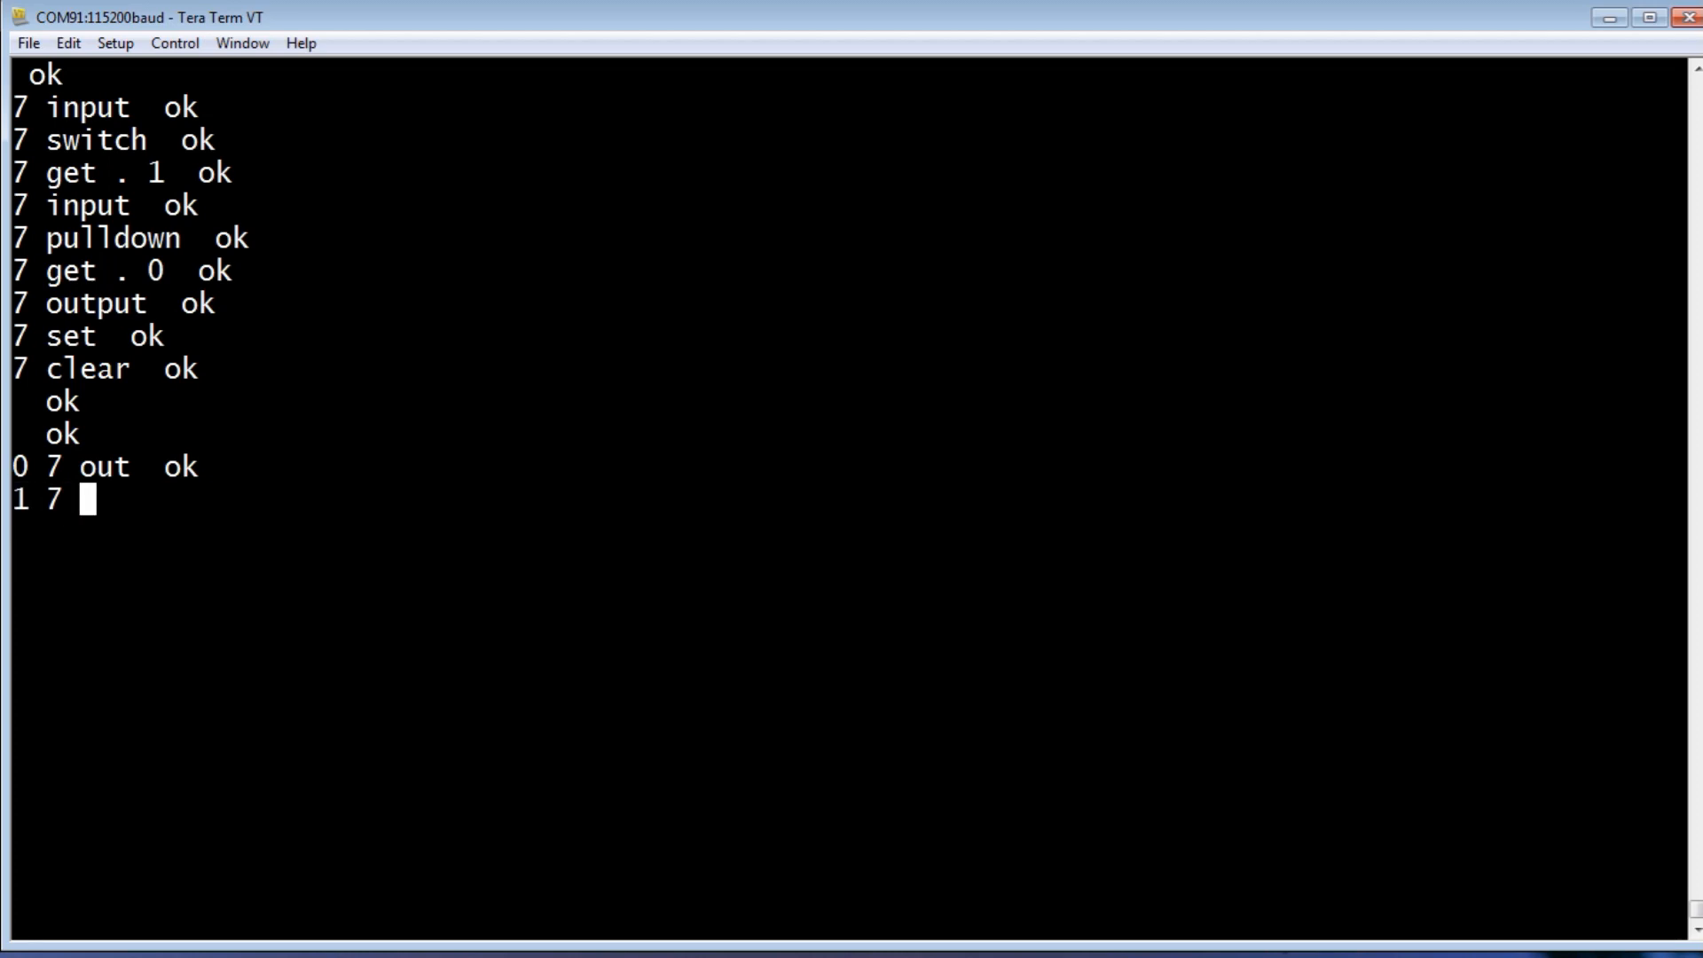
type("out")
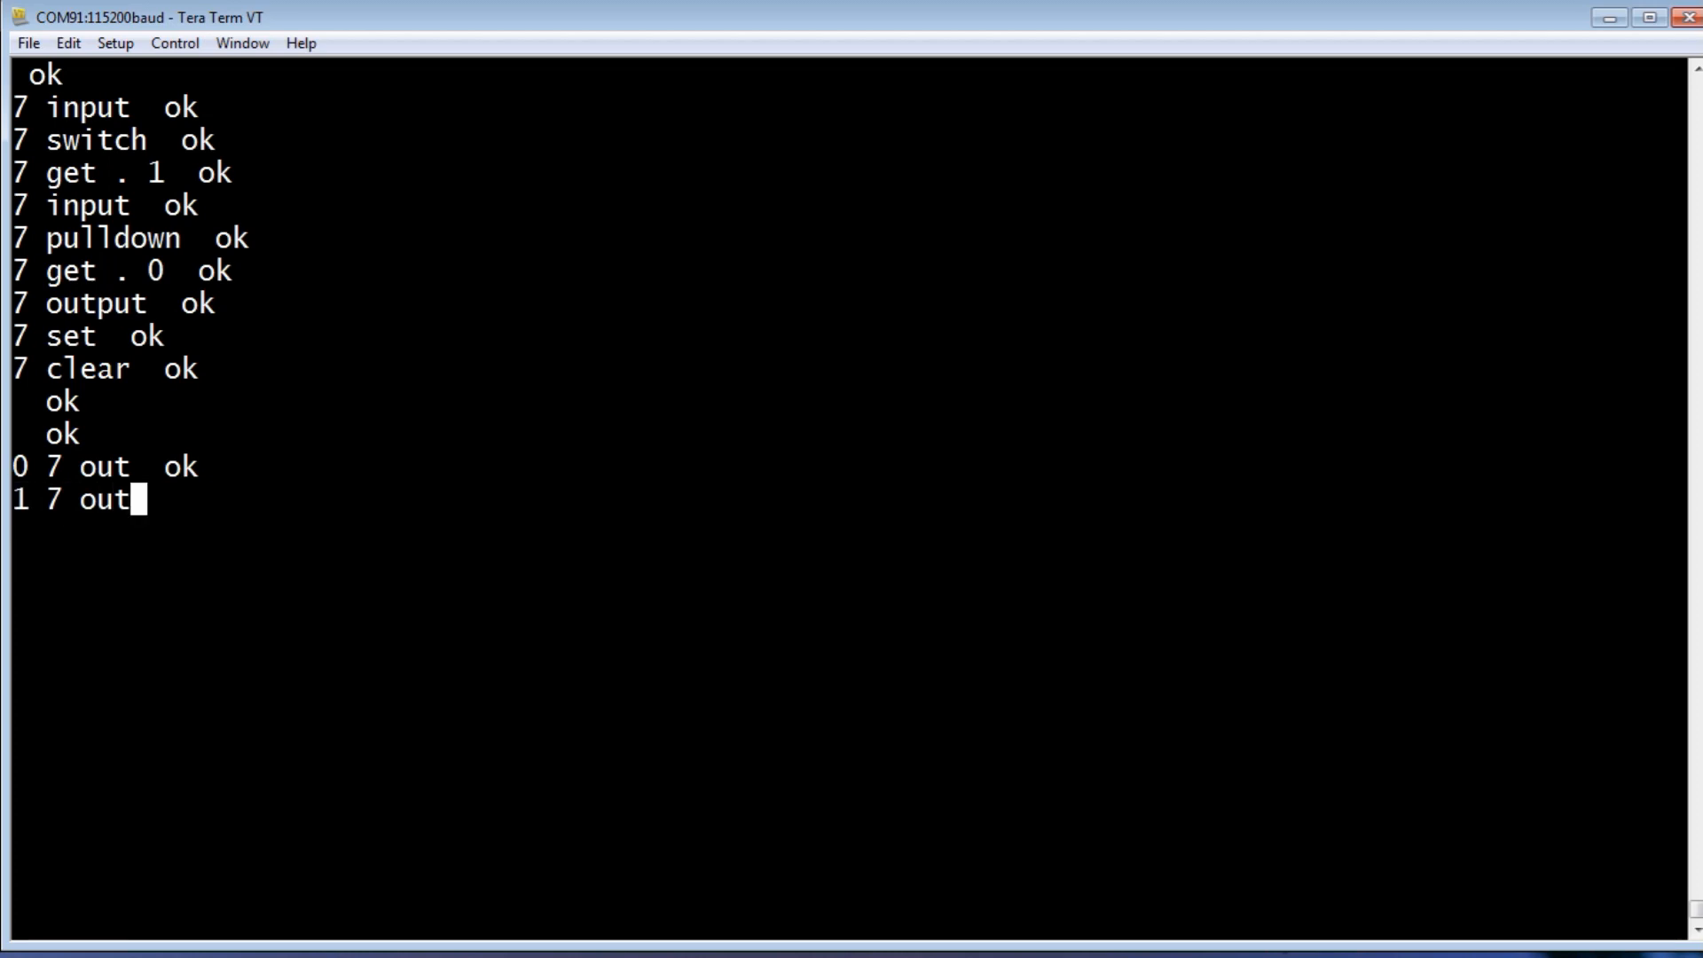
key("Return")
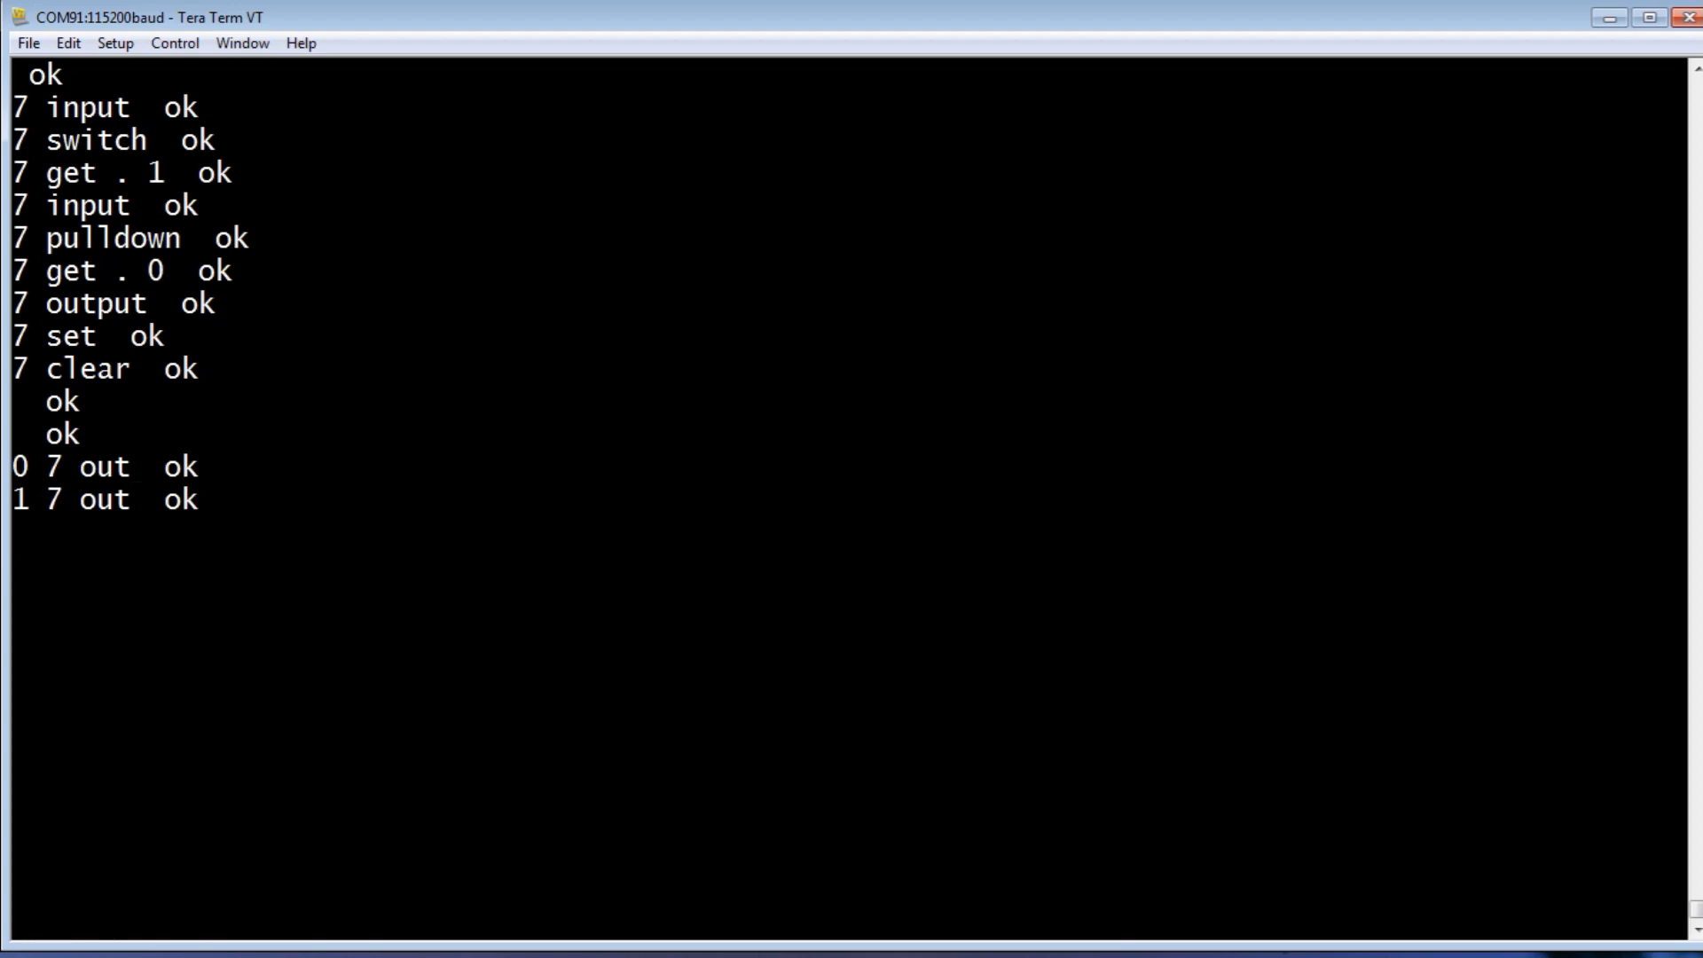
type("cls")
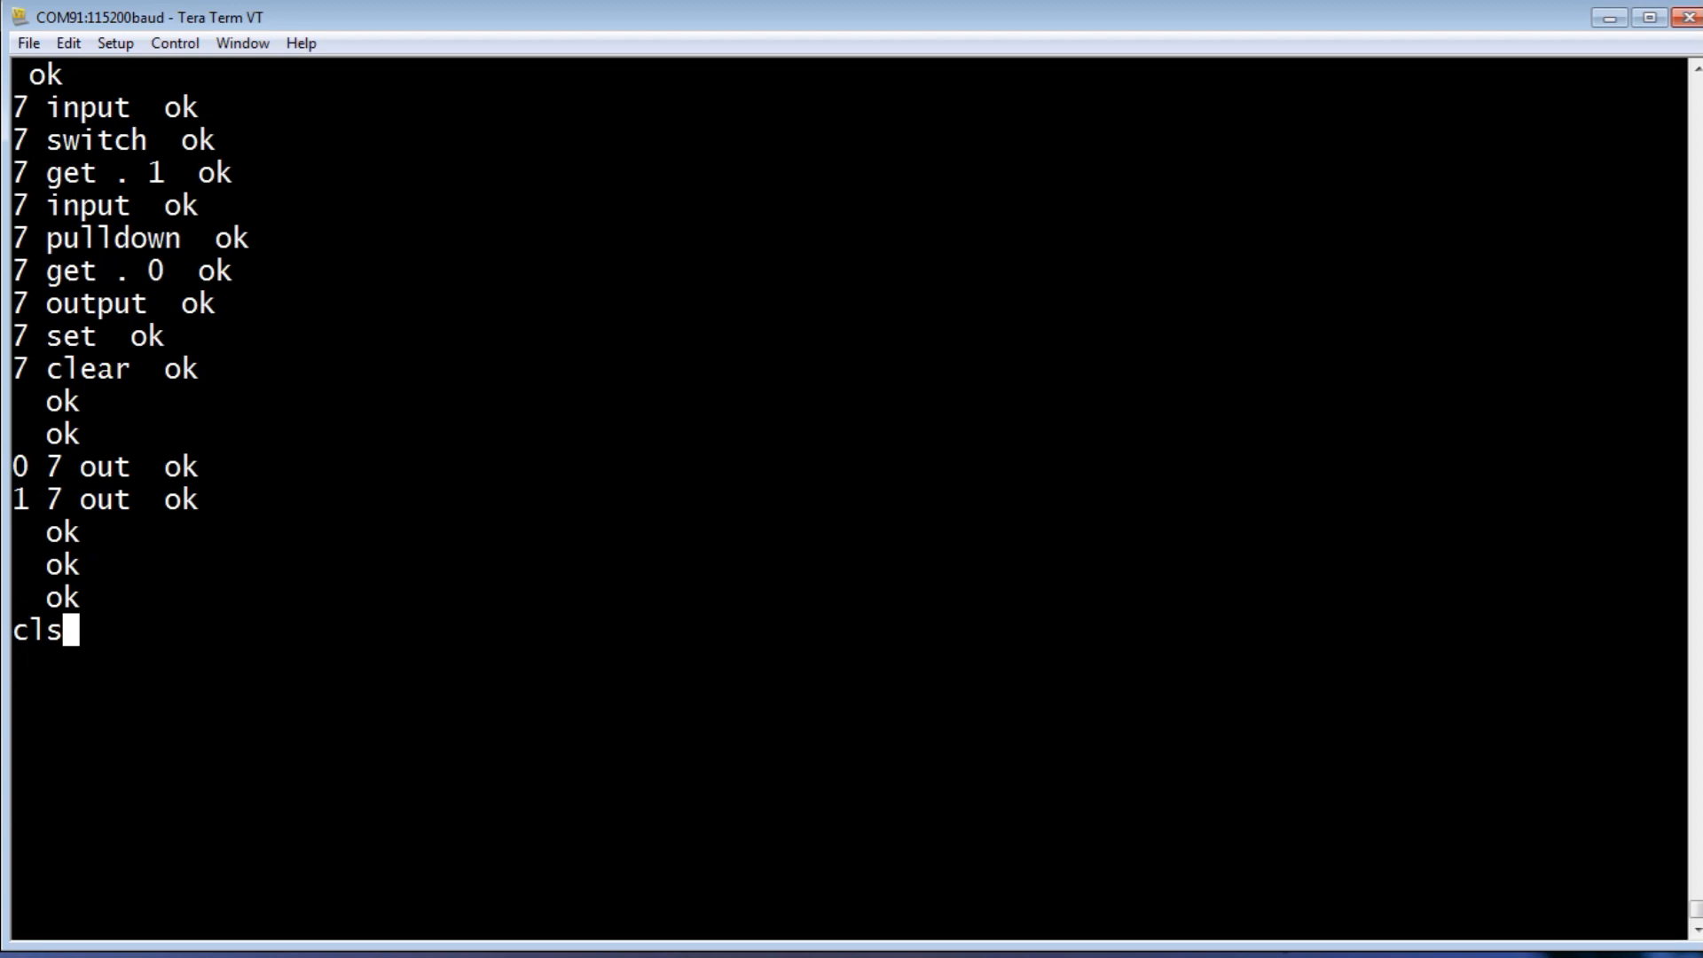
- Clear the screen, select analog channel 29 and sample it, reading 0
key("Return")
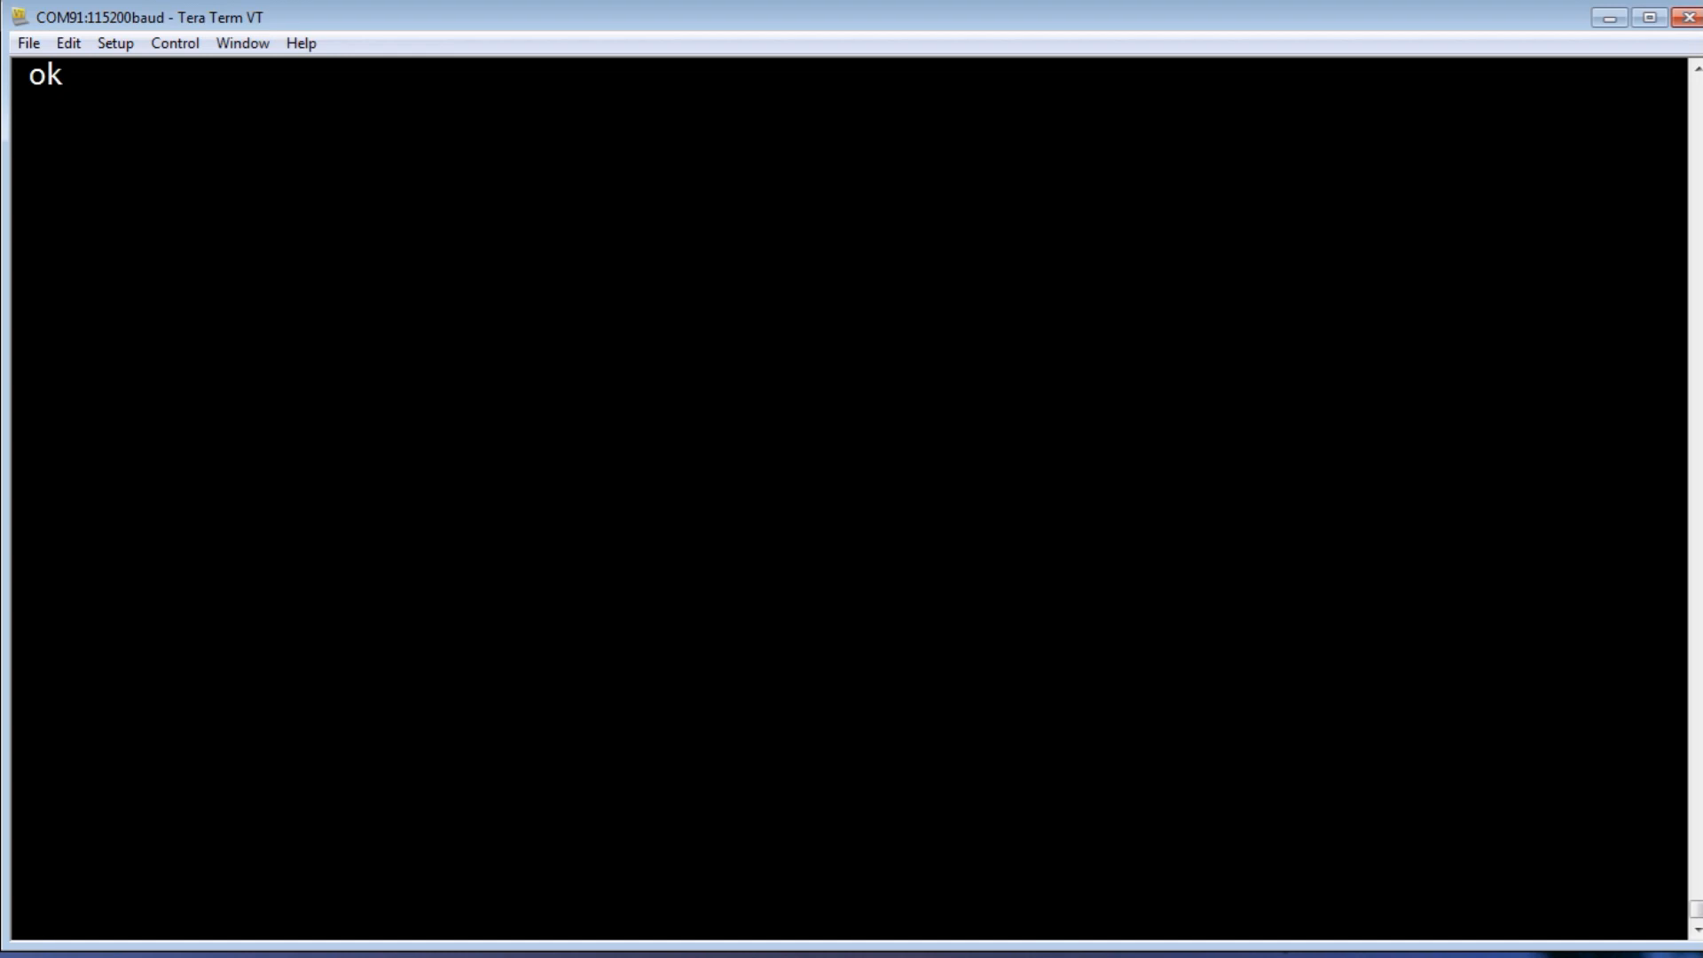
key("Return")
type("29")
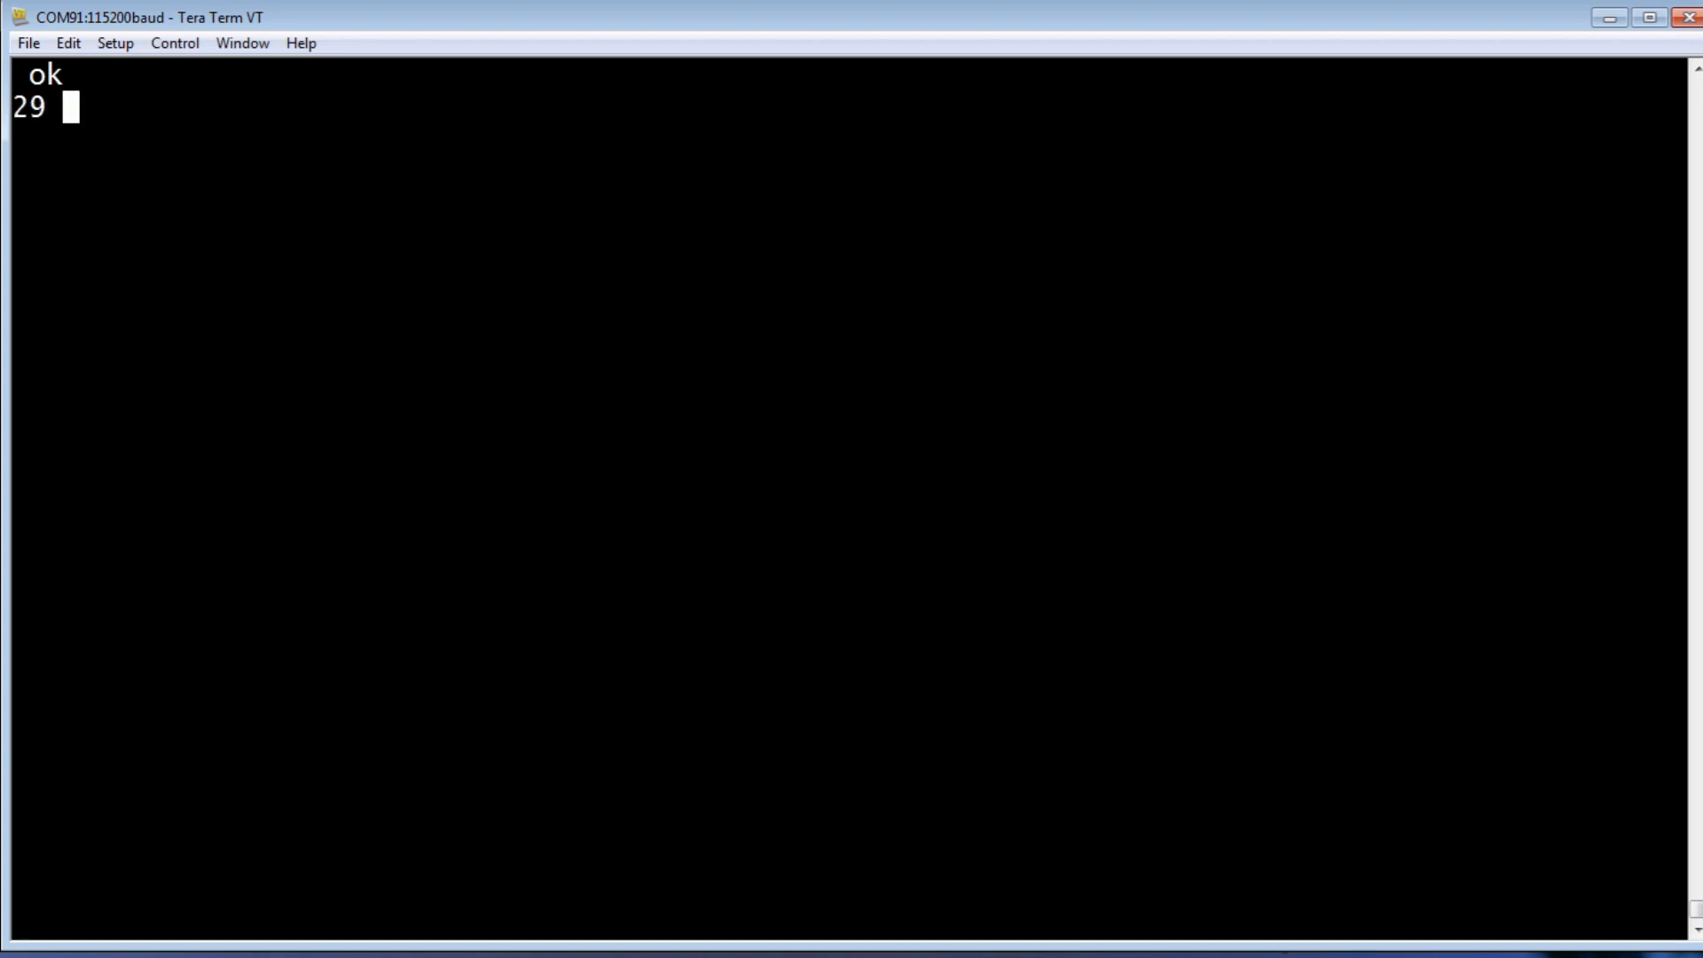
type("channel  ok")
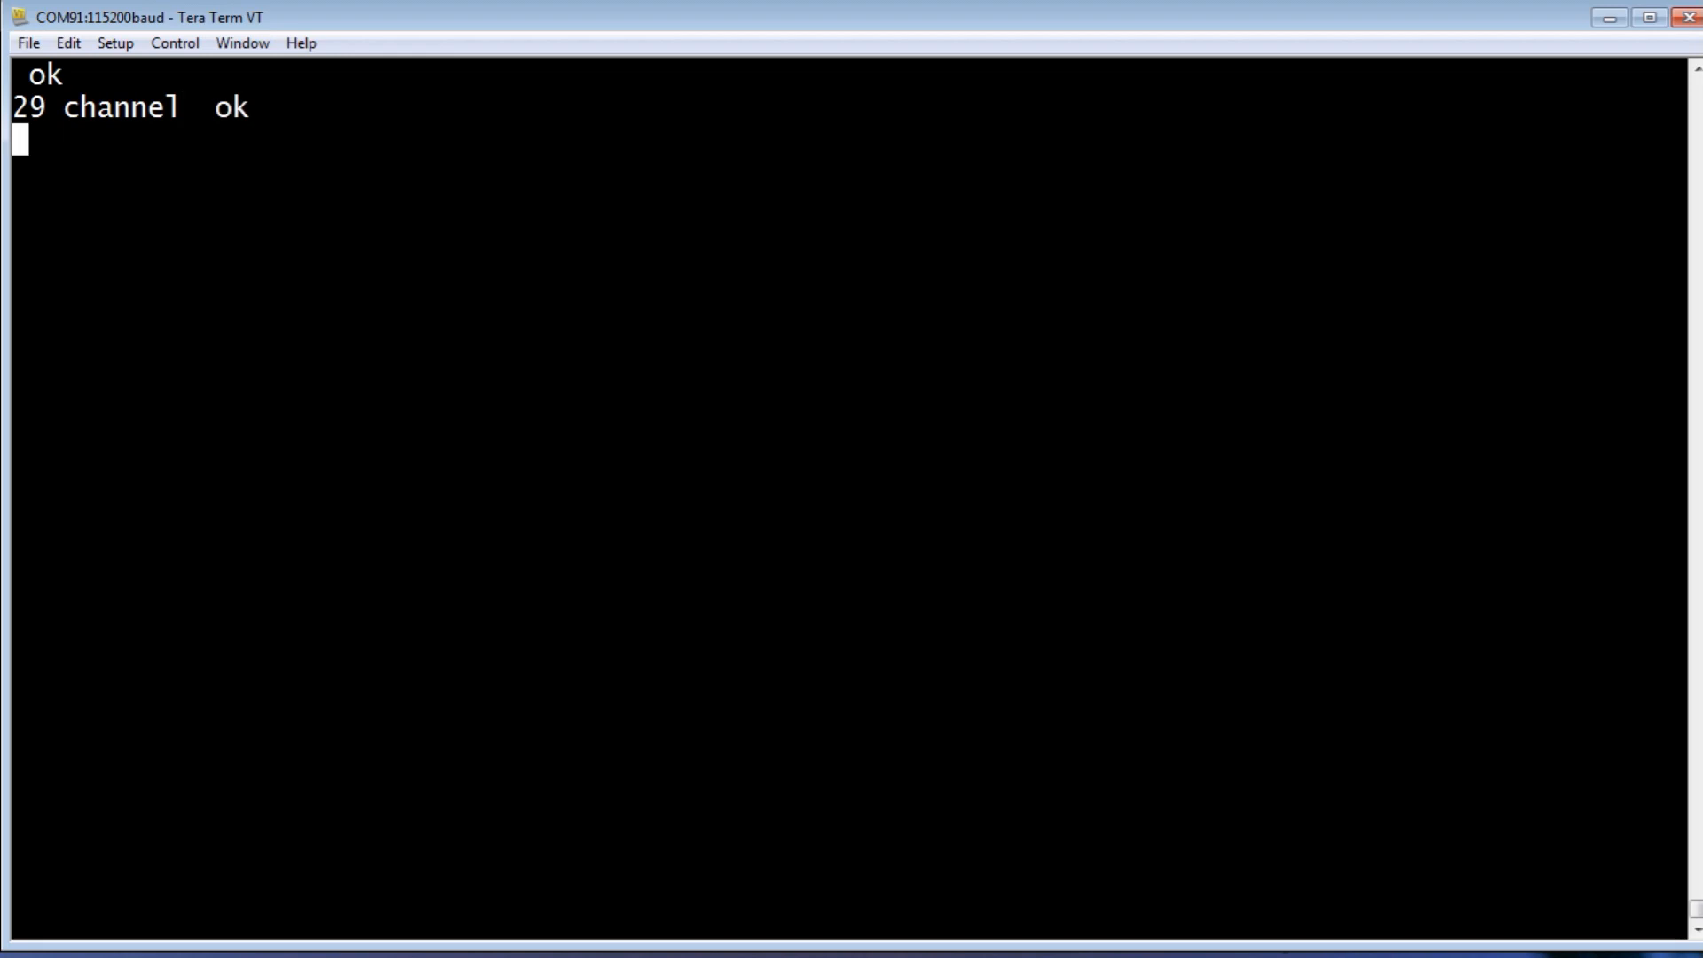
type("s")
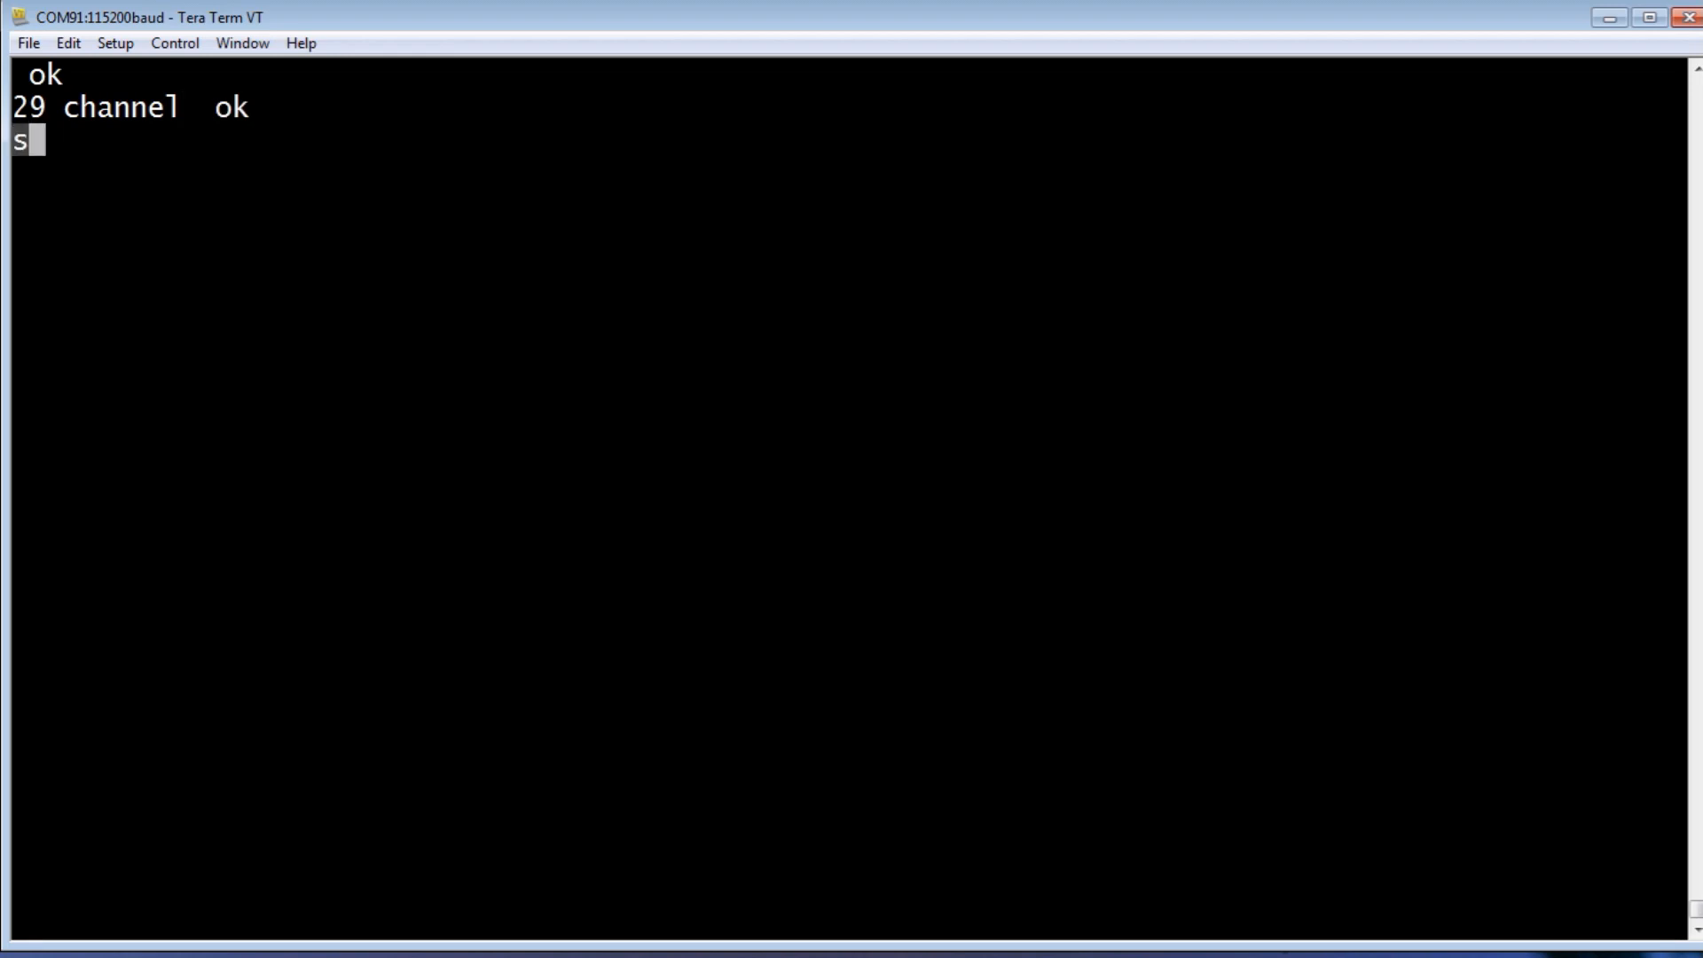
type("ample . 0  ok")
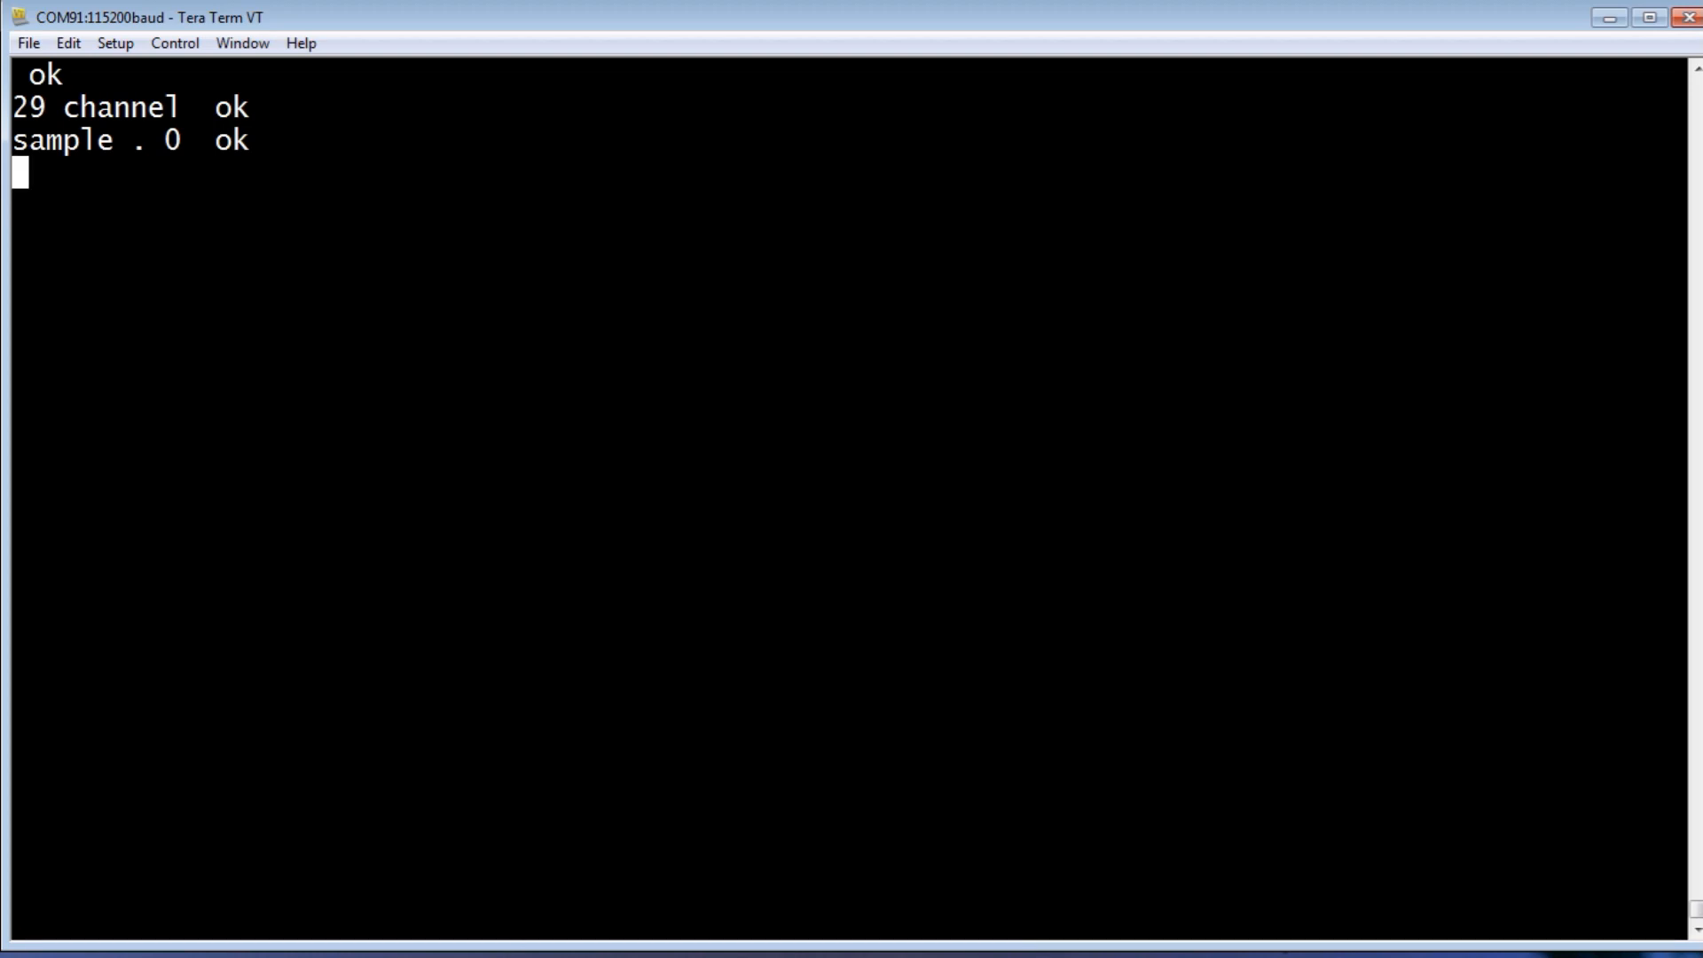
- Select analog channel 30 and sample it, reading 1023
type("30")
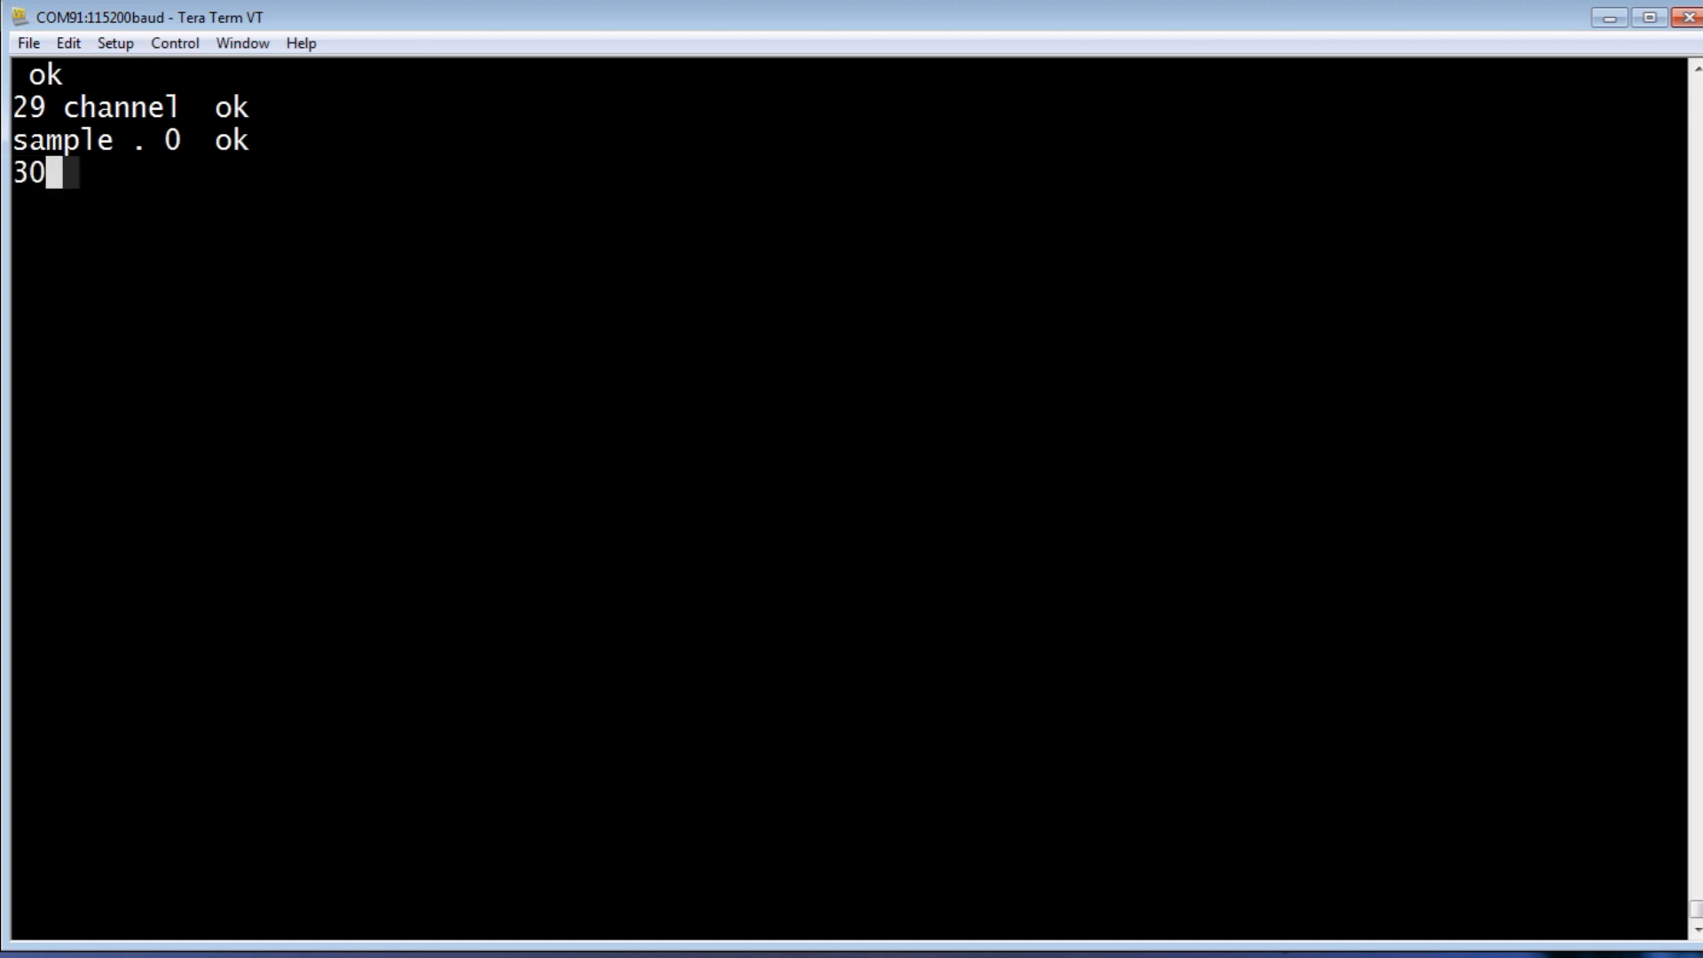
type("channel")
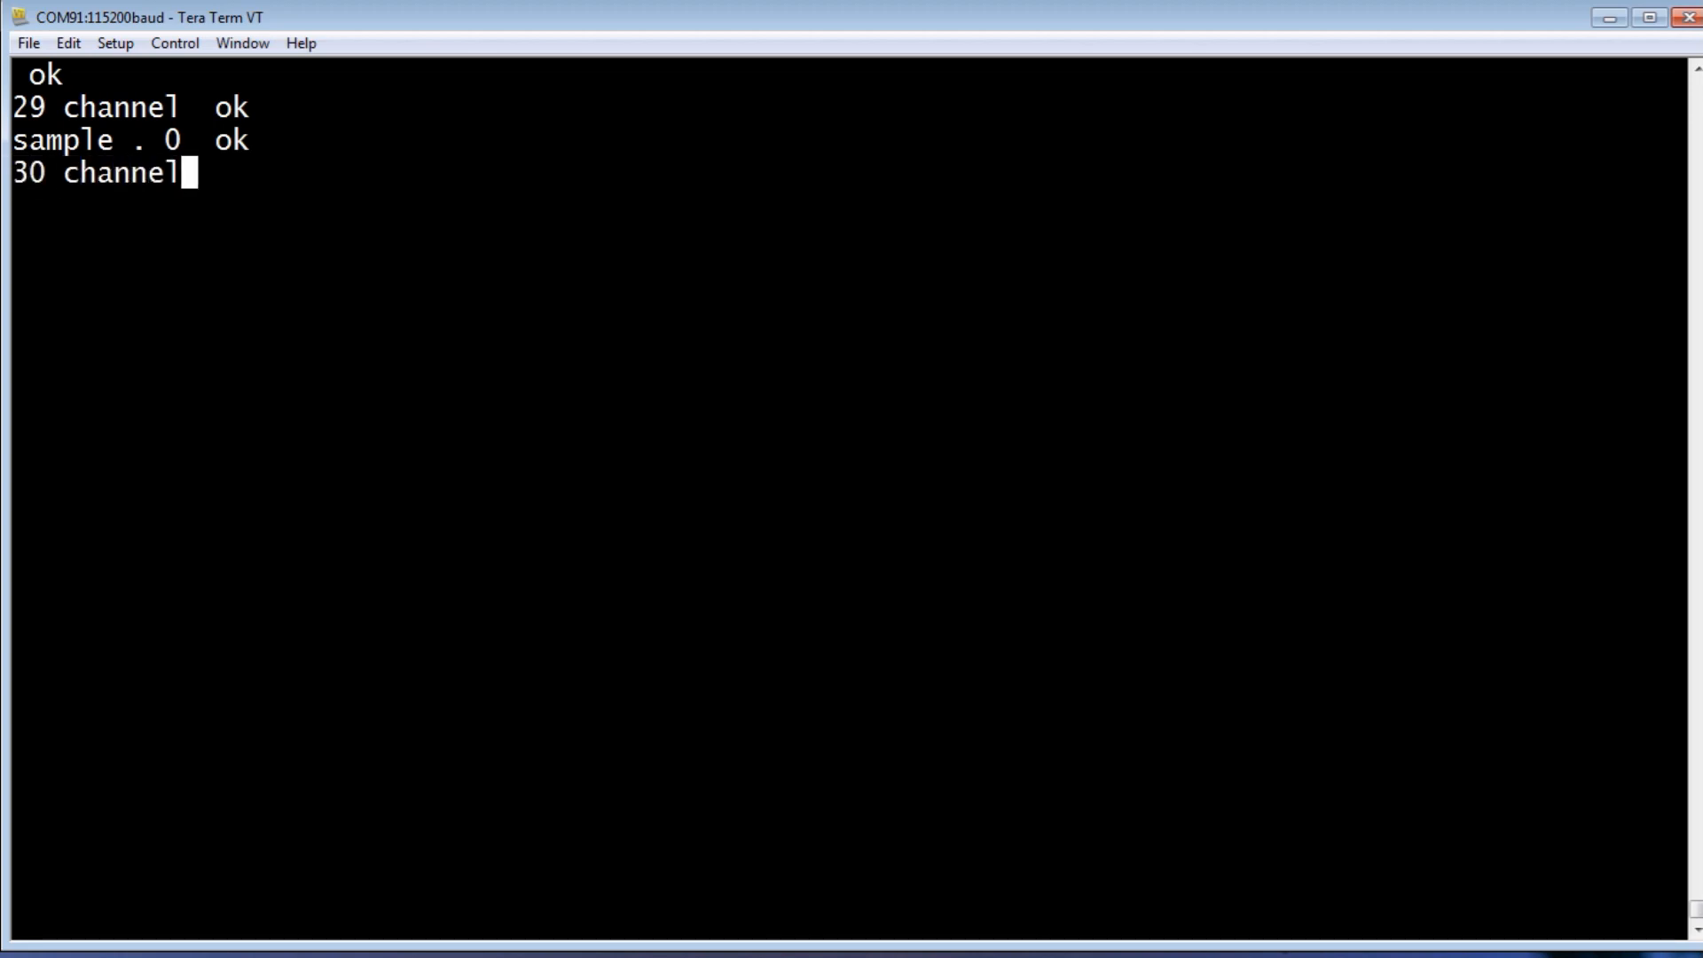
key("Return")
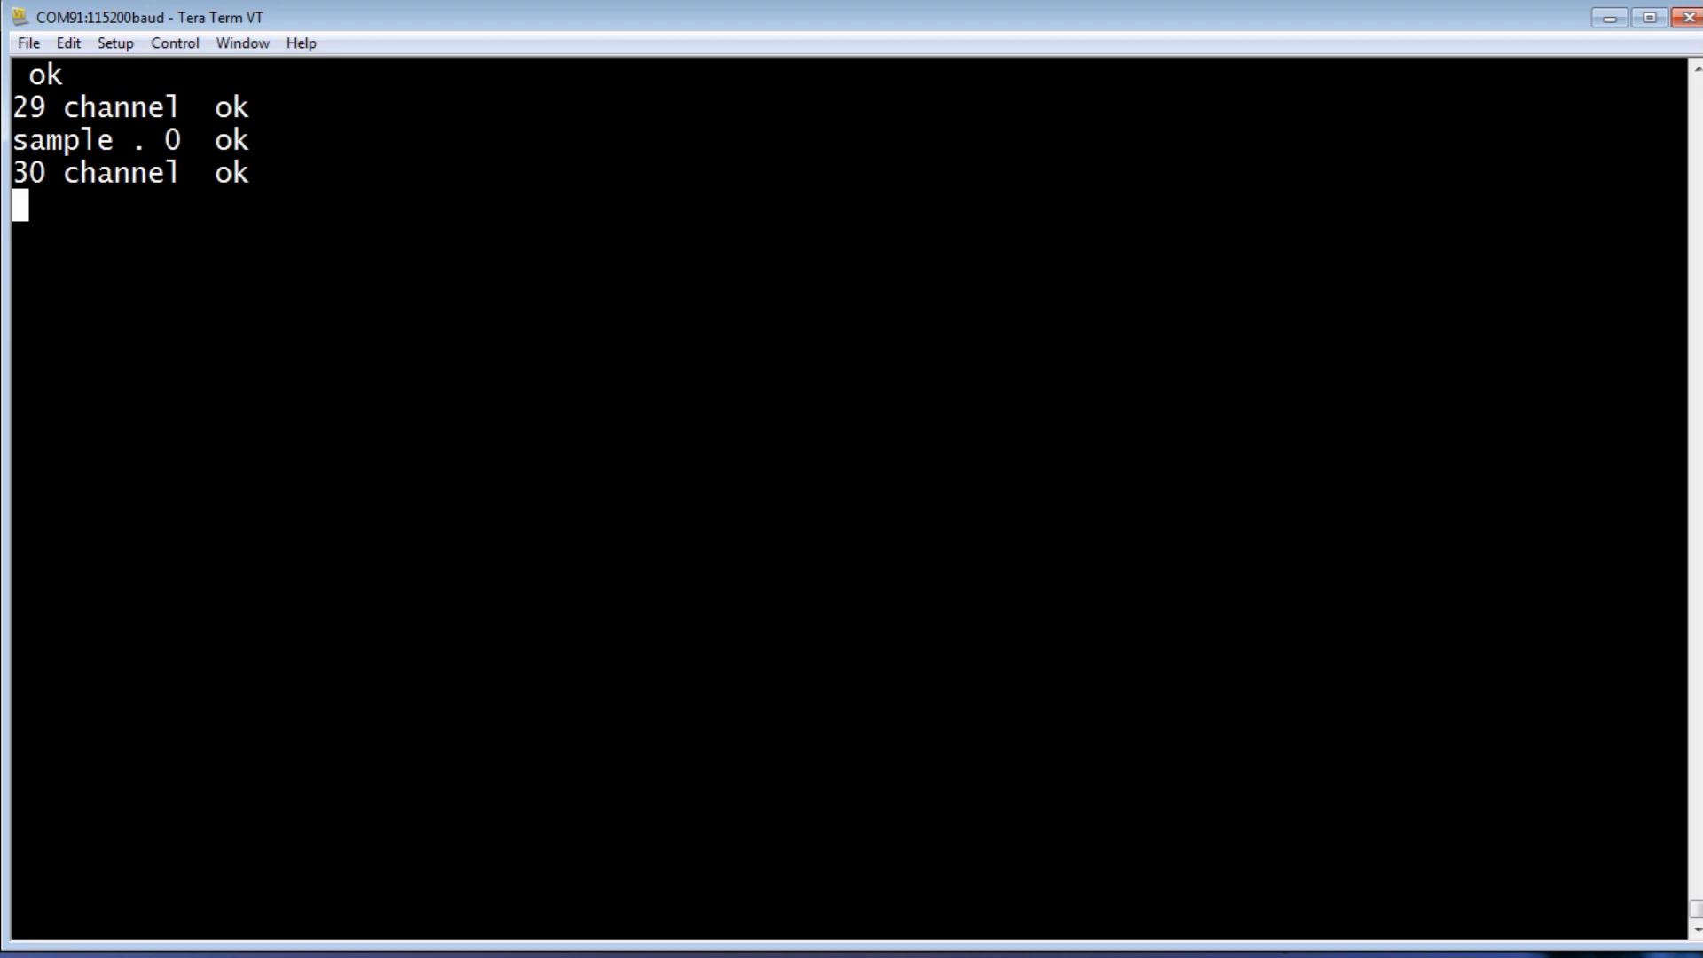
type("sample . 1023  ok")
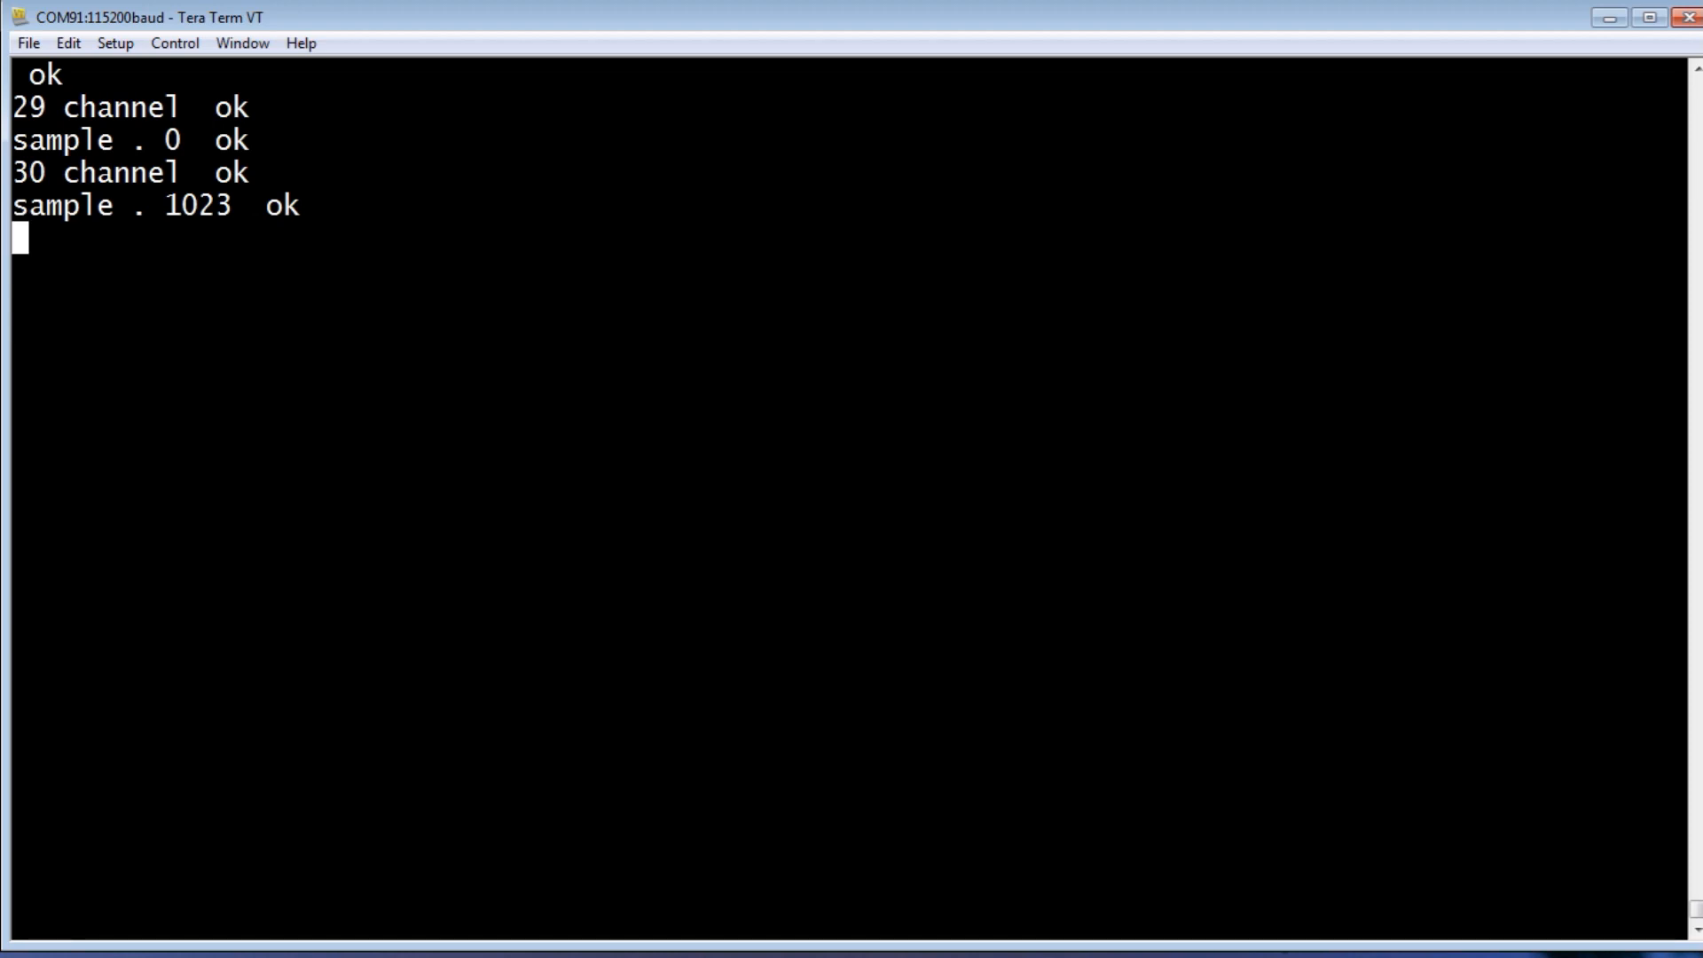
- Switch to 12-bit mode with adc12, sample 4095, and start cls
type("adc12  ok")
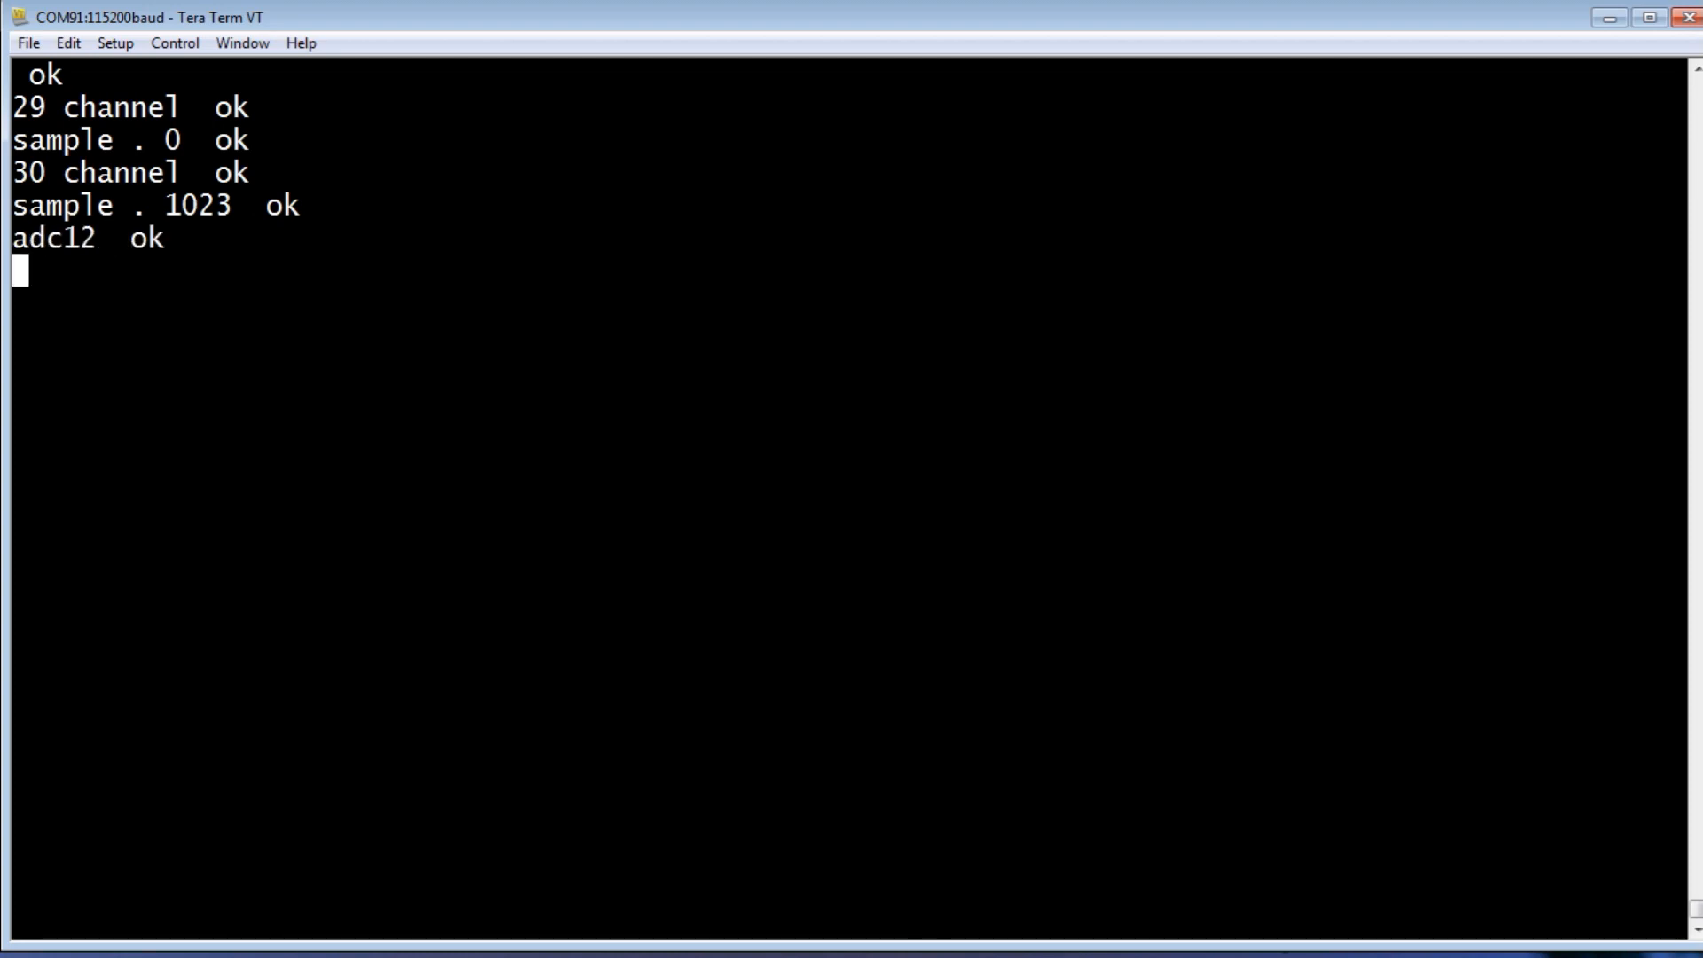
type("sample . 4095  ok")
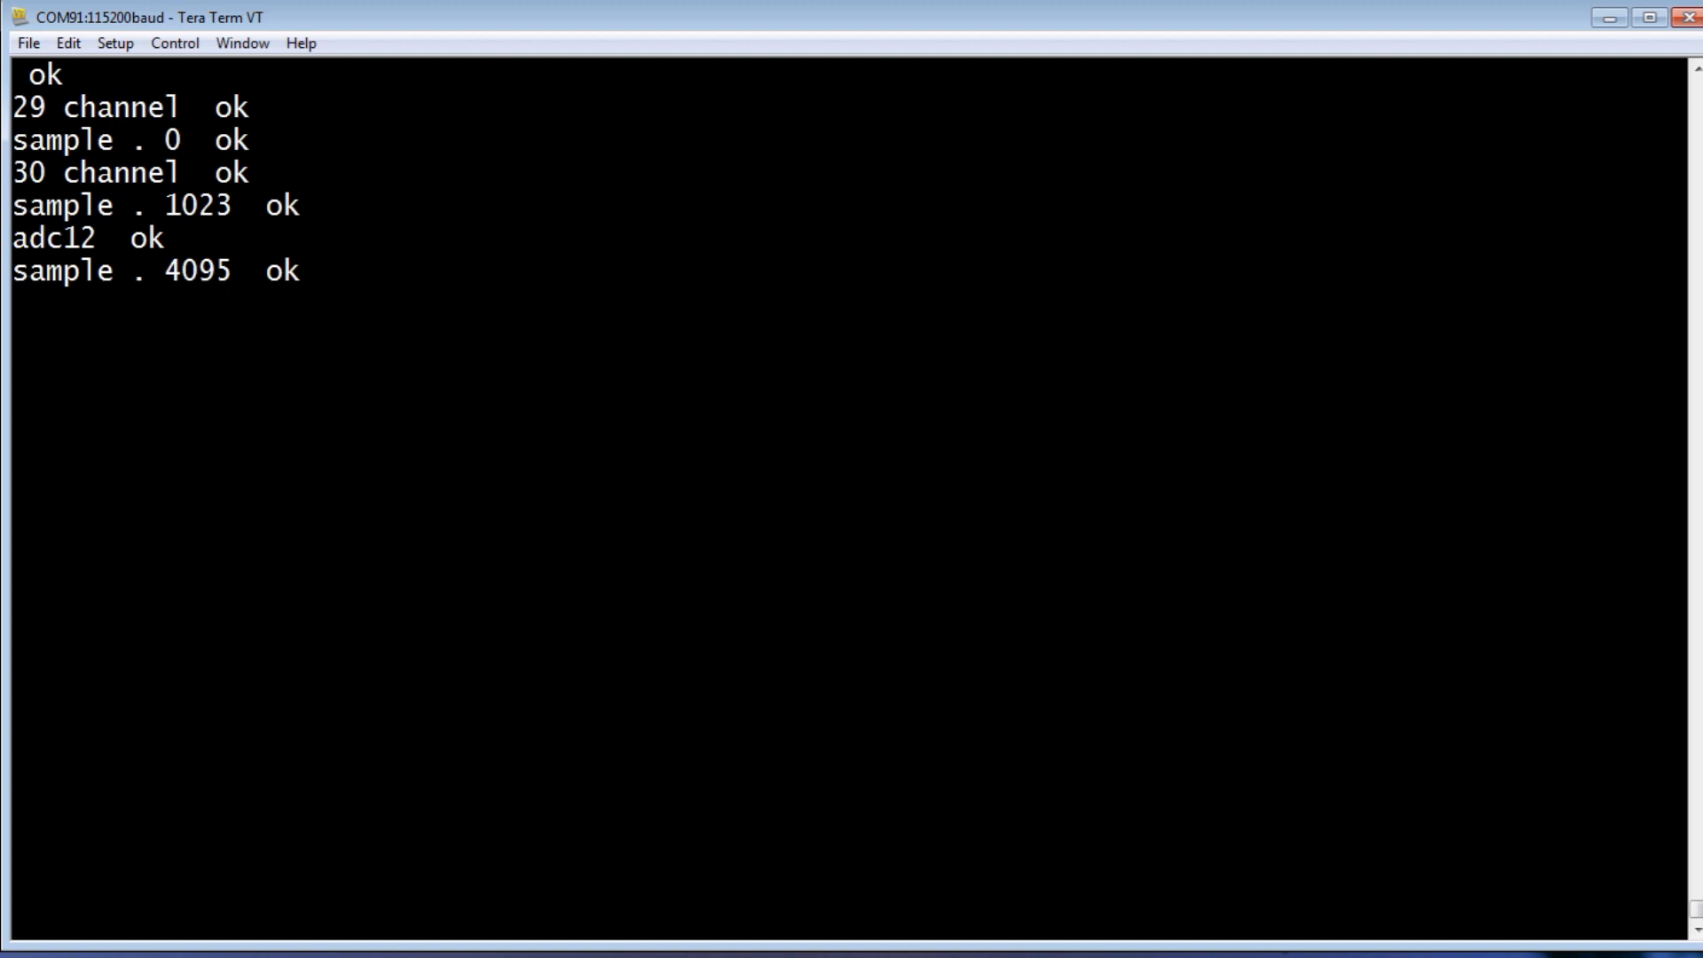
type("c")
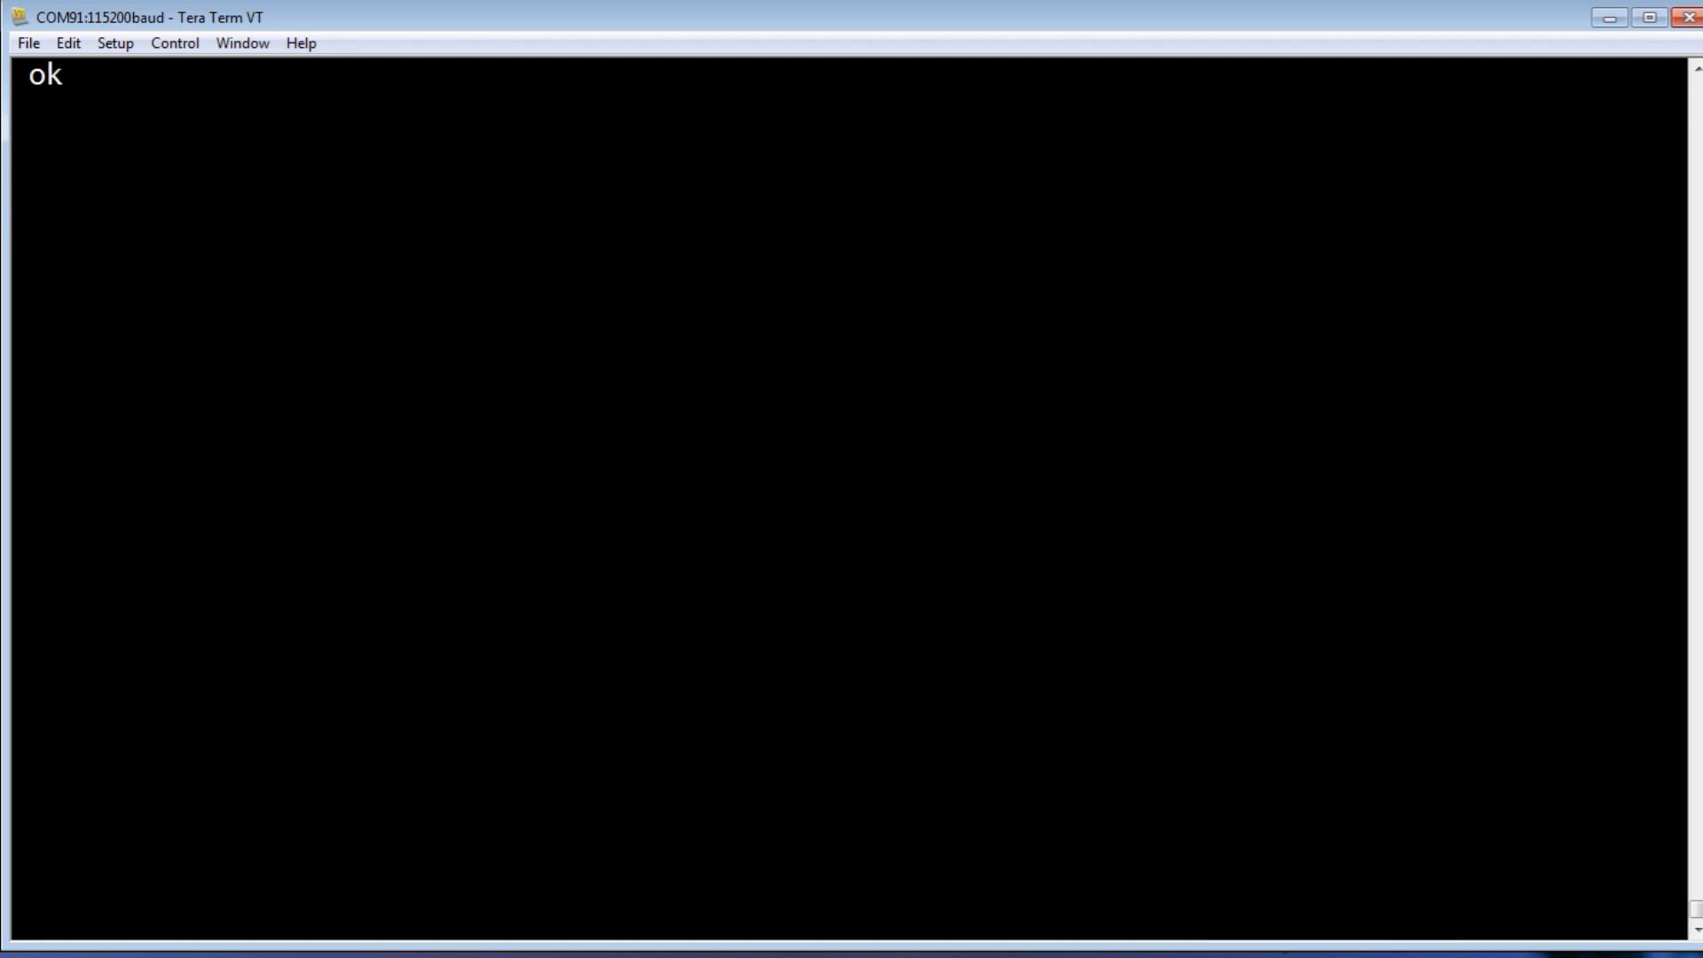
- List the full Forth dictionary with words, highlighting about, modules and blinks
type("words")
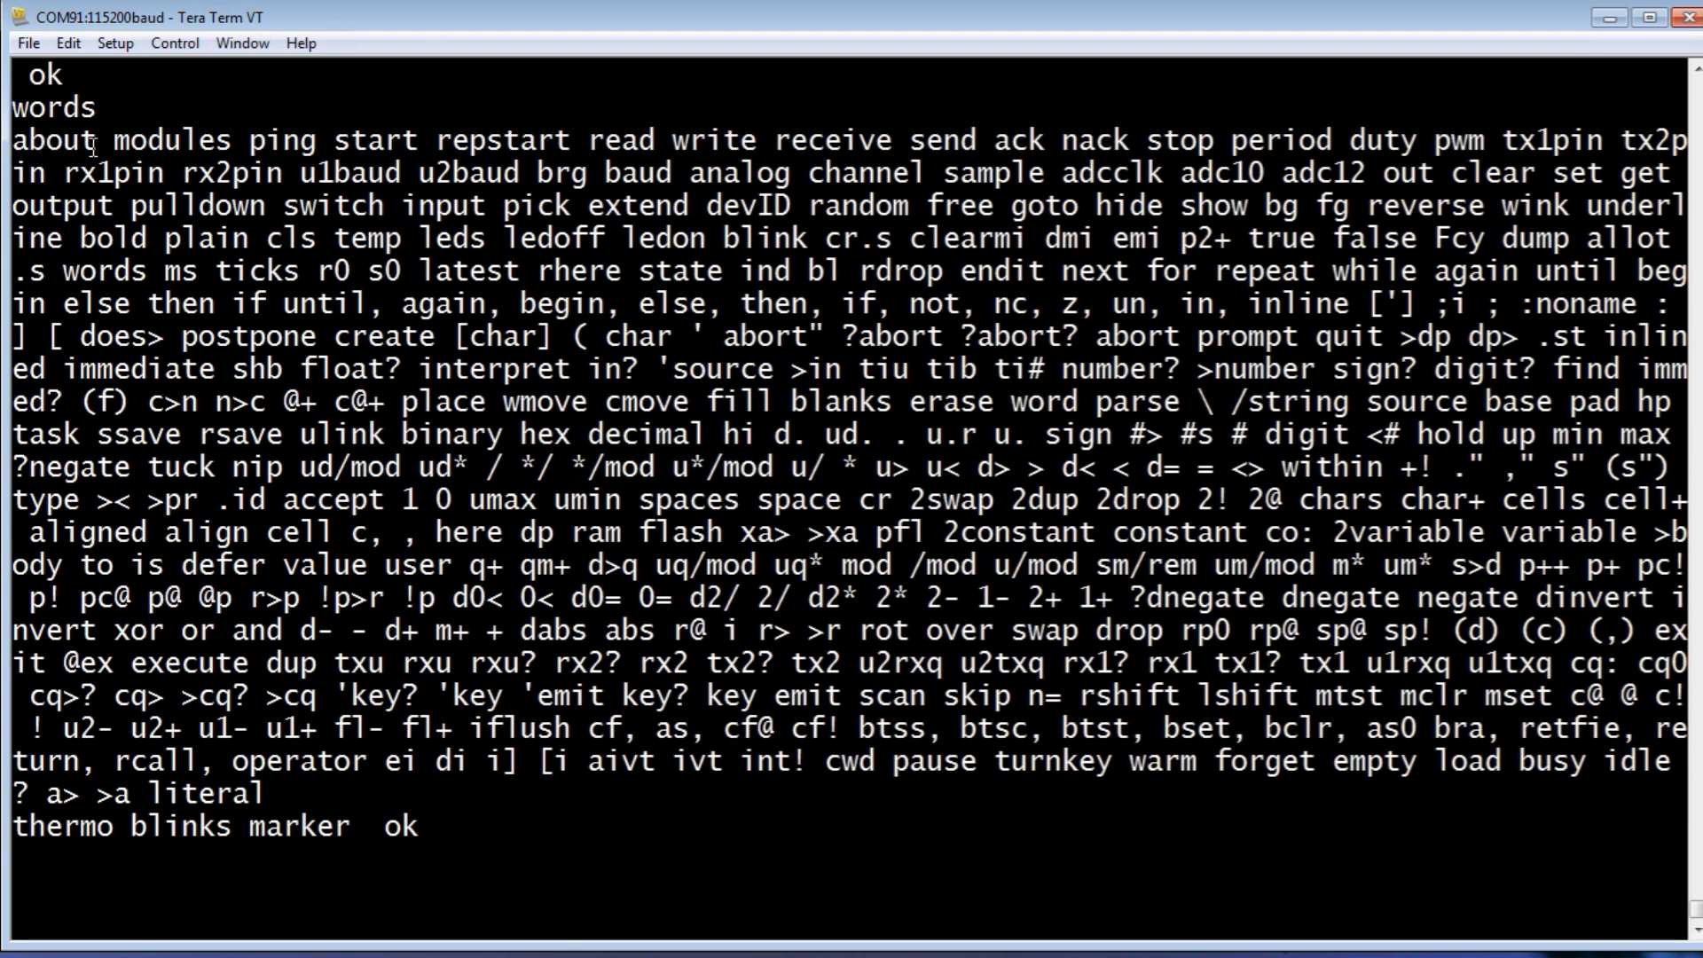
double_click(55, 139)
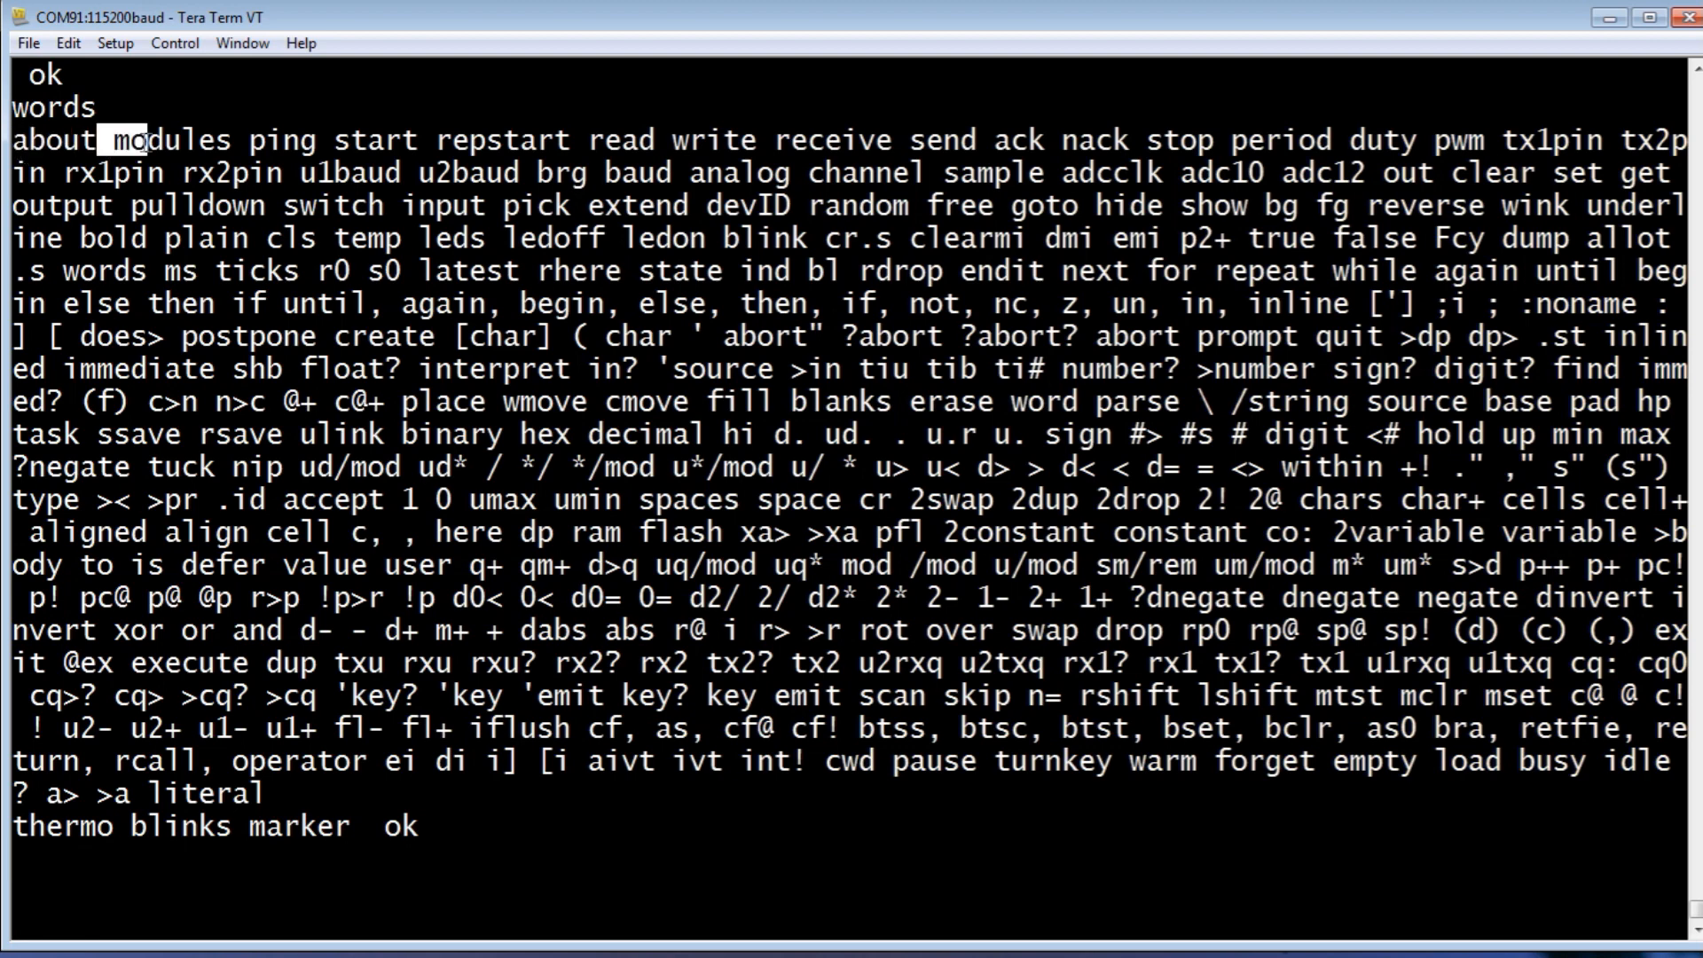
double_click(169, 138)
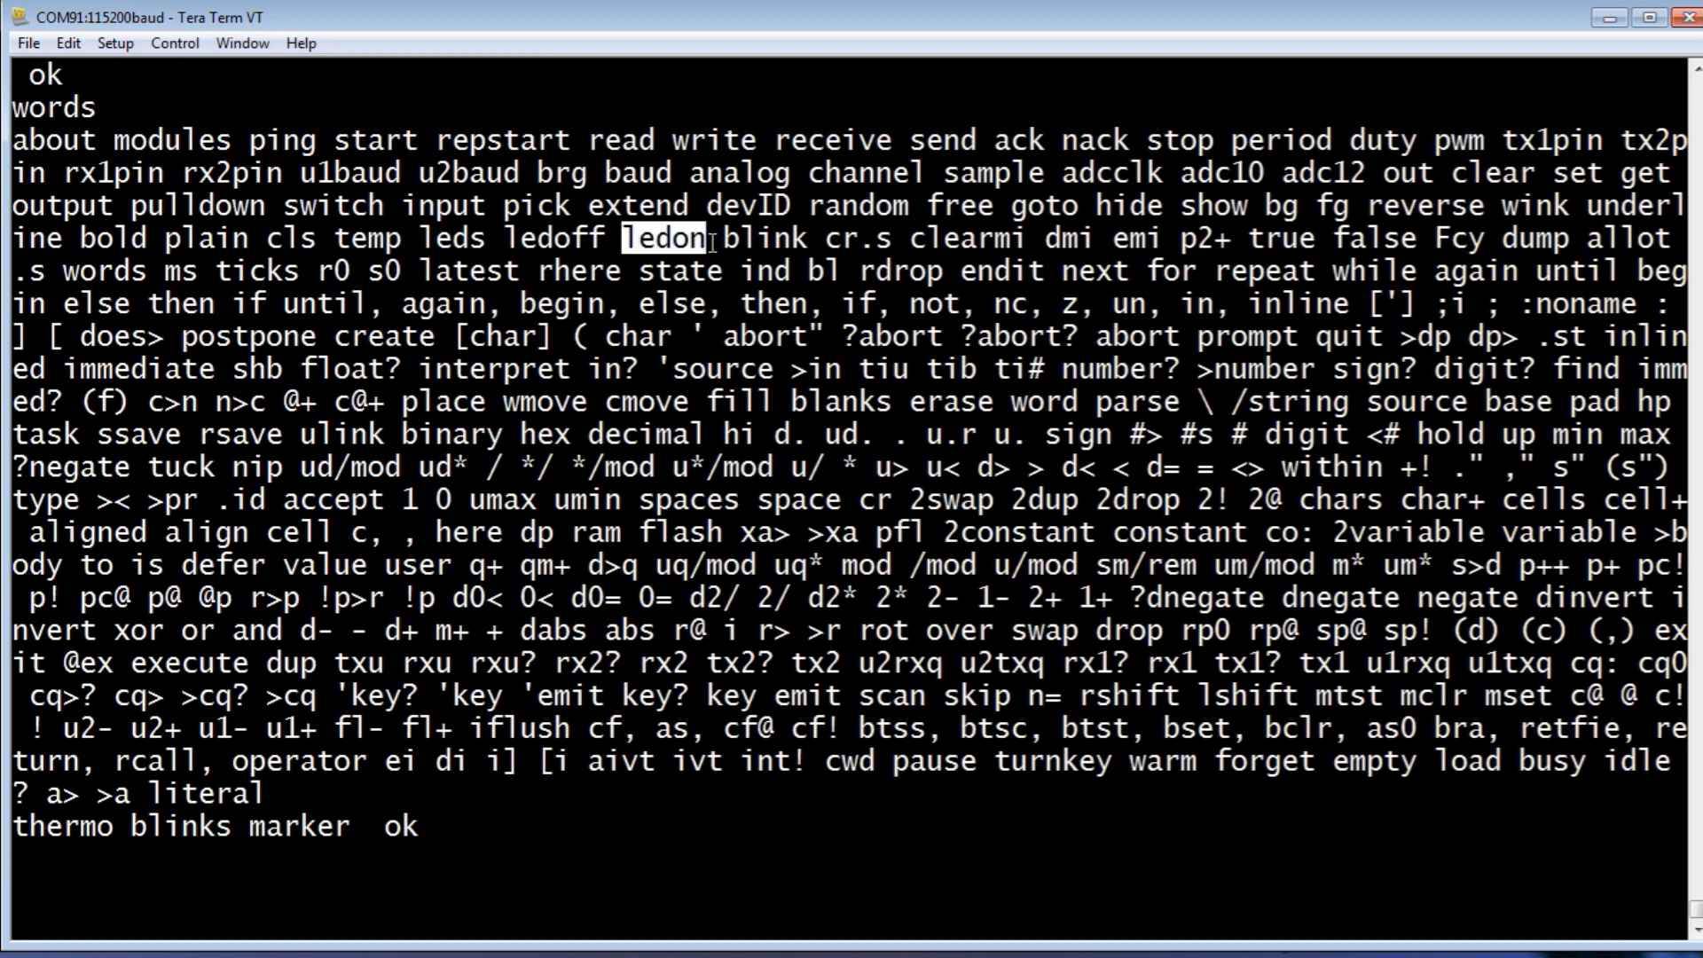
mouse_move(765, 344)
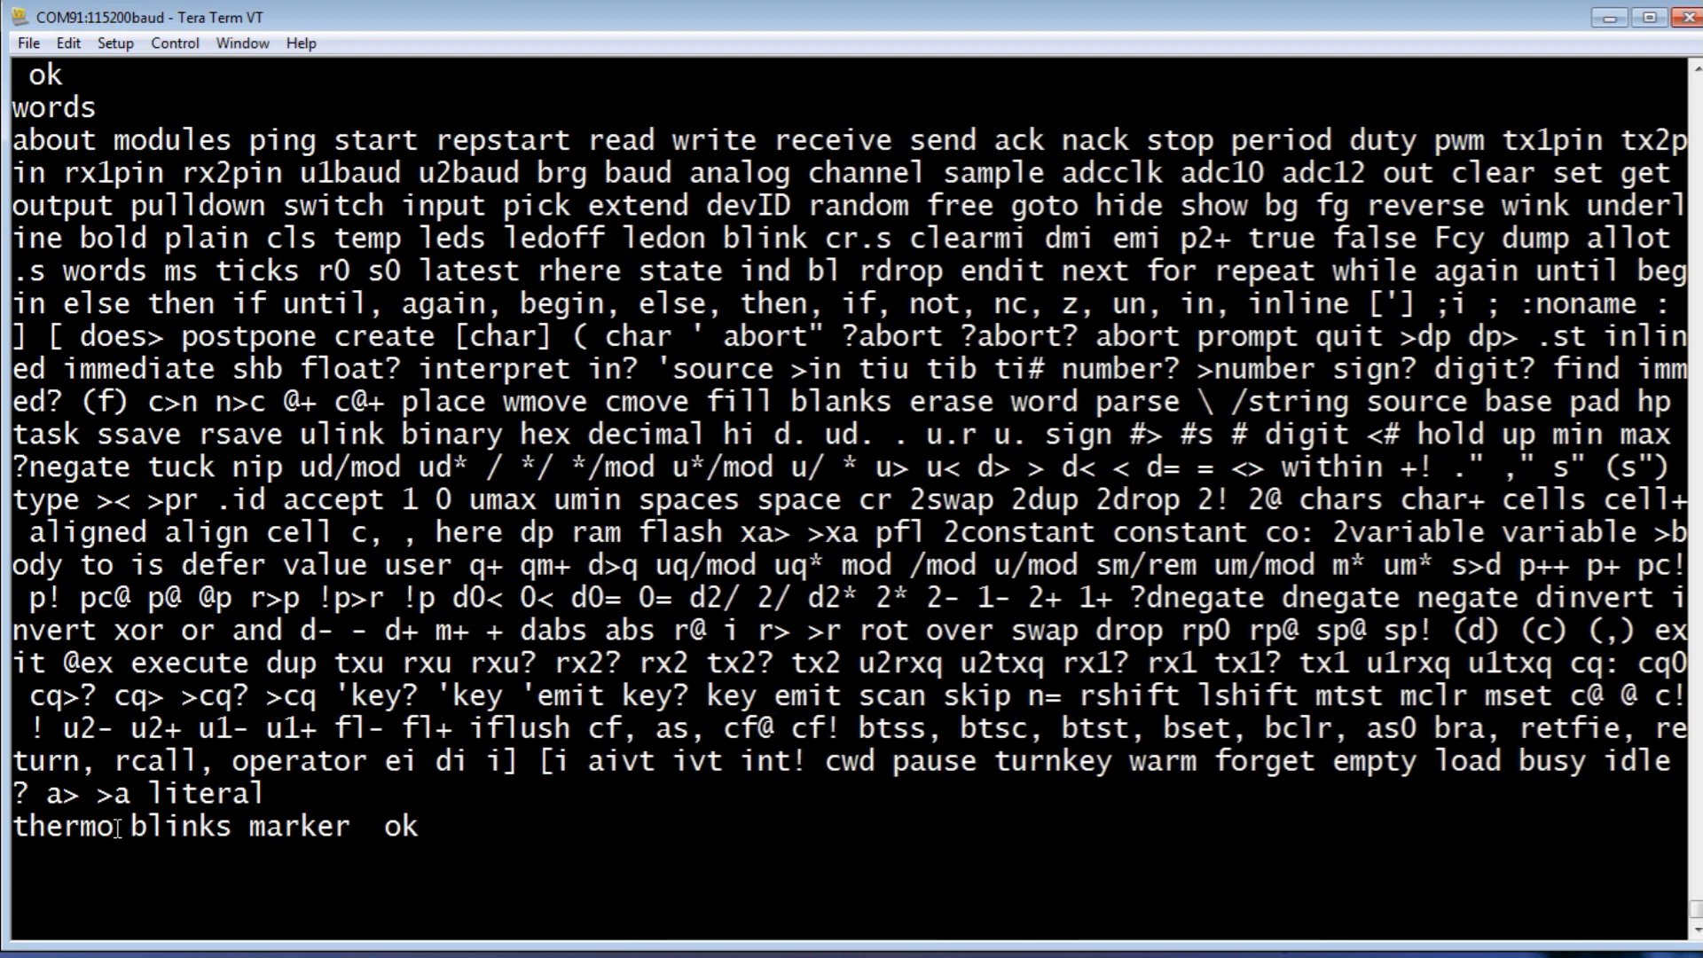
double_click(174, 826)
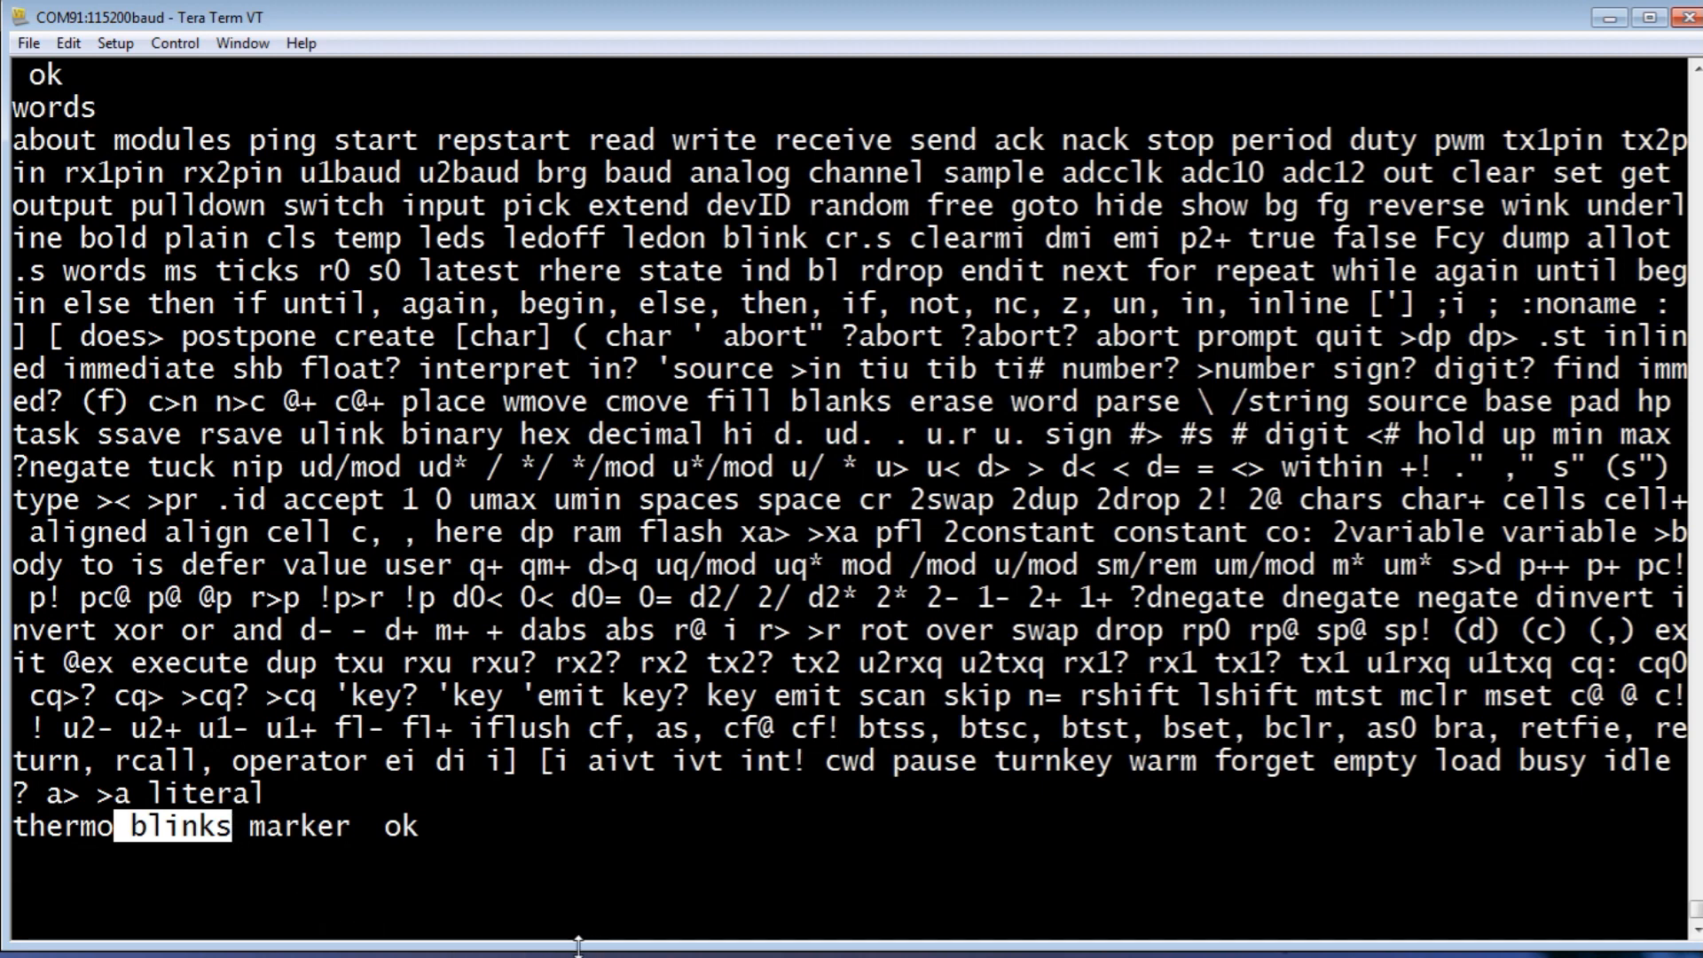
- Enter 5 blinks at the prompt ready to run
type("5 b")
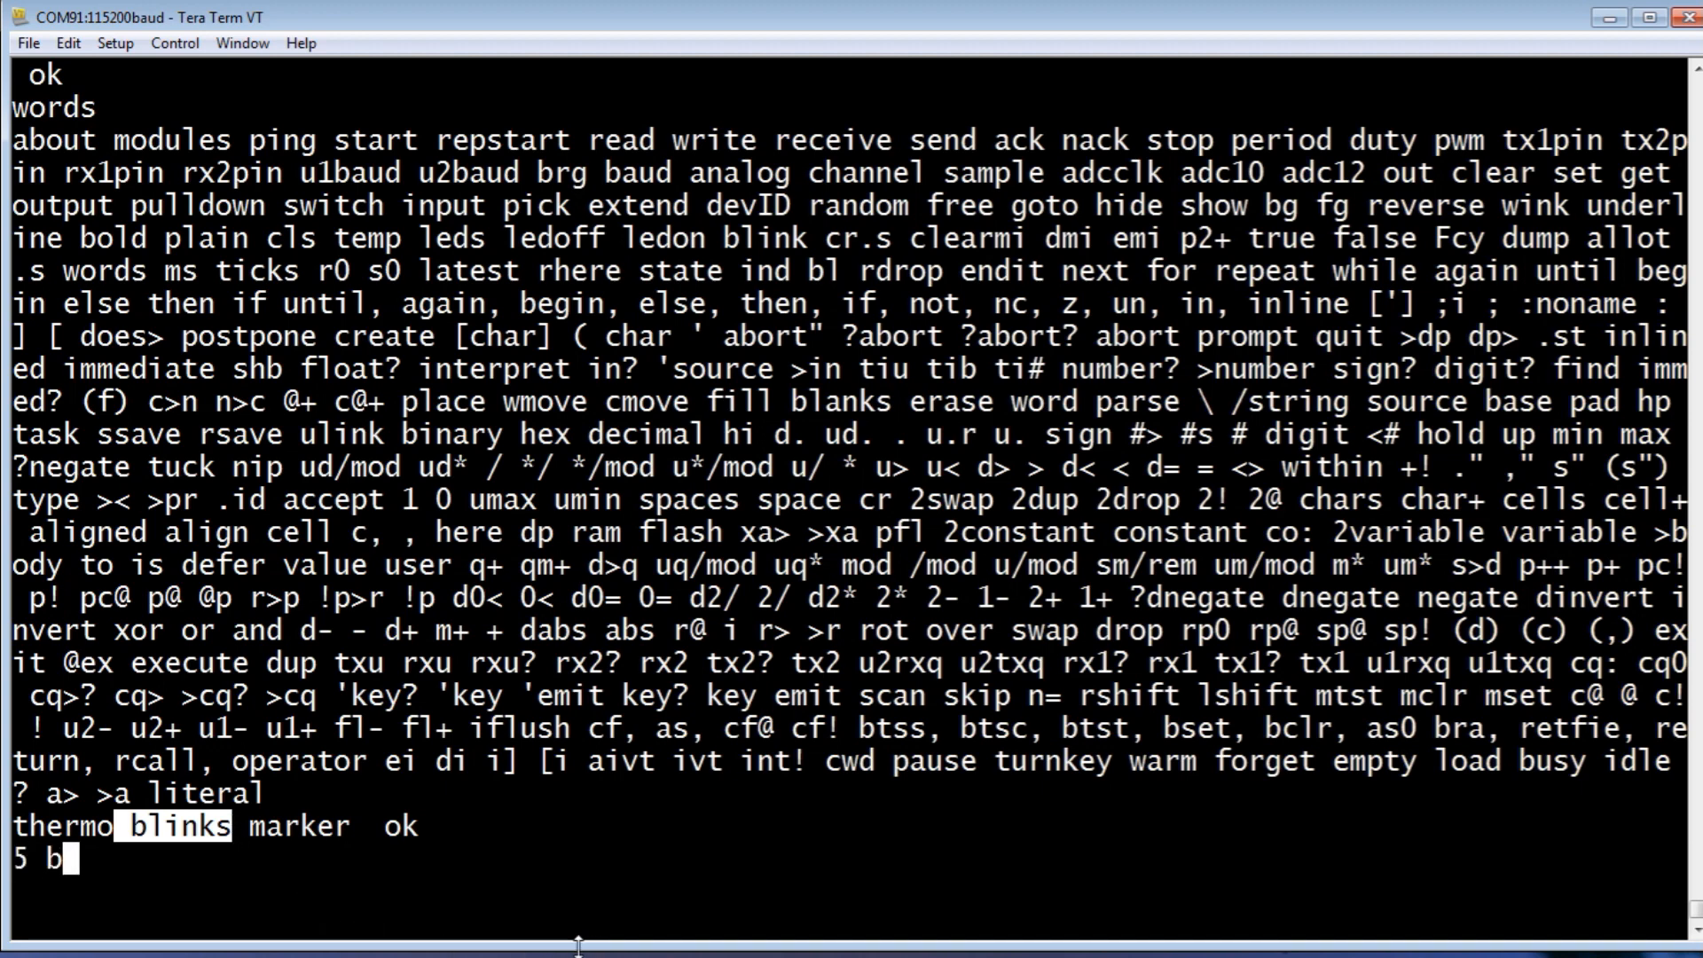
type("links")
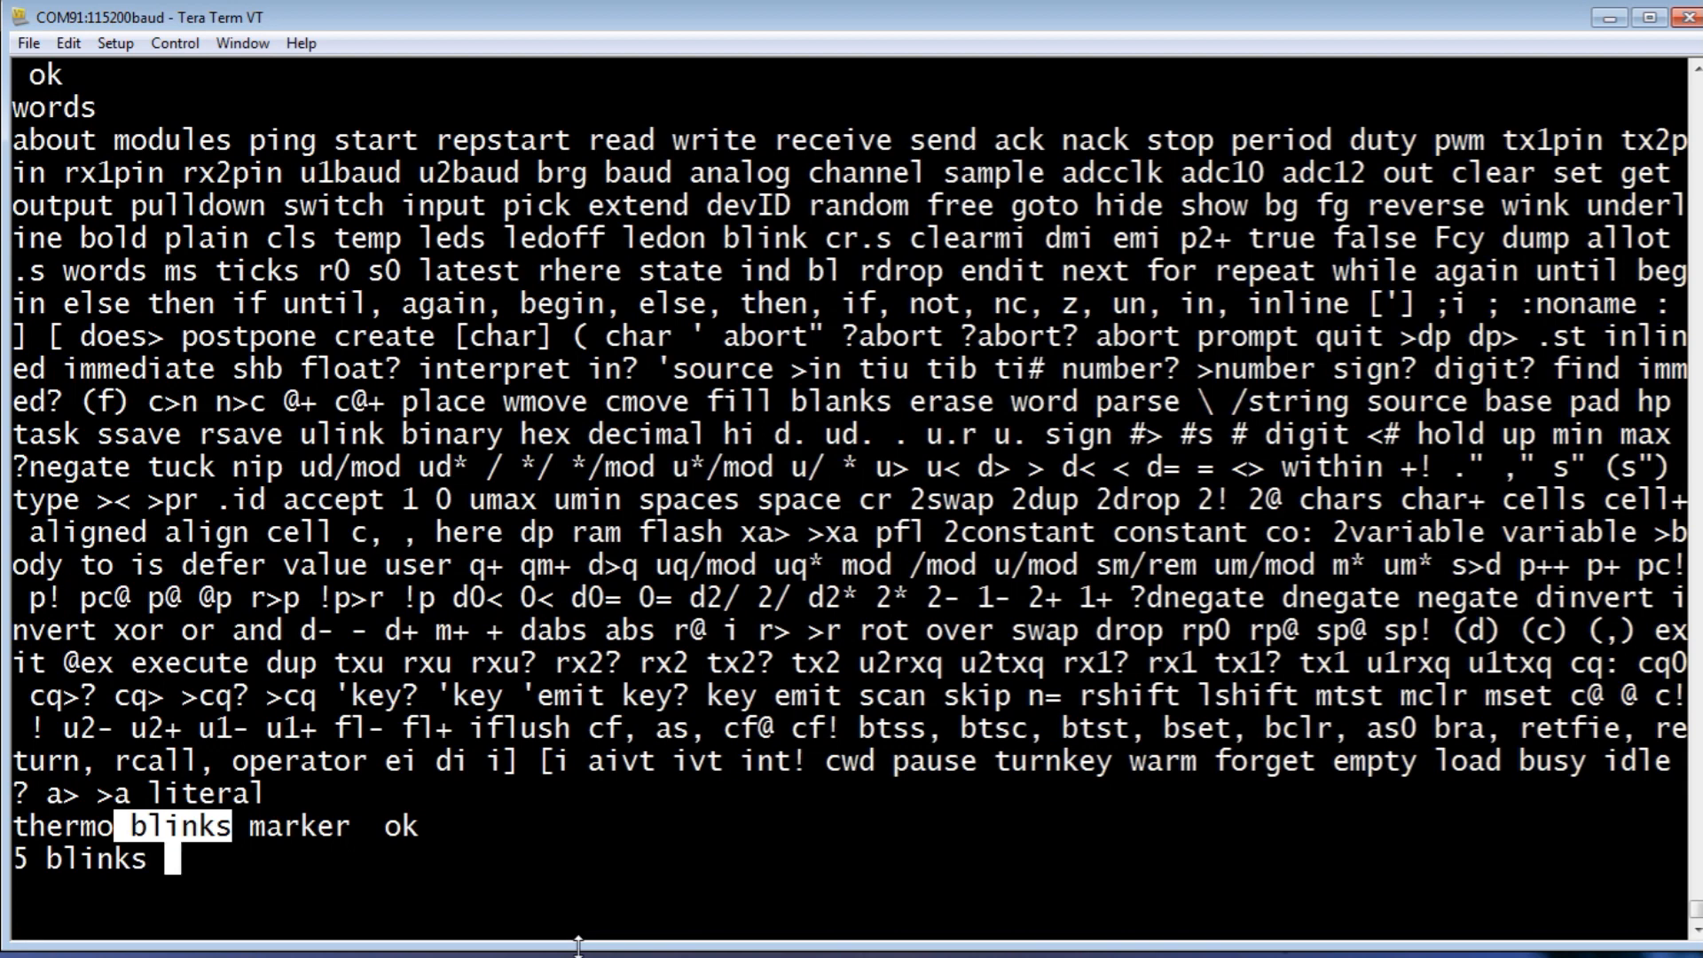